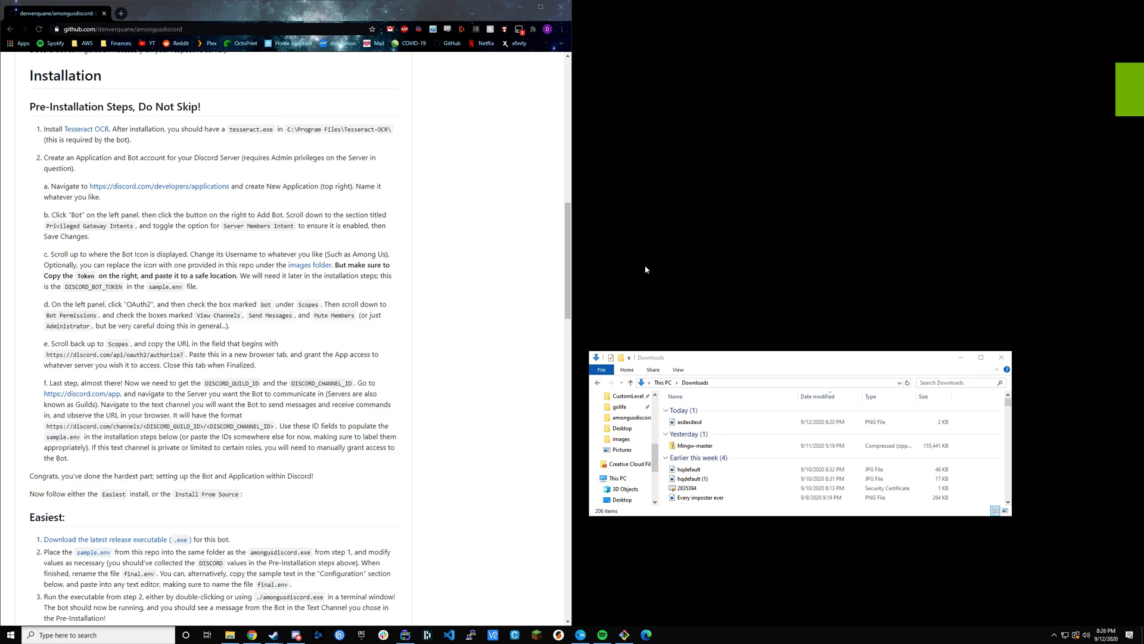
mouse_move(509, 263)
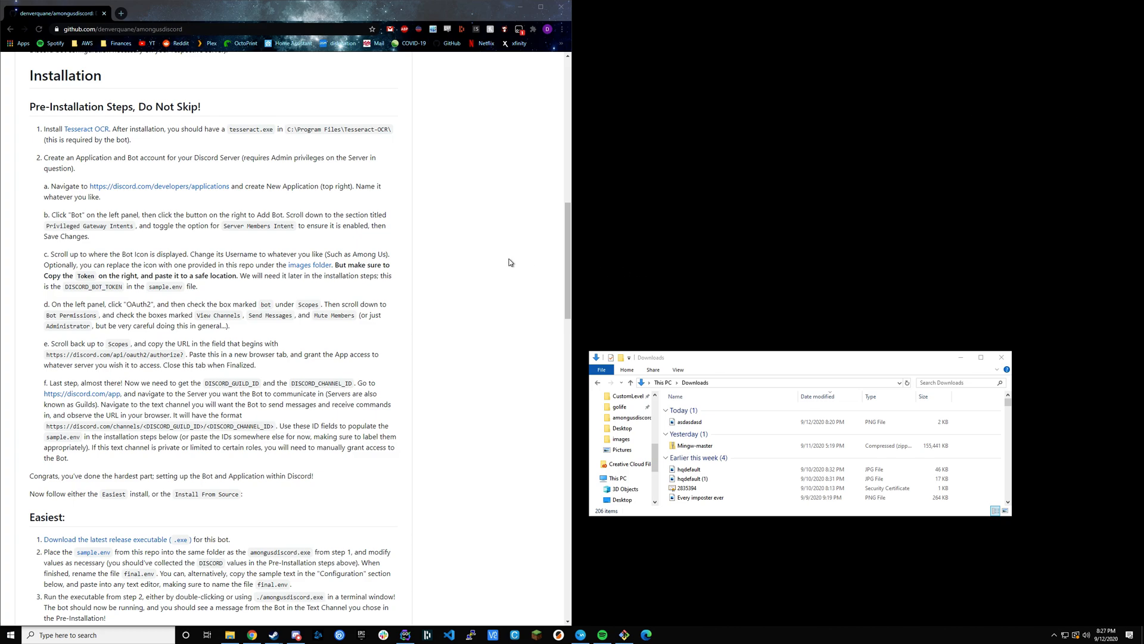
mouse_move(417, 251)
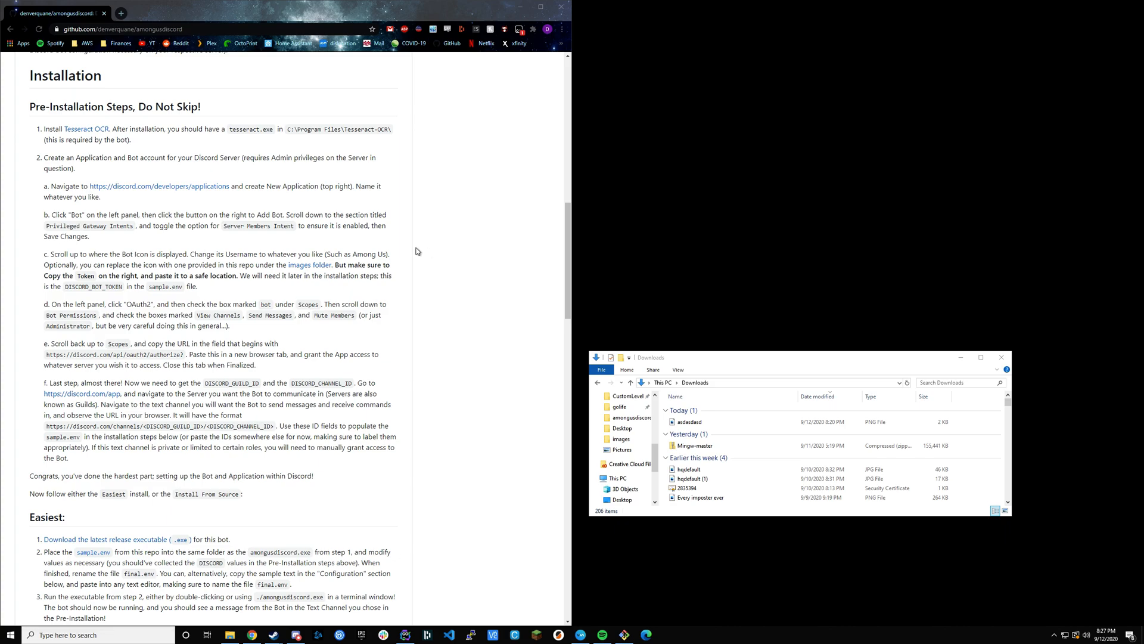
mouse_move(86, 130)
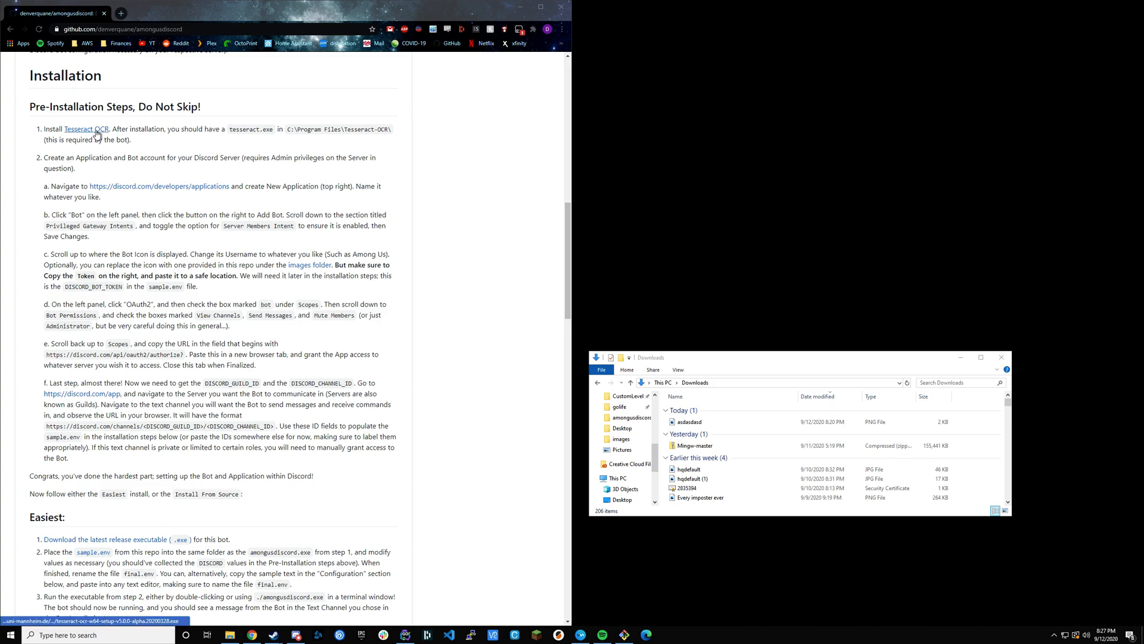
Download the Tesseract OCR installer from the README and return to the Installation steps
left_click(86, 129)
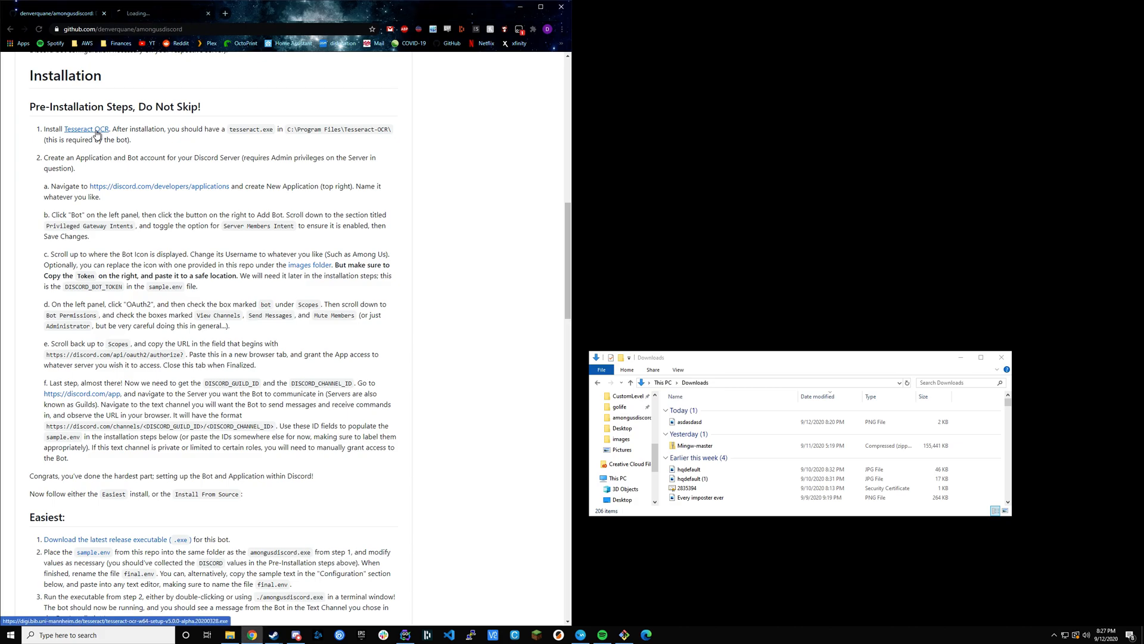
left_click(85, 128)
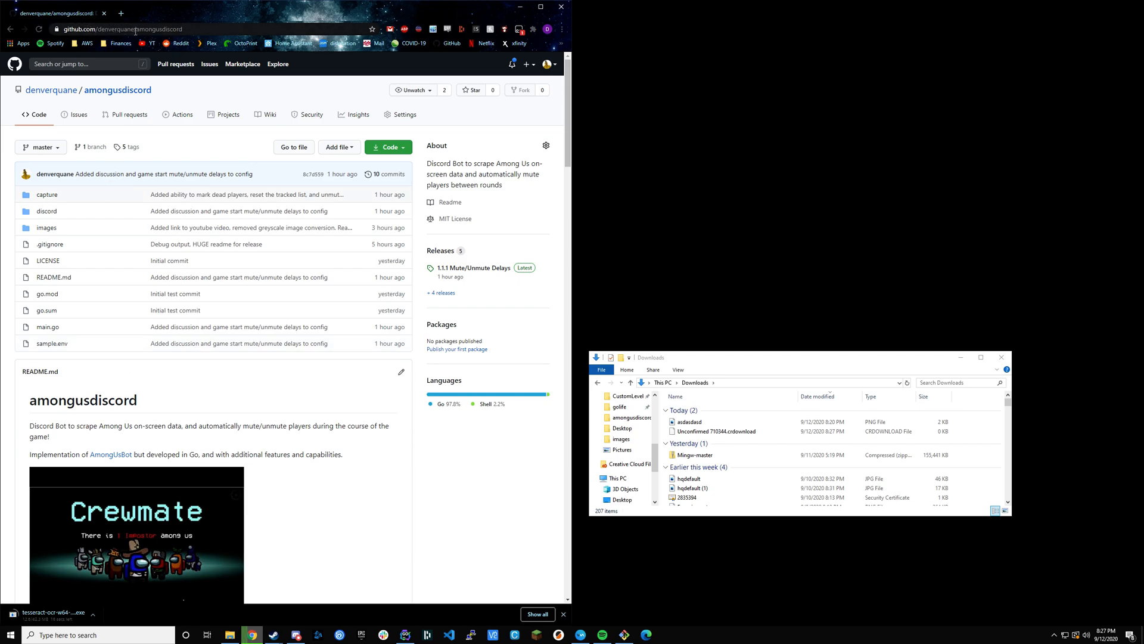
scroll("down", 3)
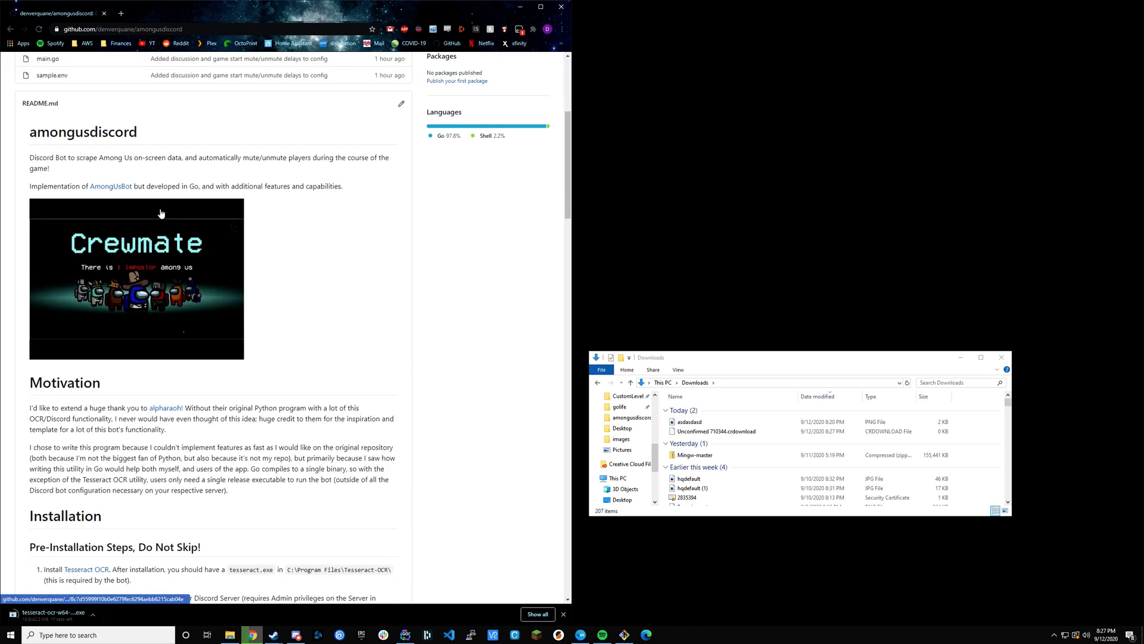
scroll("down", 3)
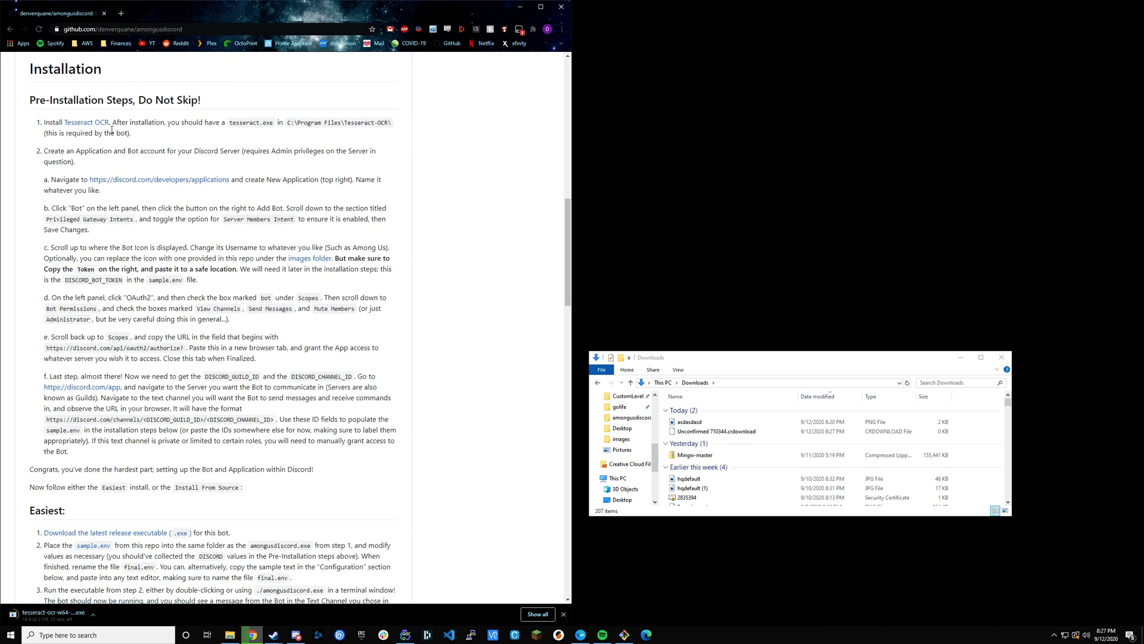
mouse_move(82, 623)
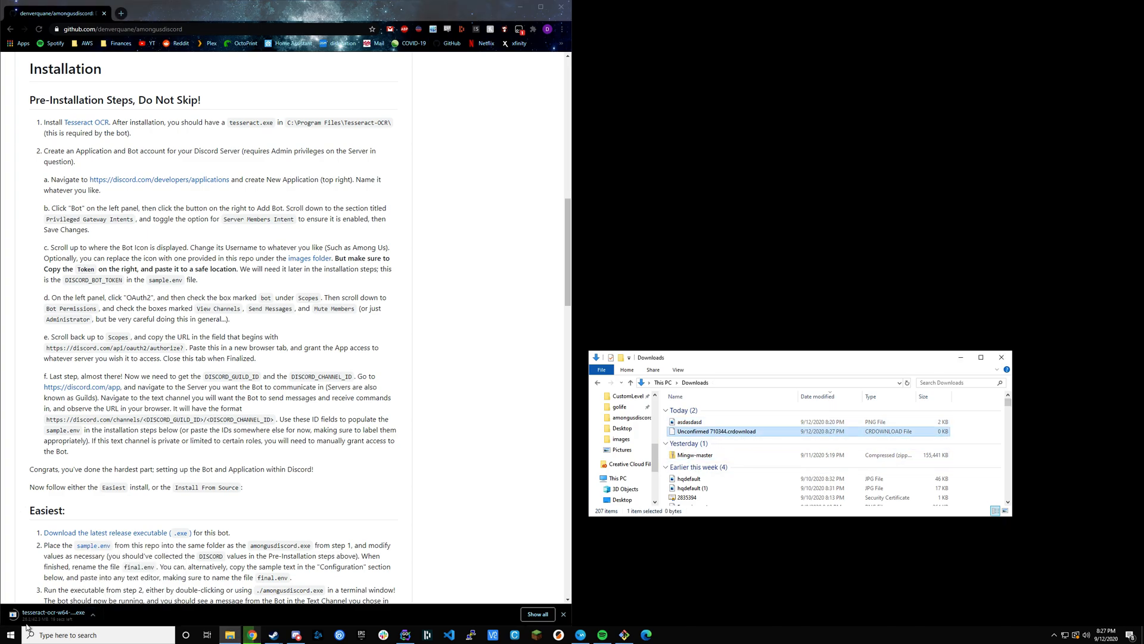
mouse_move(36, 619)
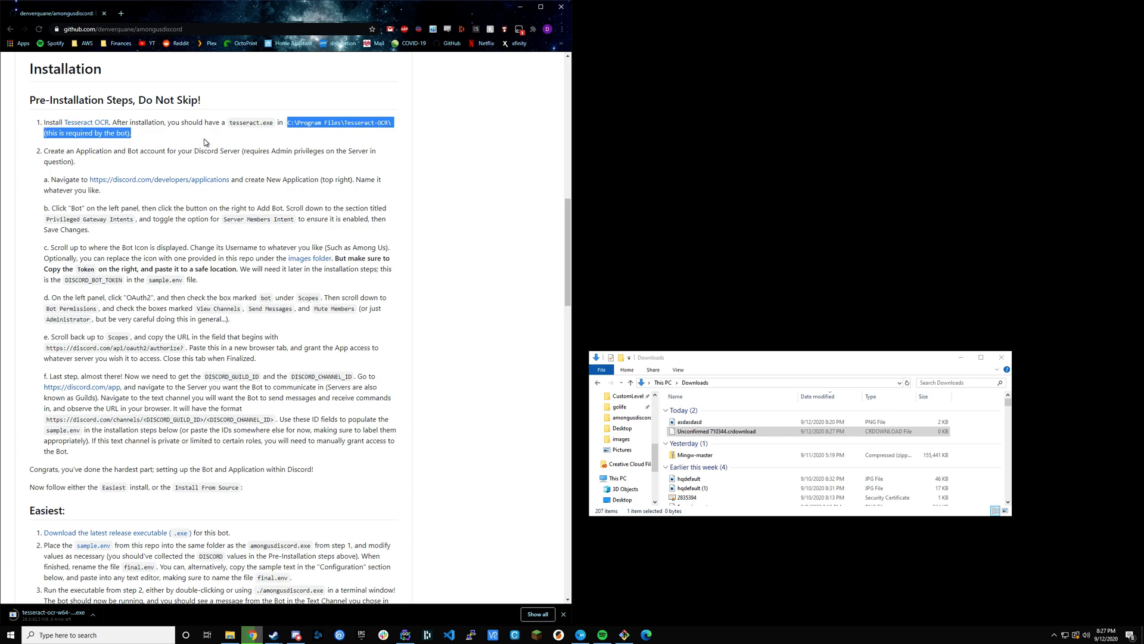
left_click(389, 121)
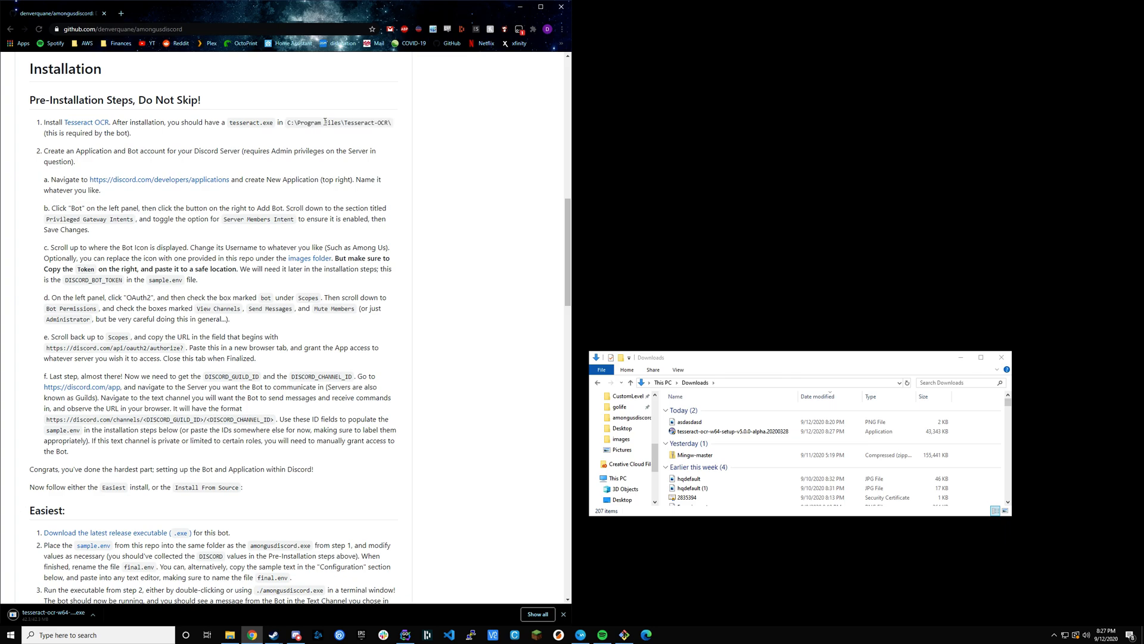
mouse_move(186, 181)
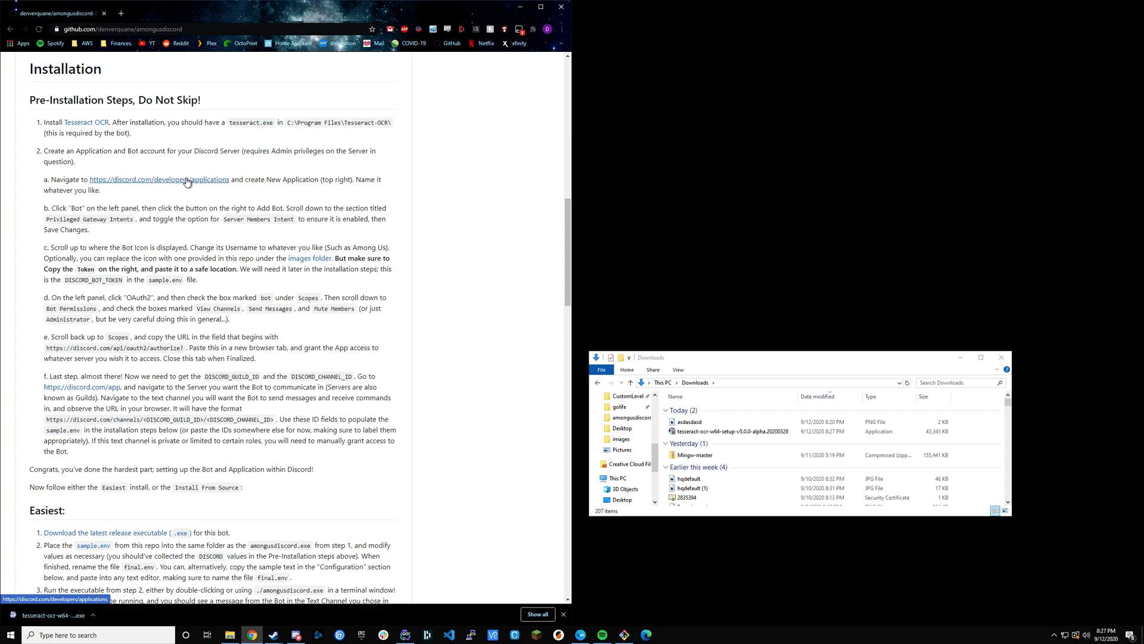
From the developer applications page, create a new application named 'Among Us 2'
left_click(159, 179)
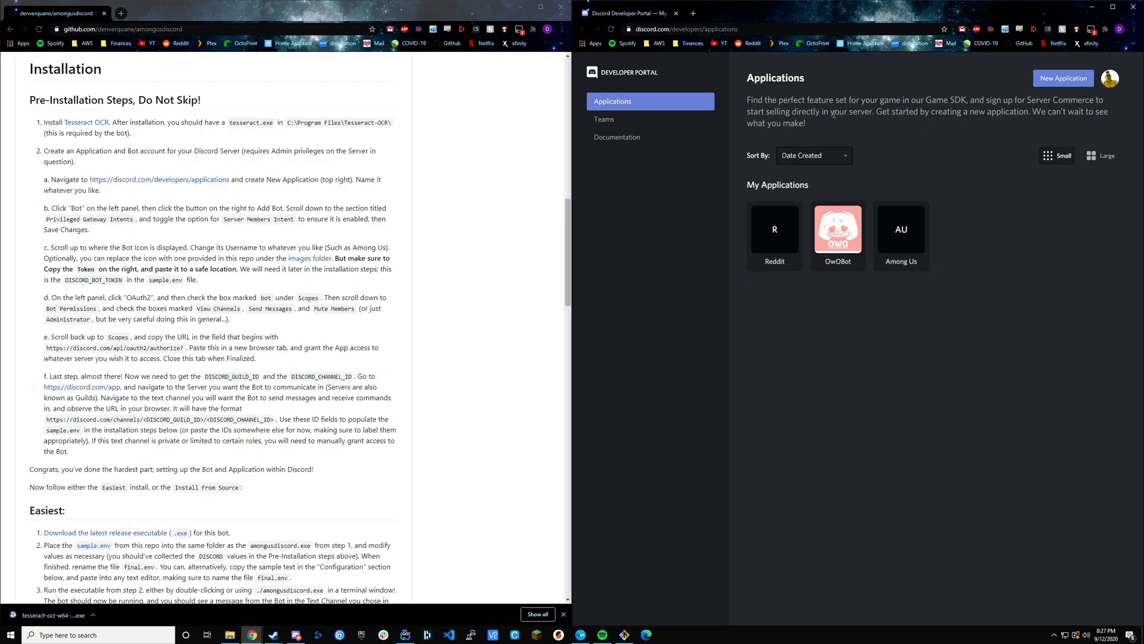
left_click(1063, 78)
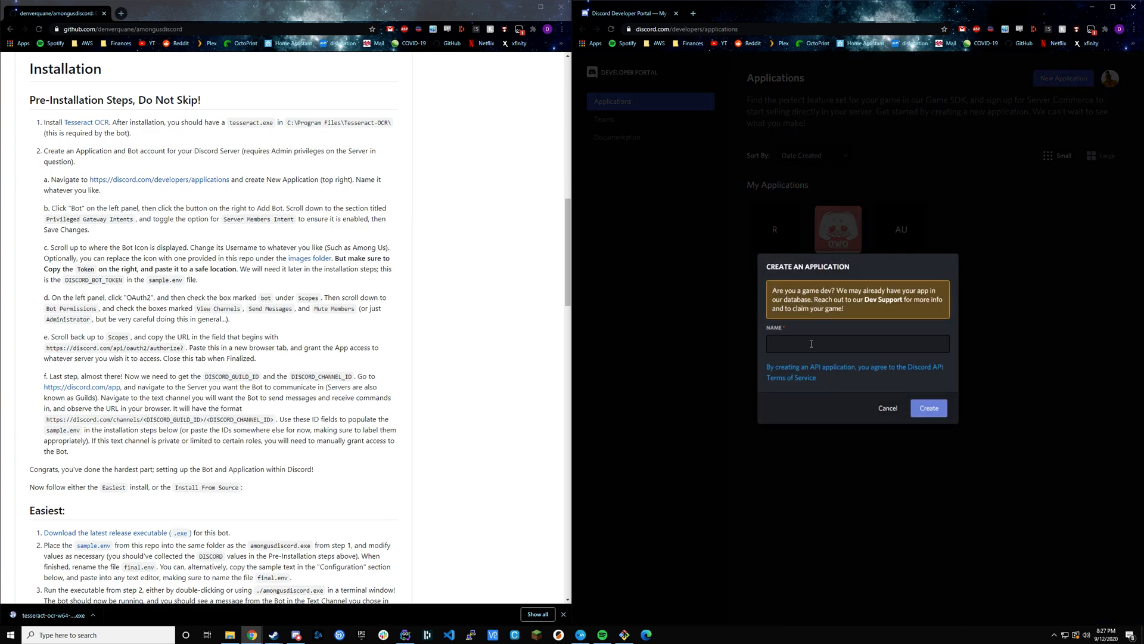
type("Among Us")
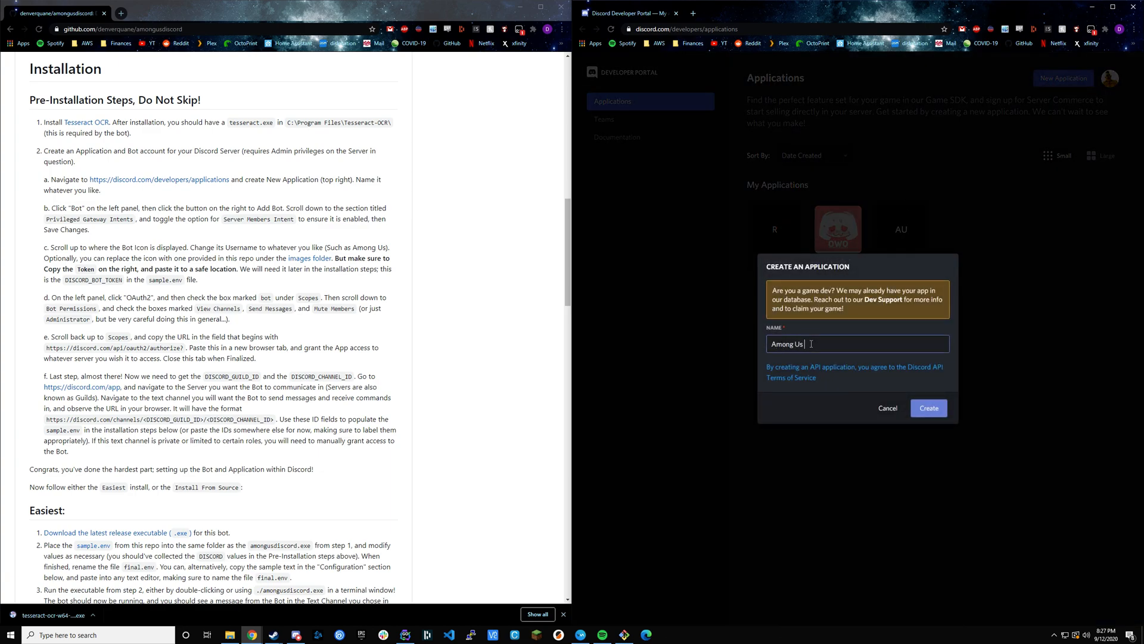
left_click(929, 407)
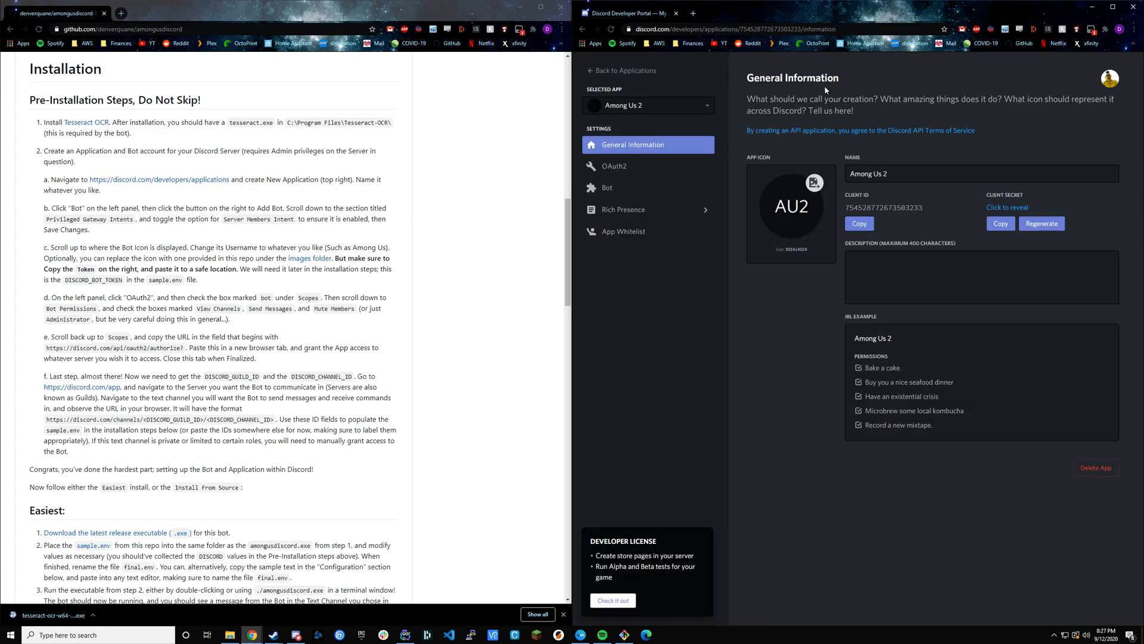
mouse_move(661, 180)
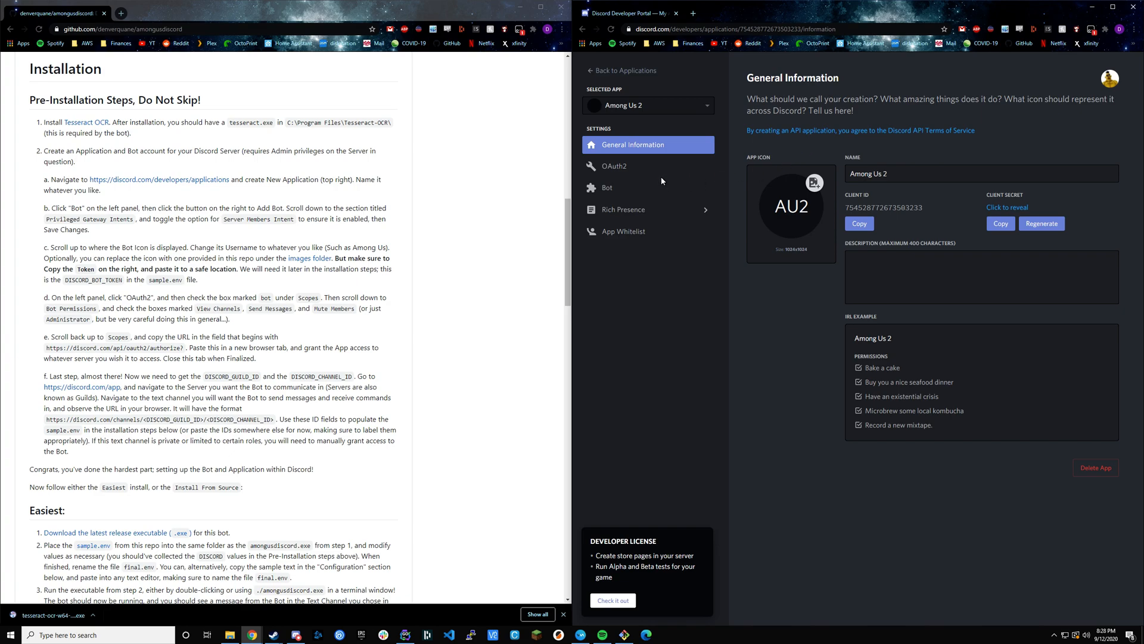
mouse_move(623, 209)
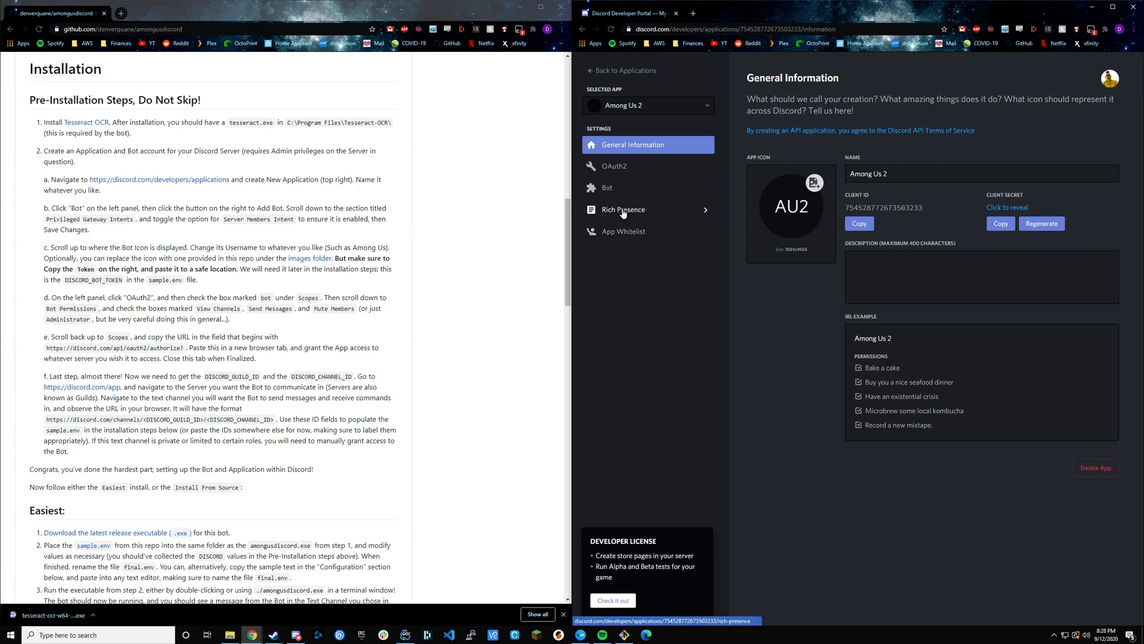
Add a bot user to Among Us 2 and switch on the Server Members Intent
left_click(607, 187)
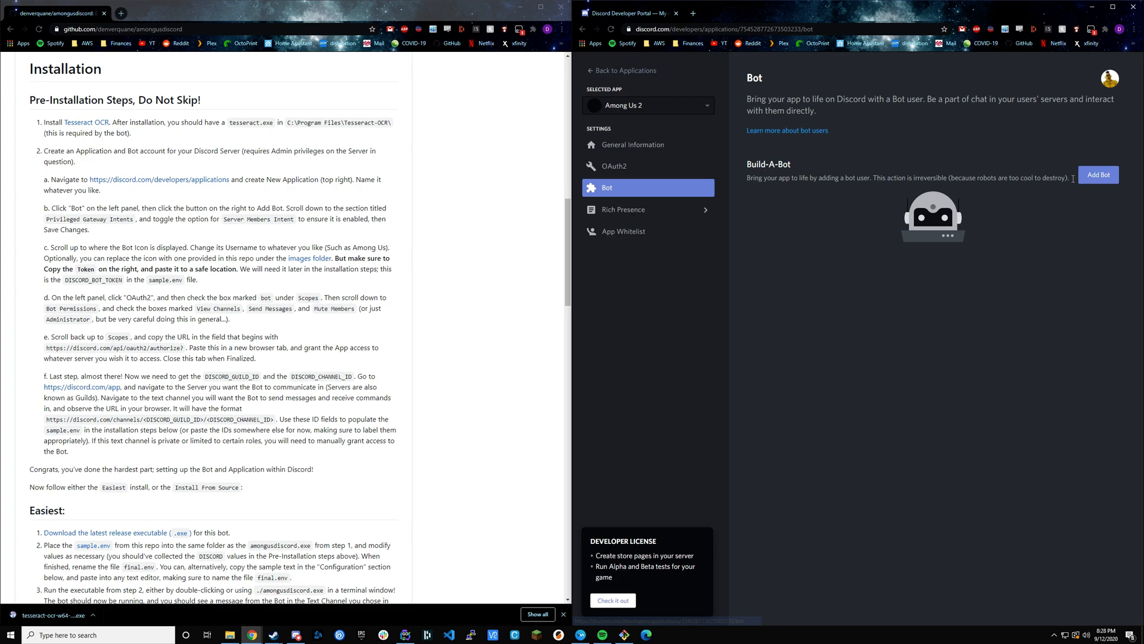
left_click(1098, 175)
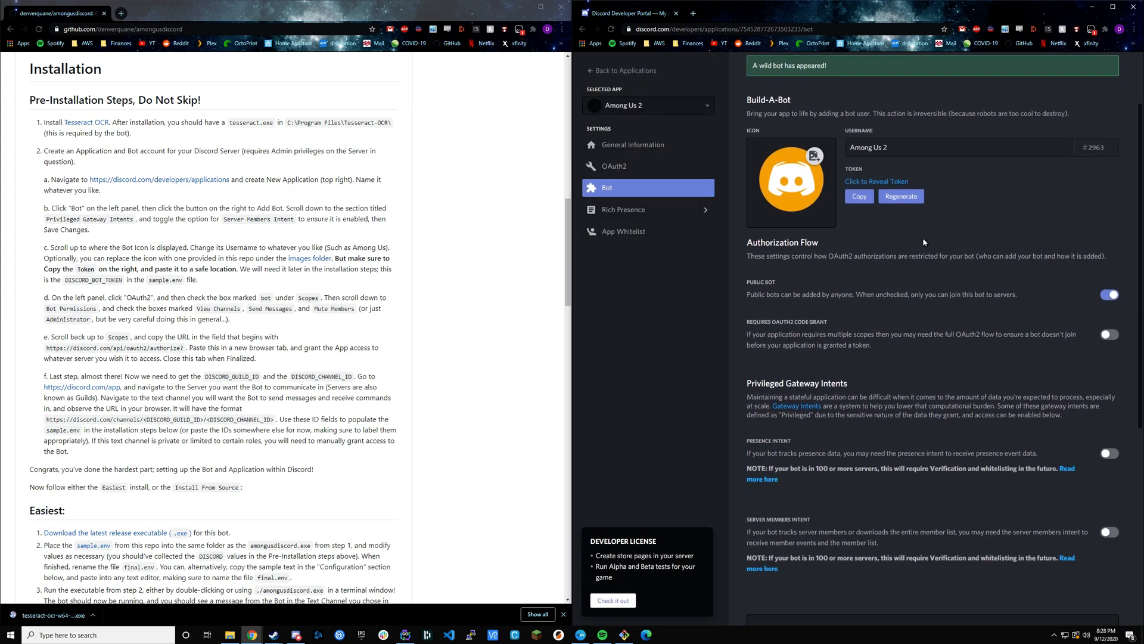
scroll("down", 3)
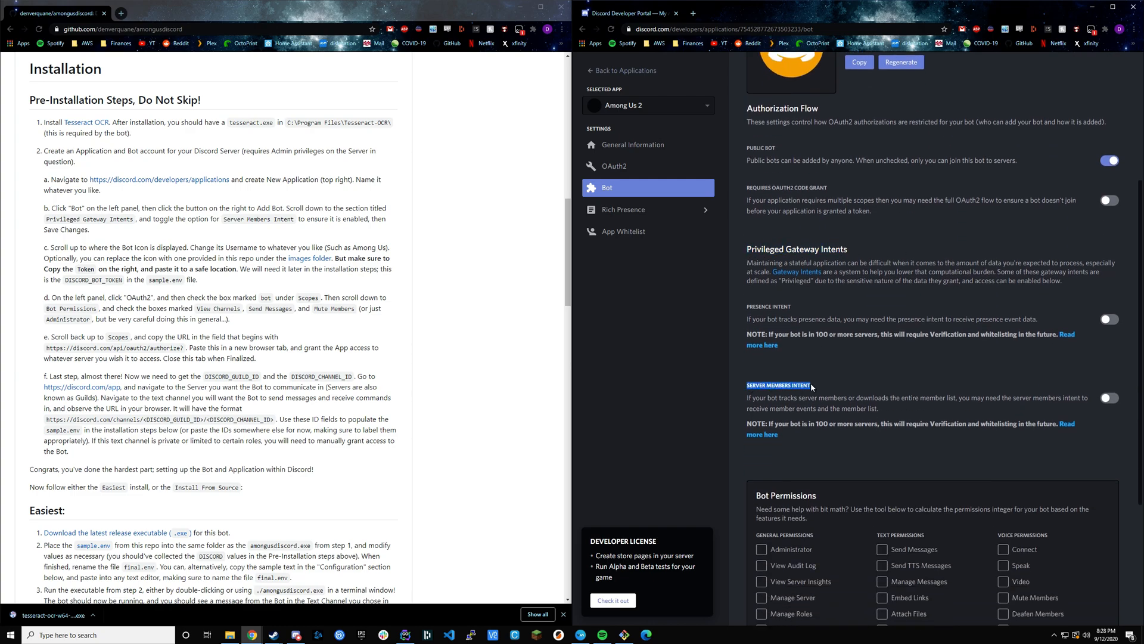
left_click(1108, 398)
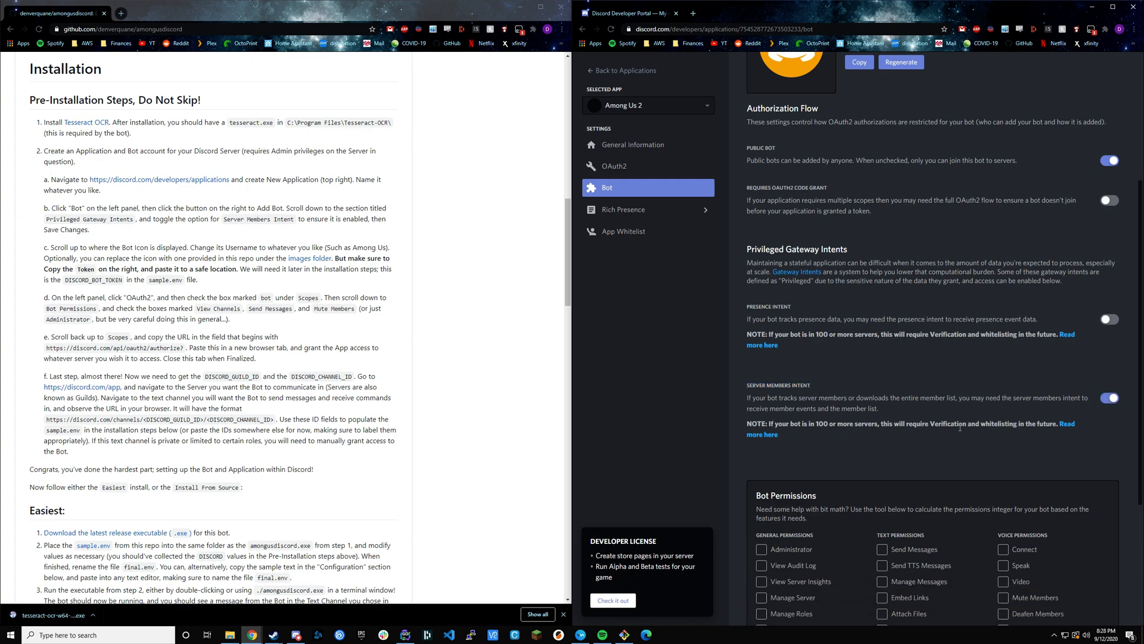
mouse_move(968, 409)
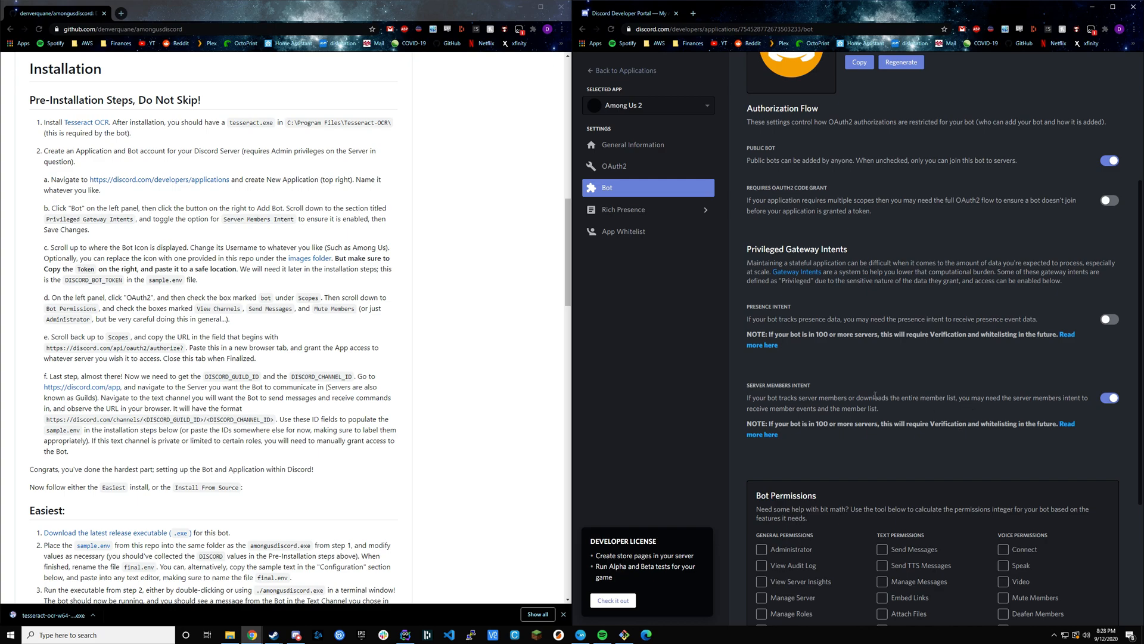
mouse_move(838, 388)
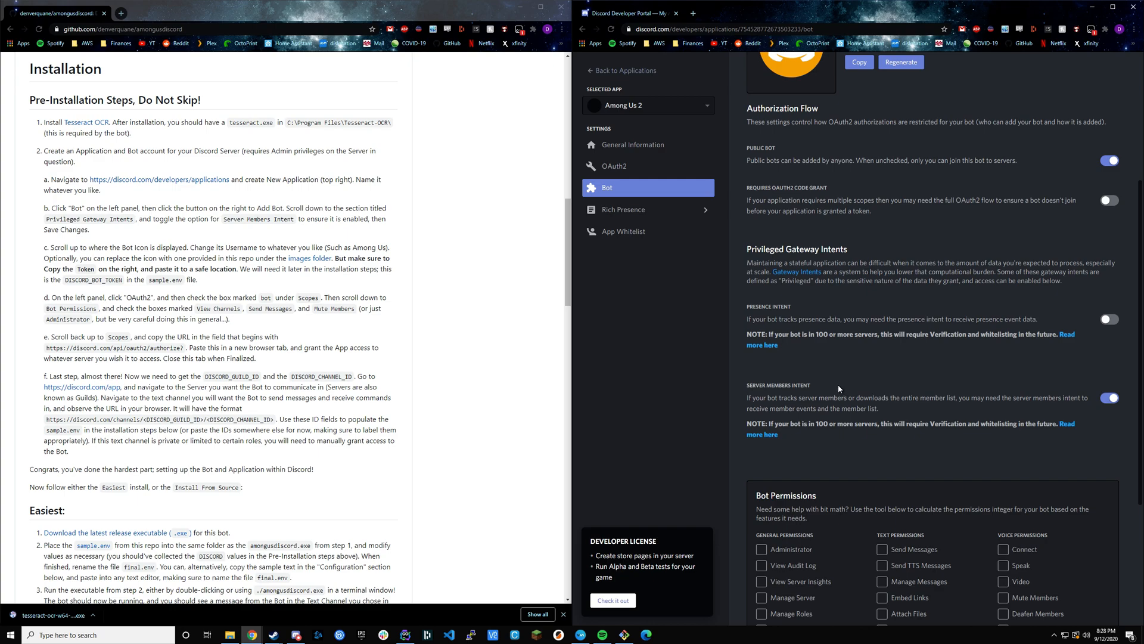
mouse_move(813, 396)
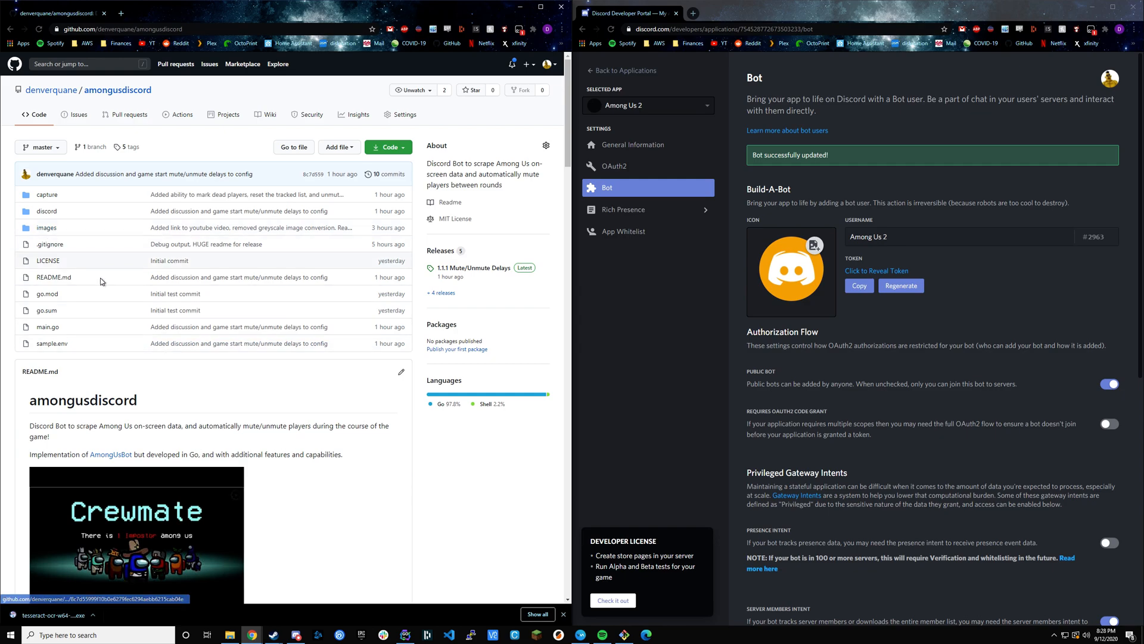
mouse_move(46, 228)
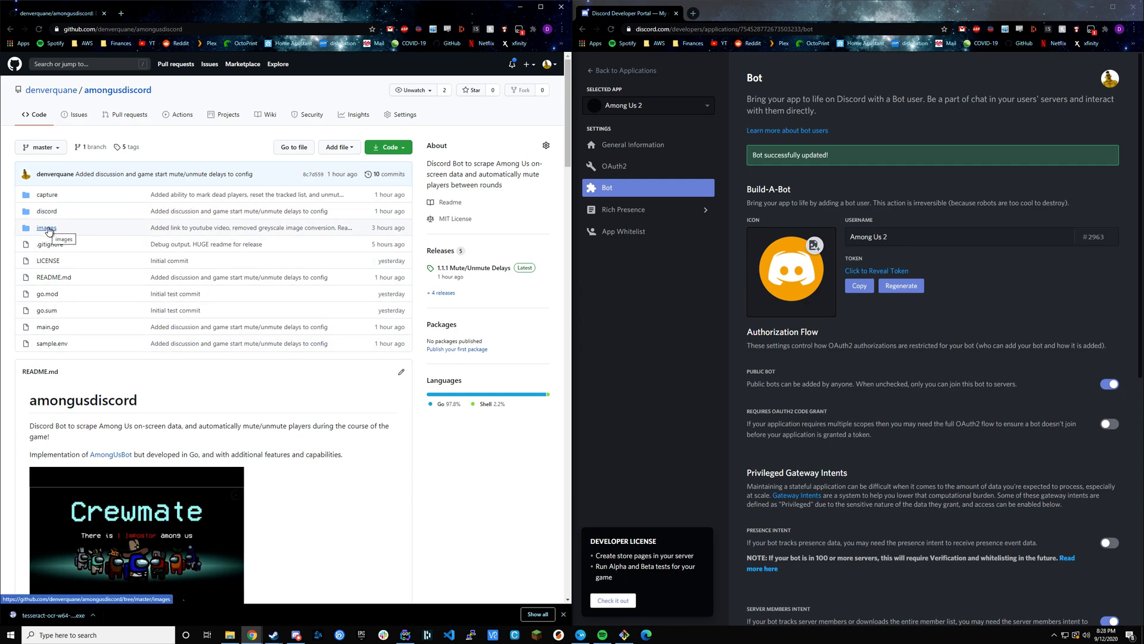
scroll("down", 3)
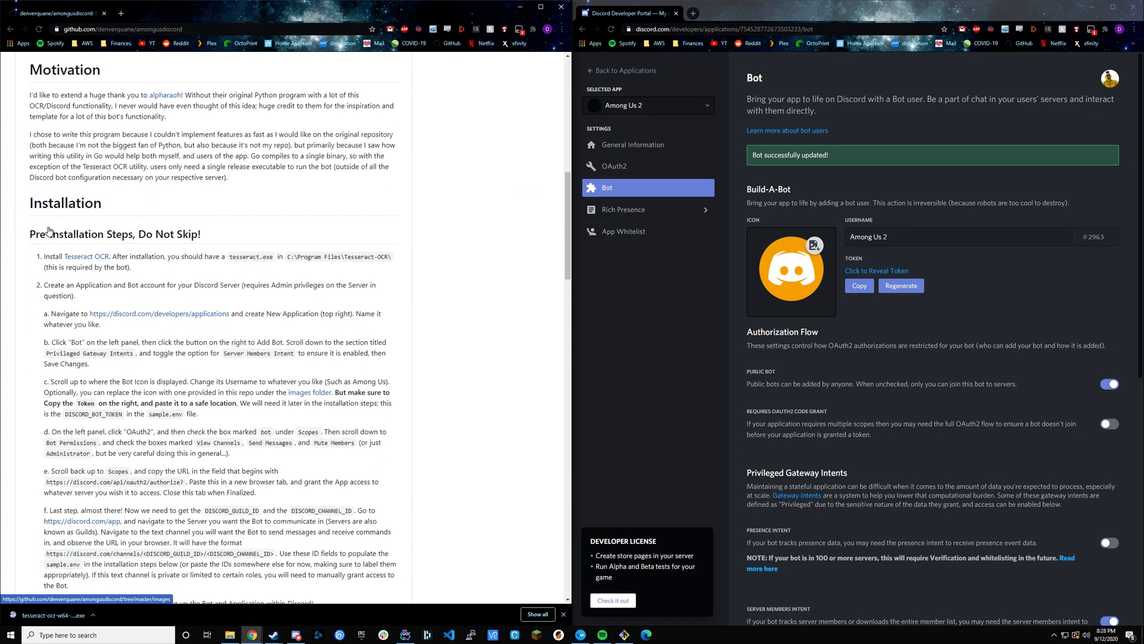
scroll("down", 3)
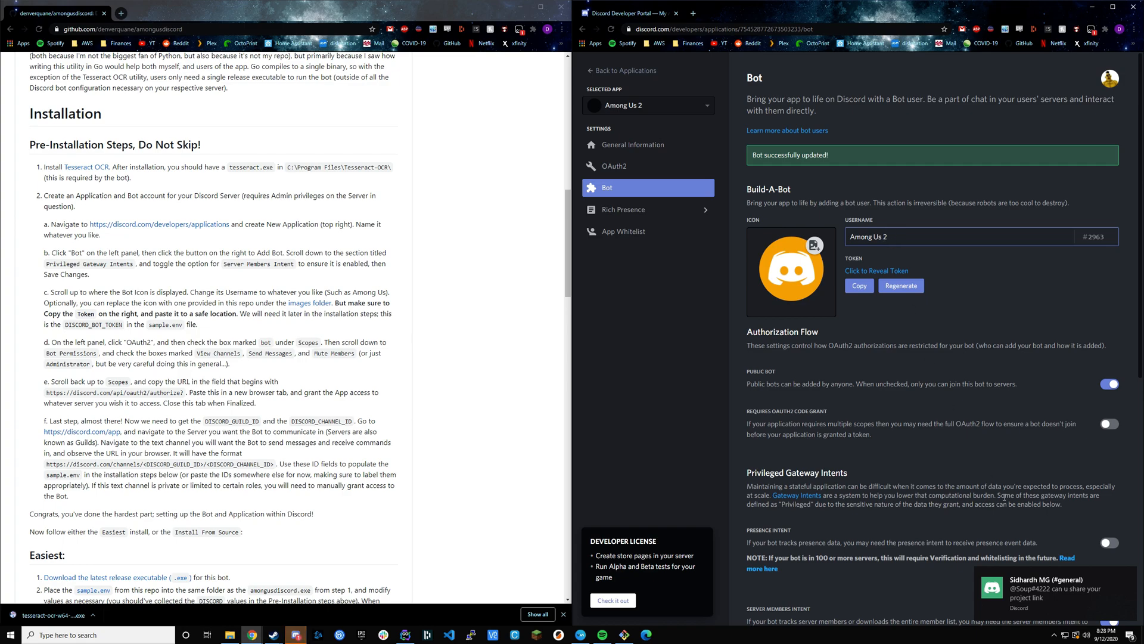
mouse_move(884, 306)
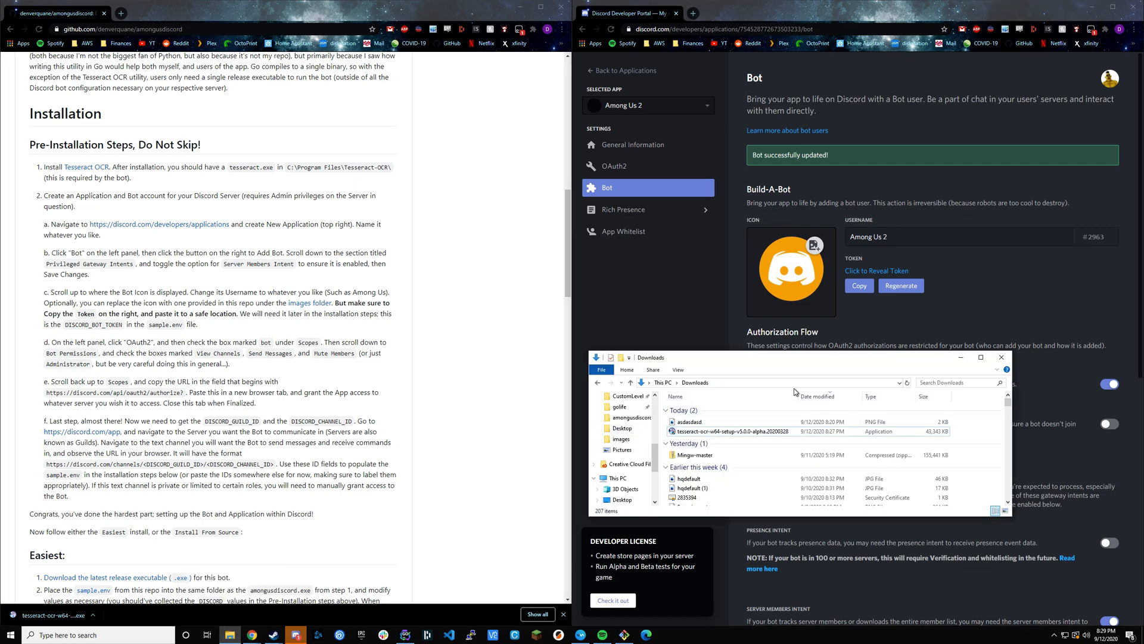
mouse_move(971, 427)
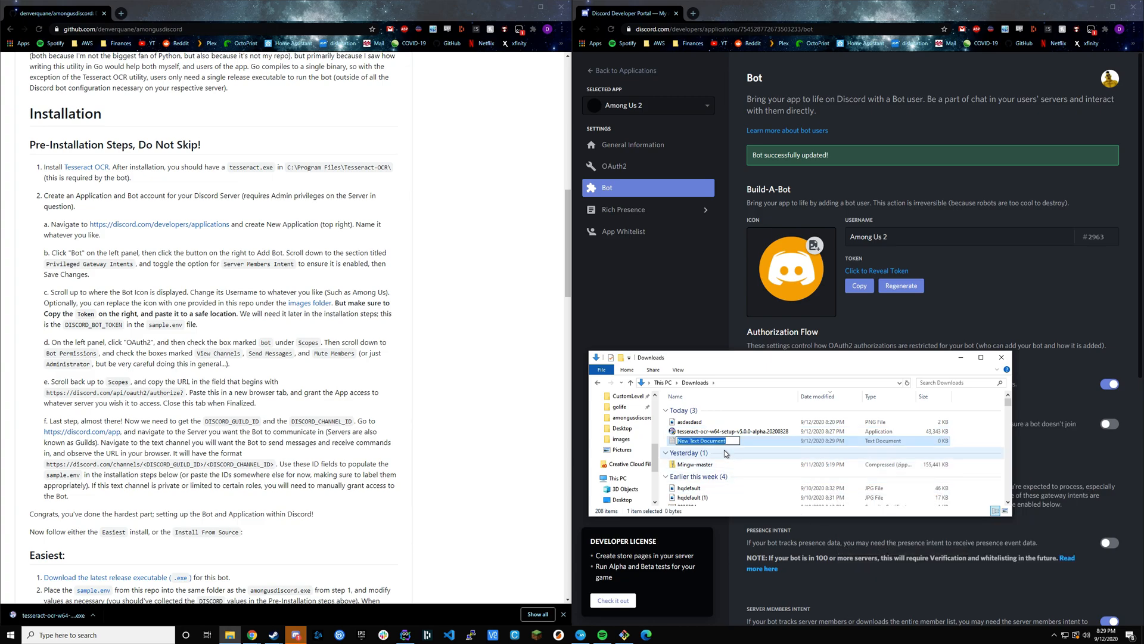
Name the new Downloads text document 'final' and open it in Notepad
type("final")
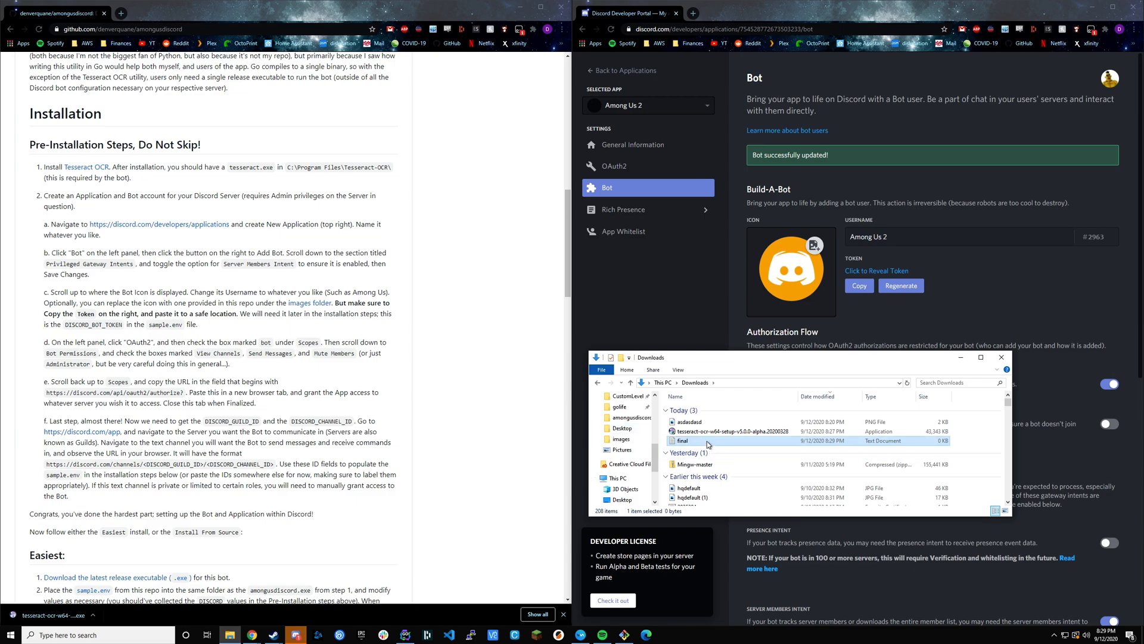
double_click(682, 440)
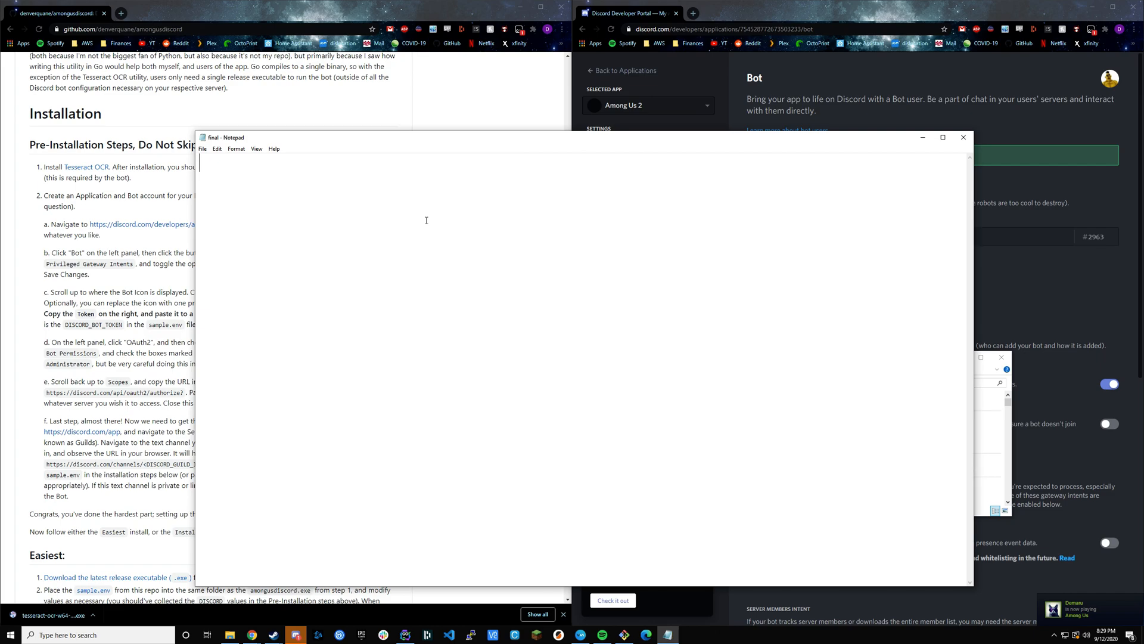
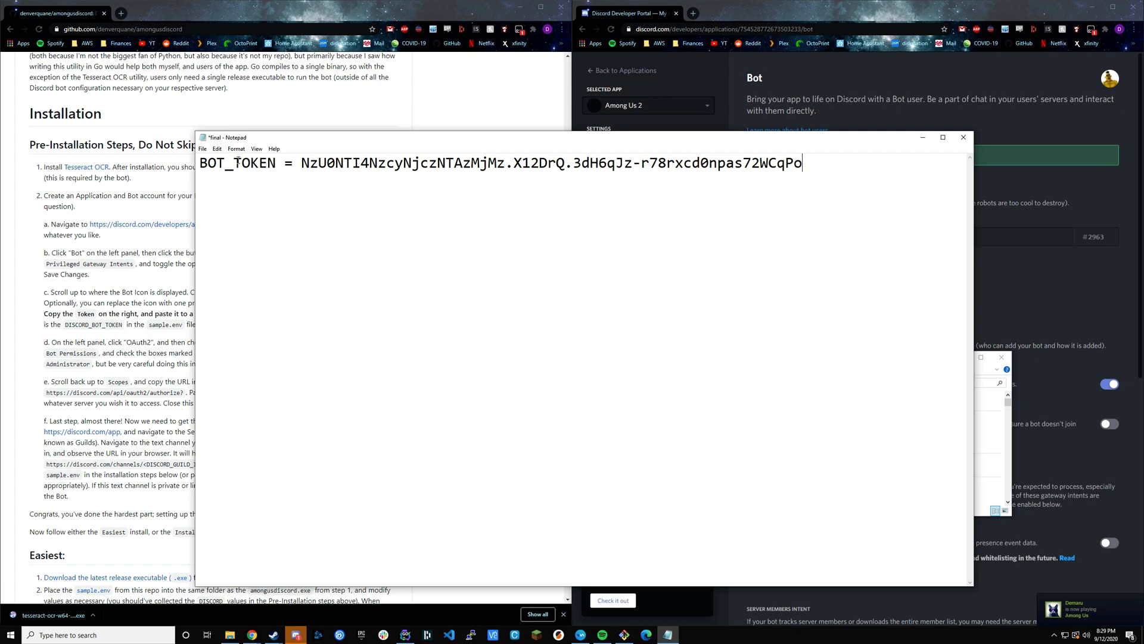
Enter a BOT_TOKEN line with the bot token in final, then minimize Notepad
left_click(707, 163)
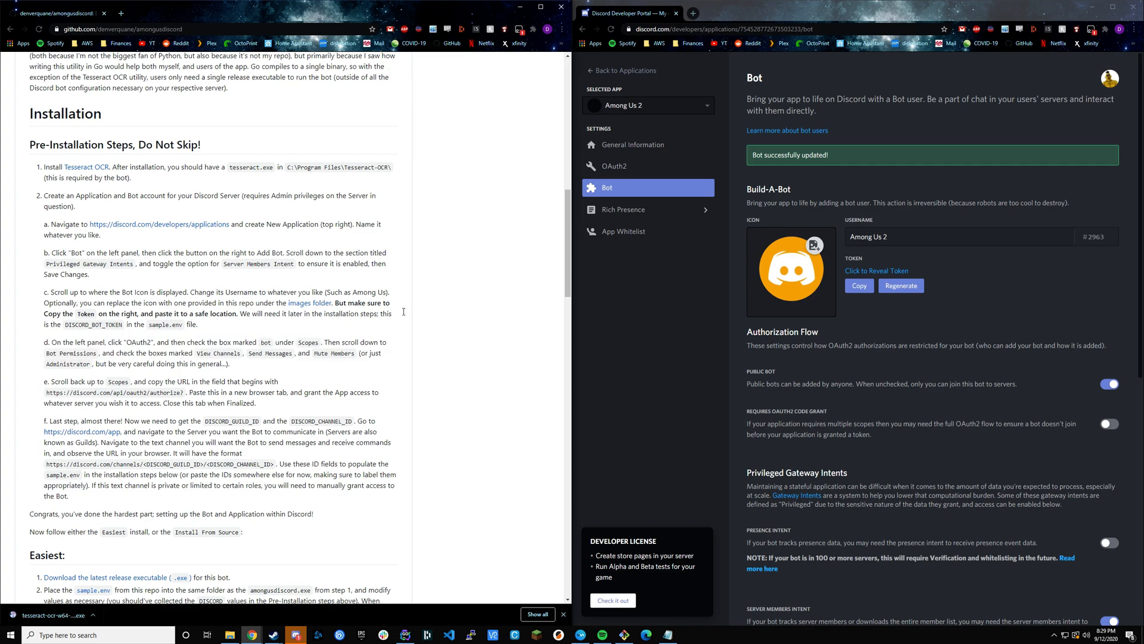
In OAuth2, tick the bot scope plus Send Messages and Mute Members, leaving Administrator off
left_click(613, 166)
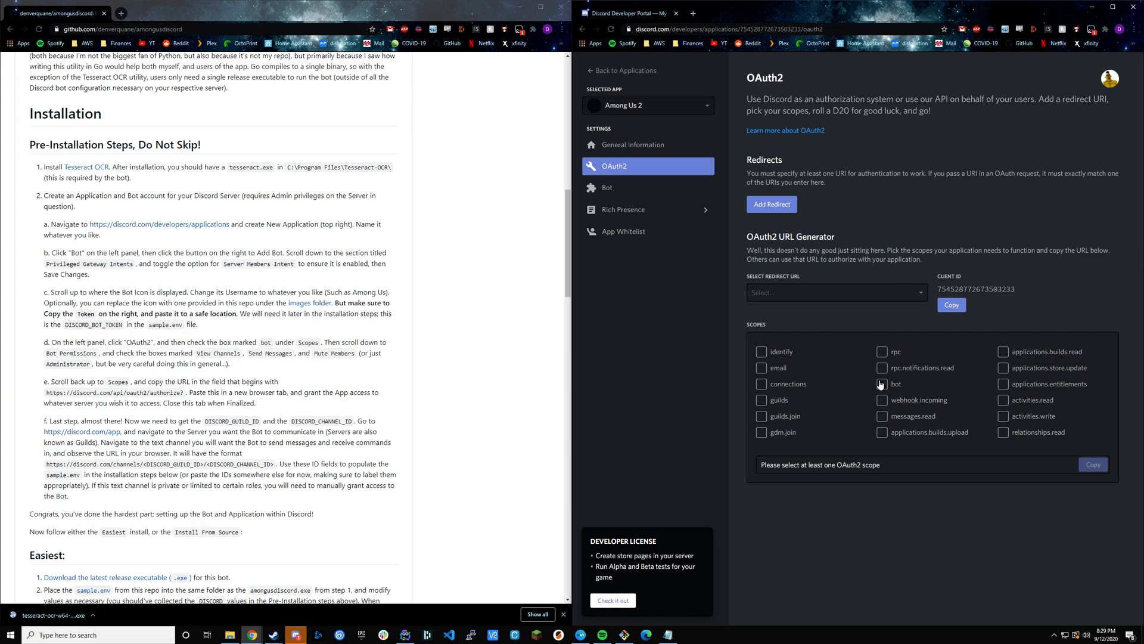
left_click(883, 383)
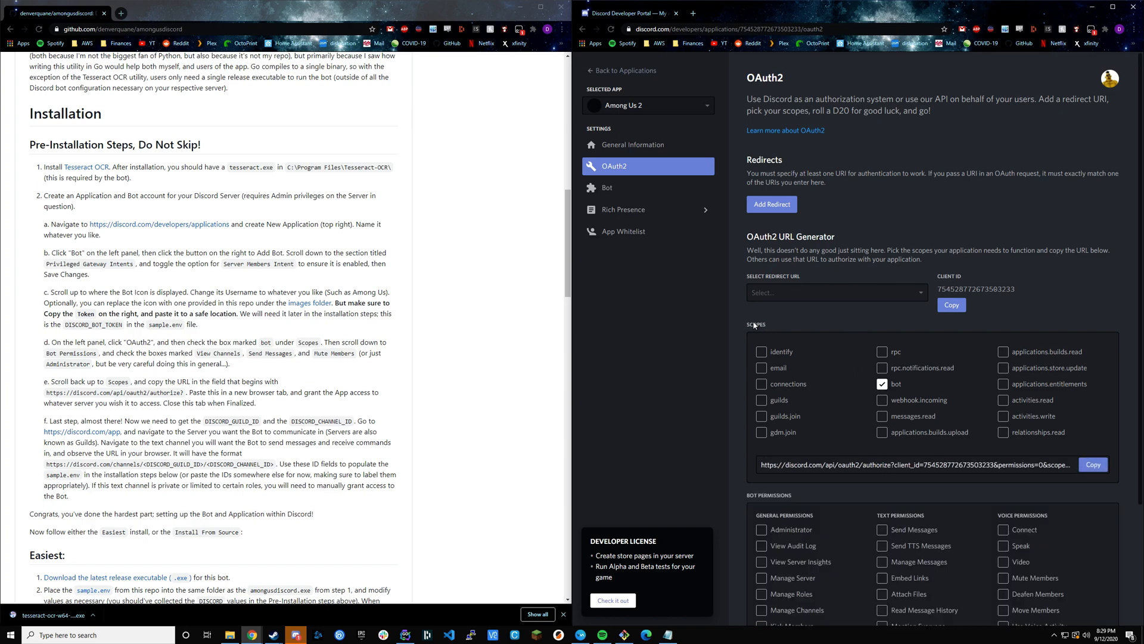
scroll("down", 3)
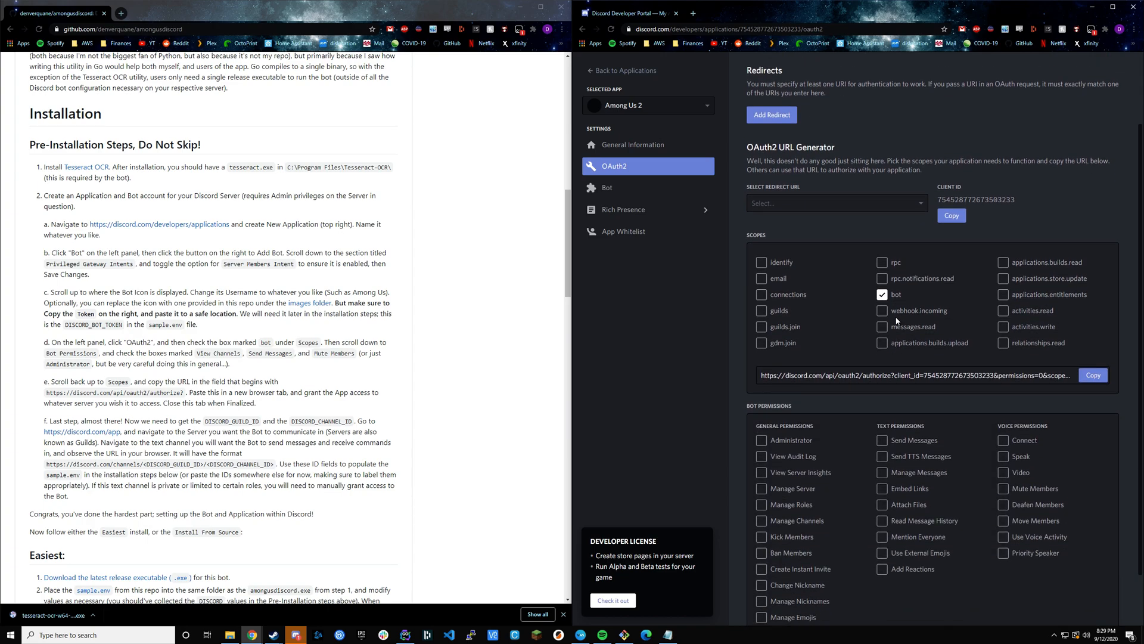
scroll("down", 3)
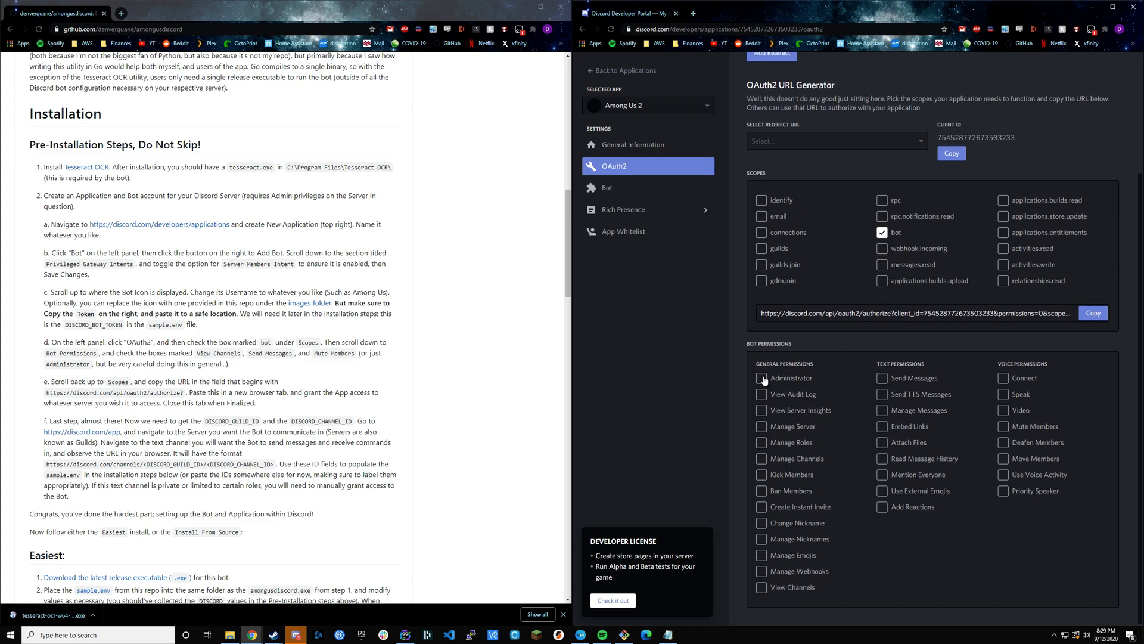
left_click(762, 378)
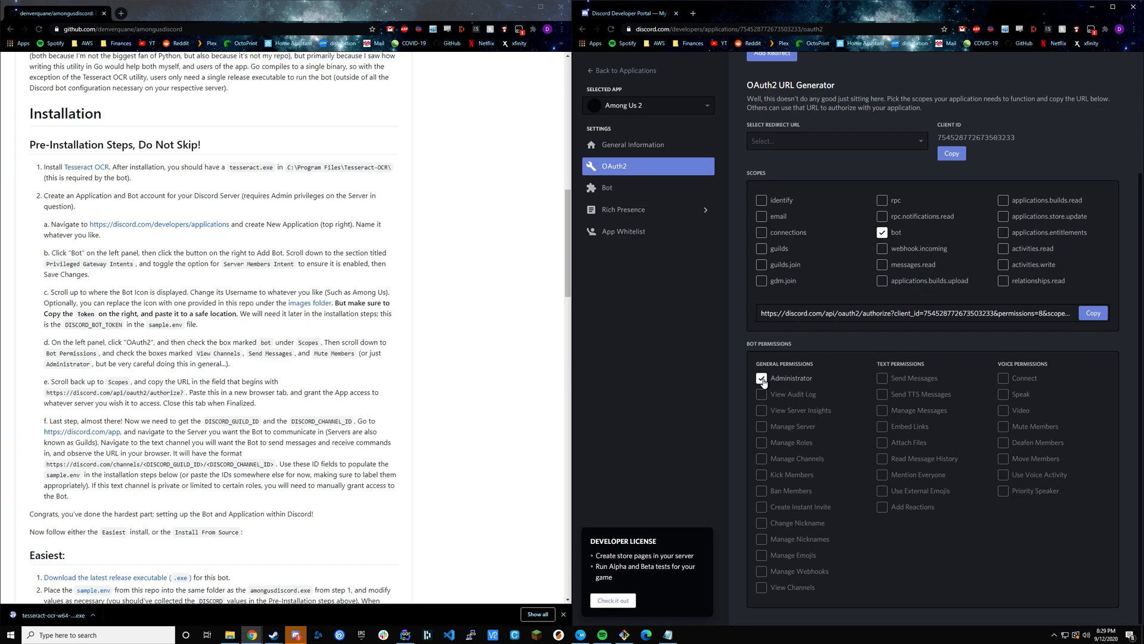
left_click(761, 378)
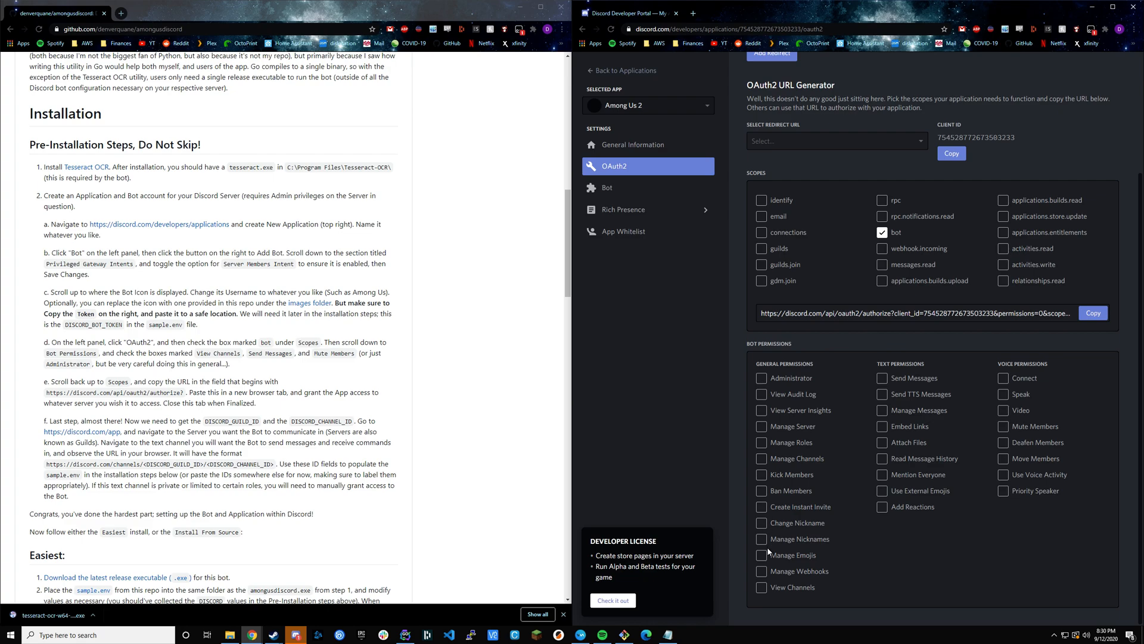
mouse_move(886, 552)
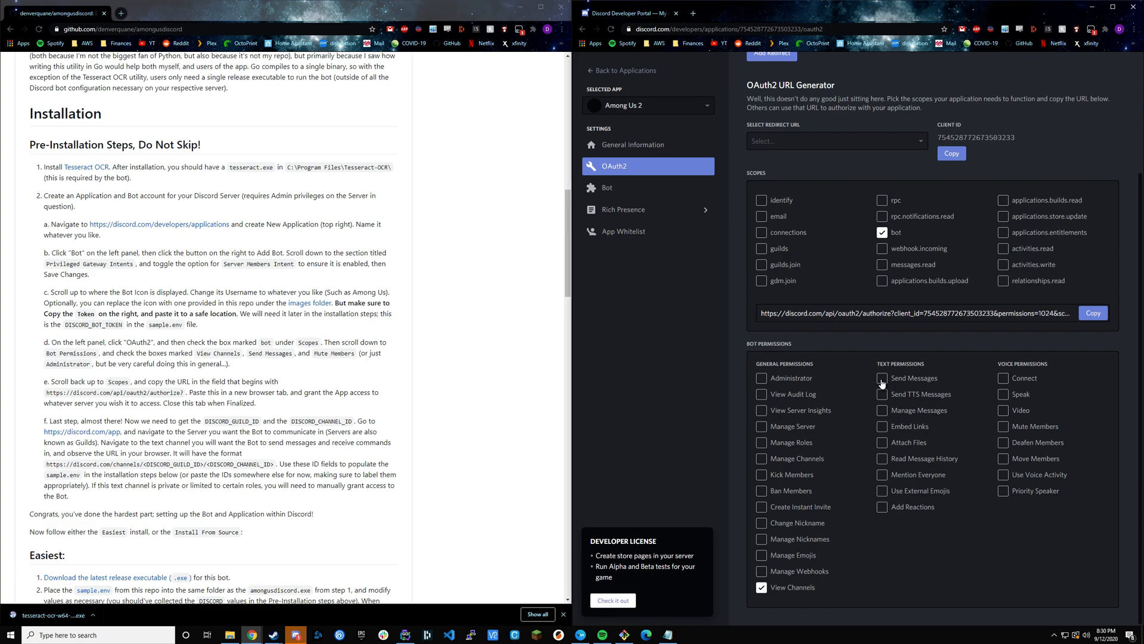
left_click(882, 377)
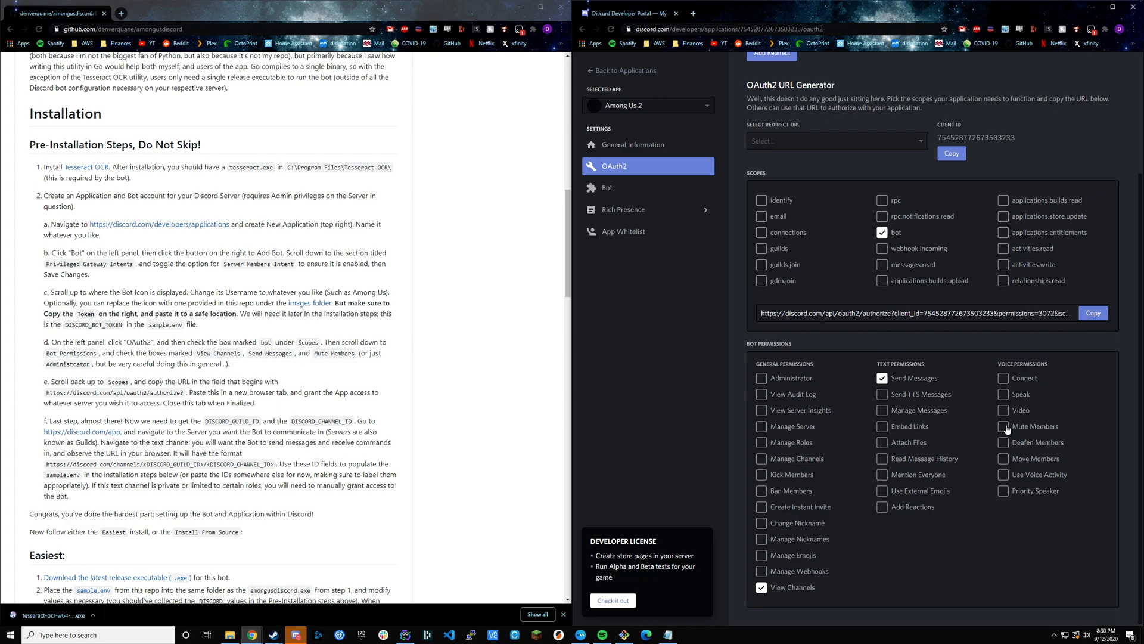
left_click(1003, 426)
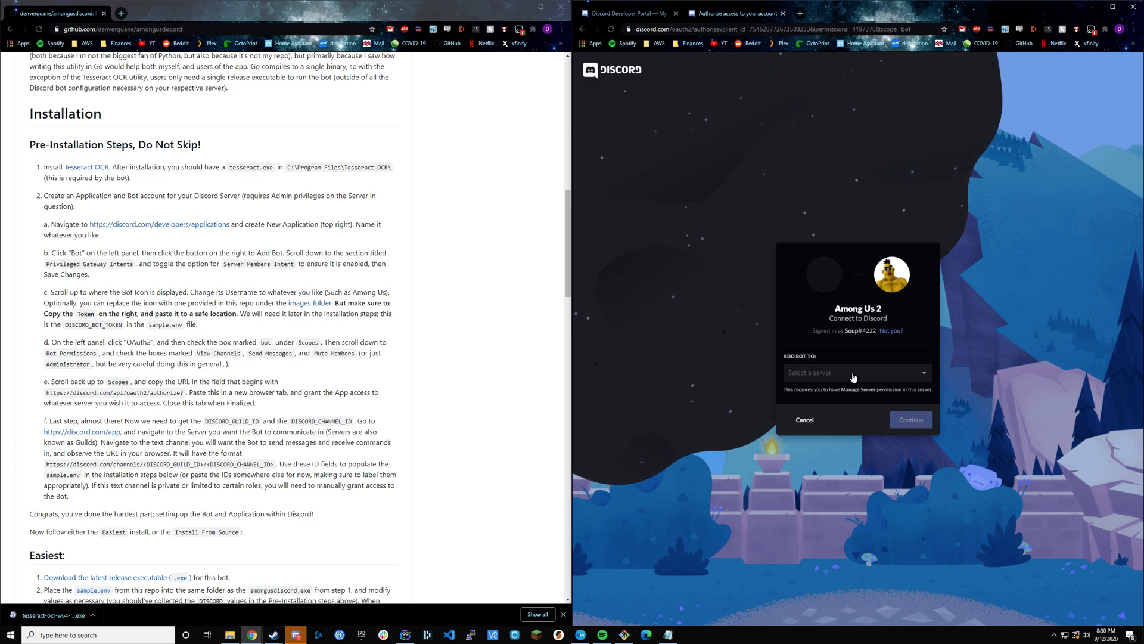
Authorize Among Us 2 into the amongusdiscord server, pass the robot check, and close the tab
left_click(856, 372)
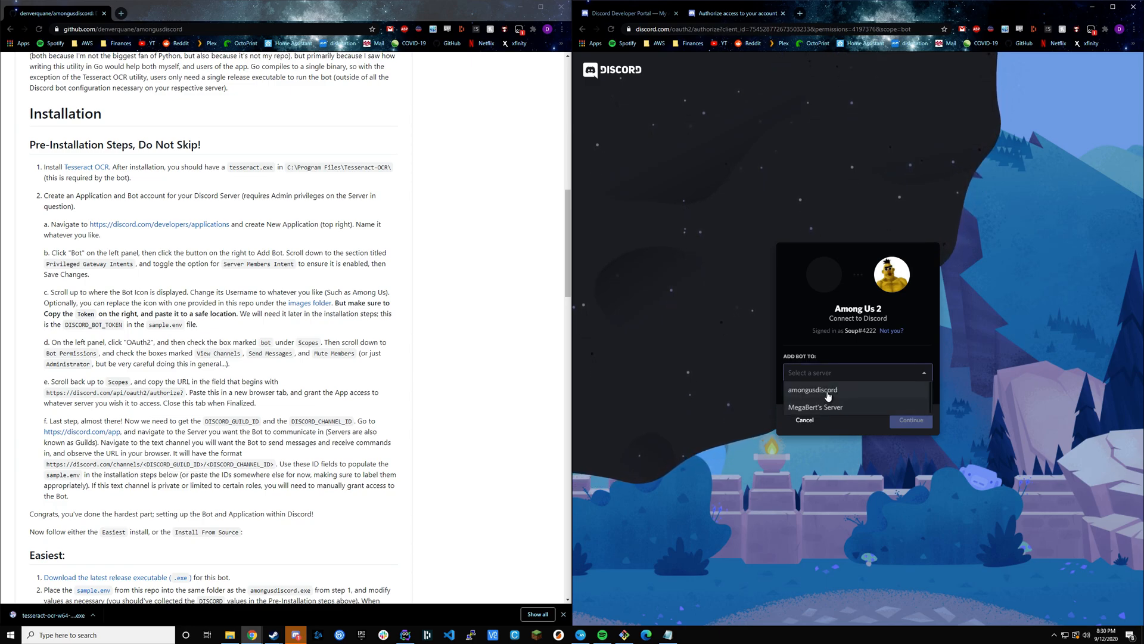
left_click(813, 390)
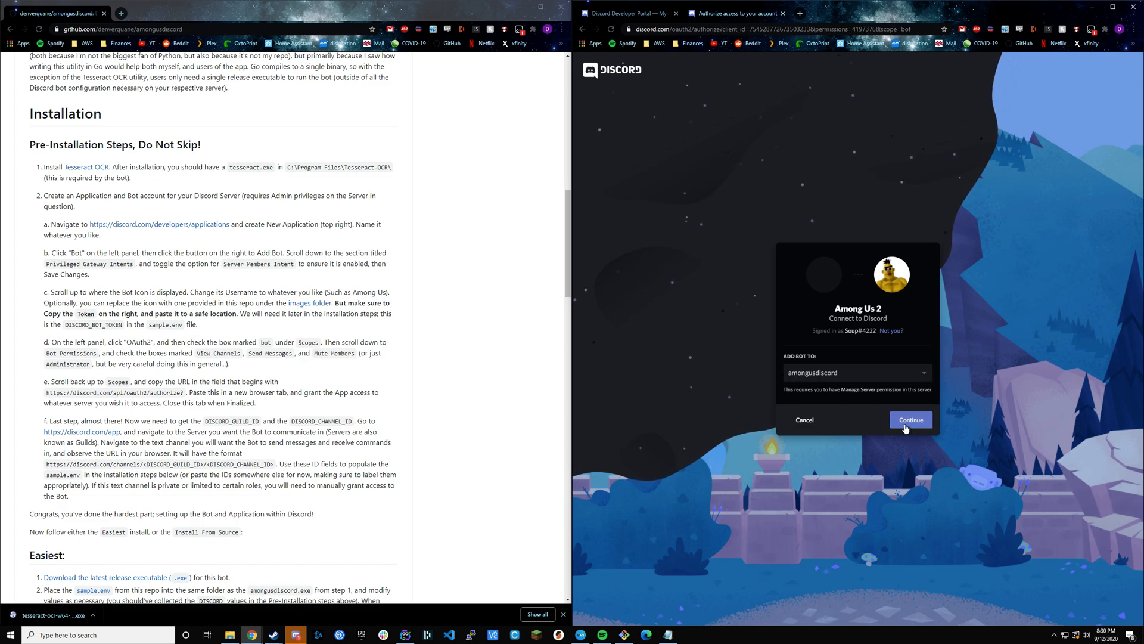
left_click(910, 419)
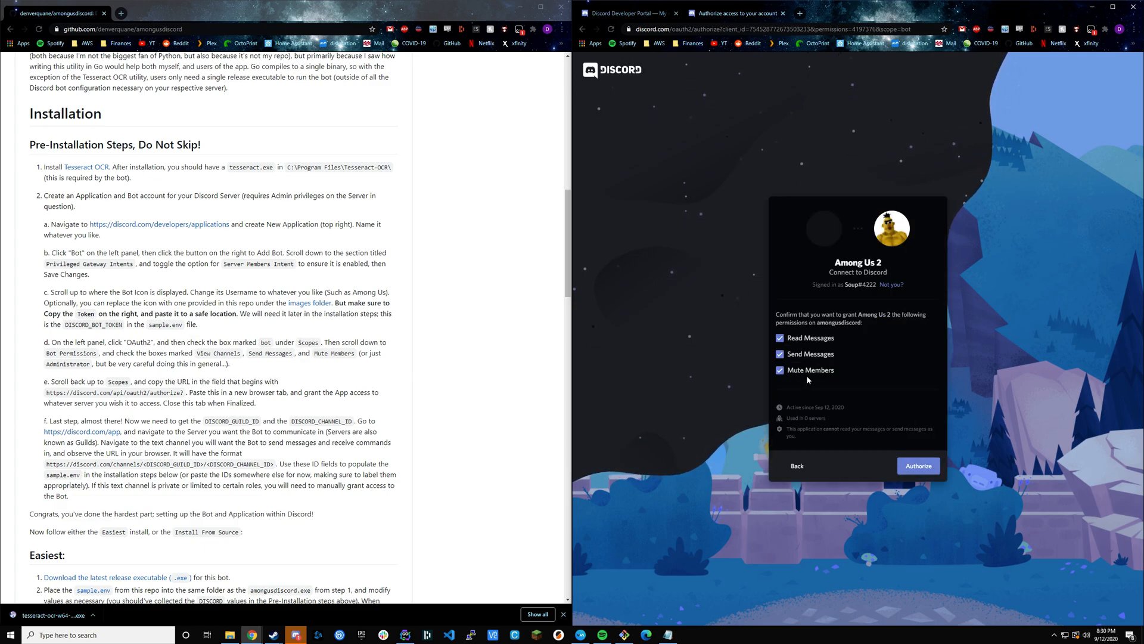
left_click(918, 466)
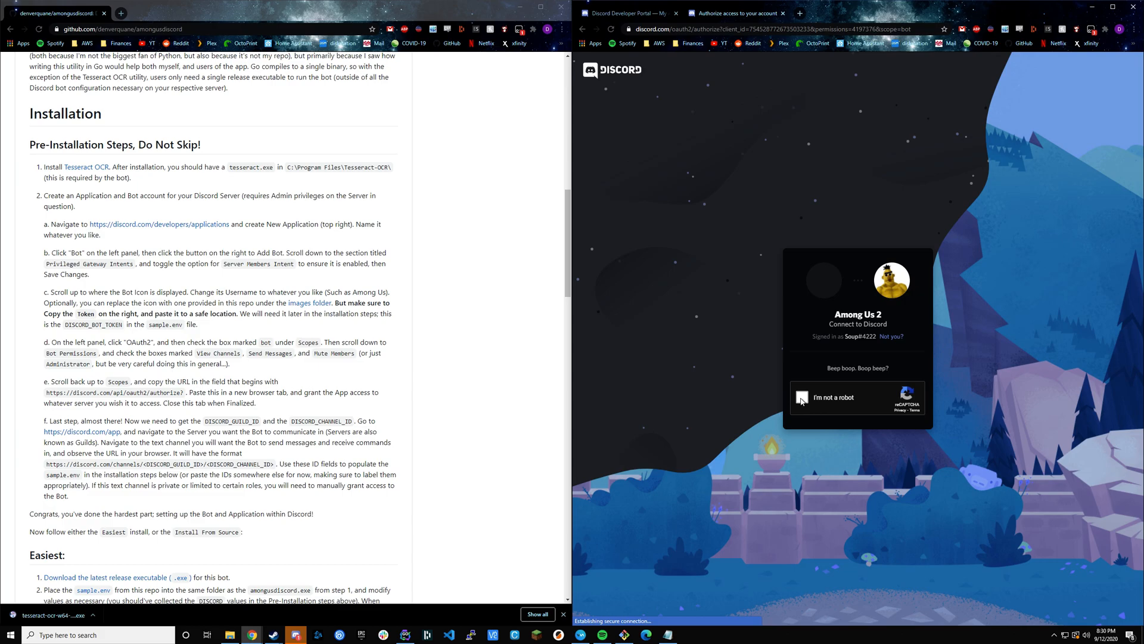
left_click(802, 397)
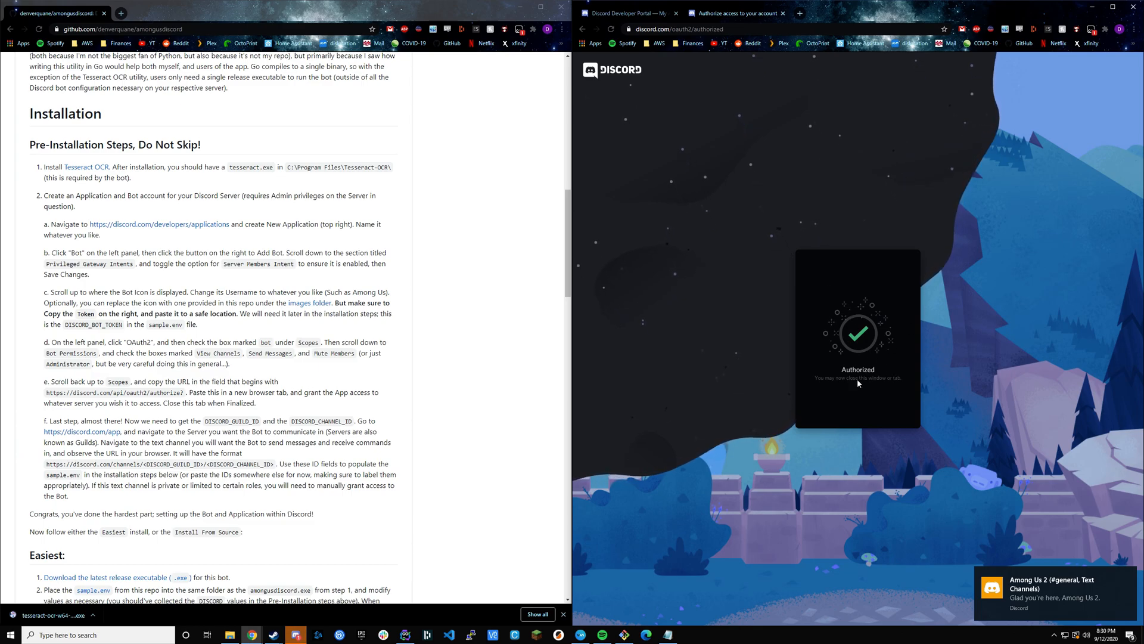
left_click(624, 13)
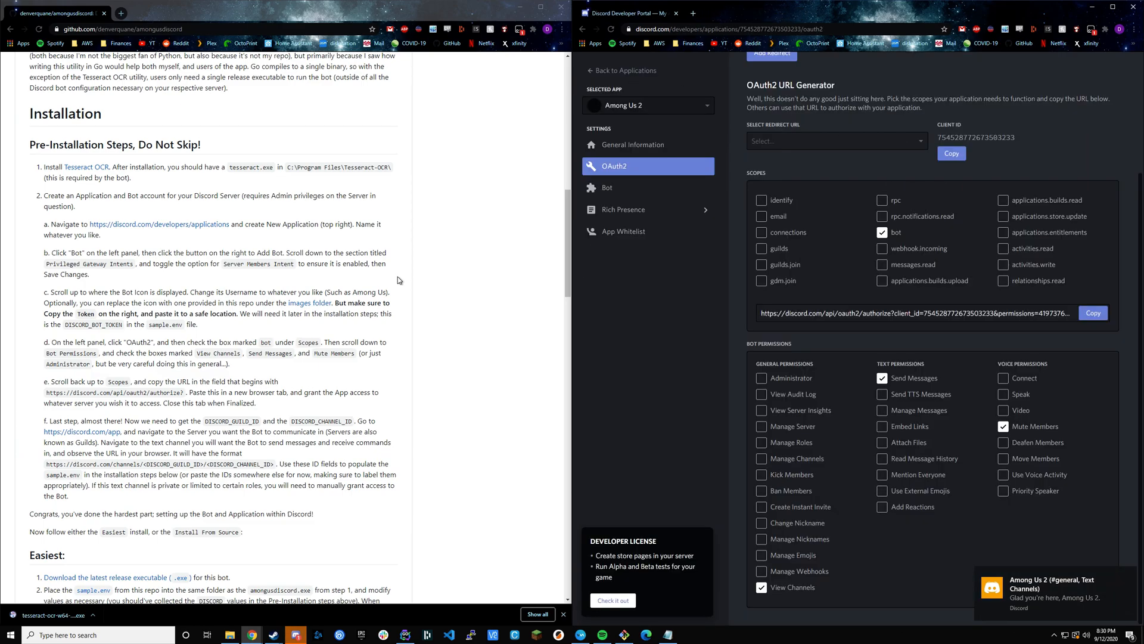
Load the Discord web app from the discord.com/app suggestion in a new tab
scroll("down", 3)
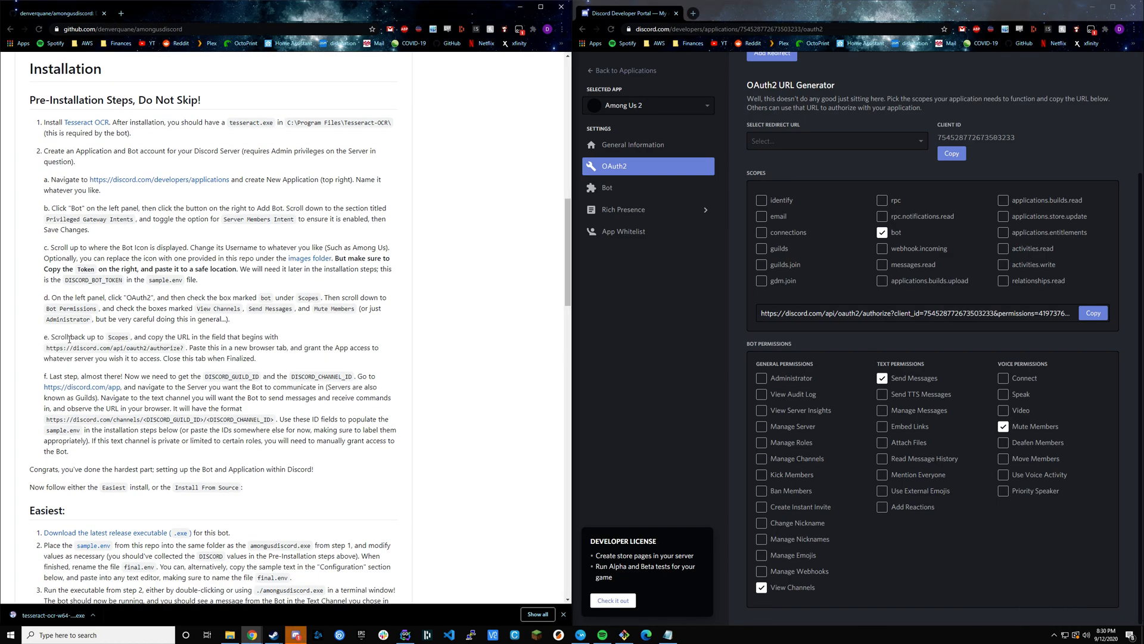
scroll("down", 3)
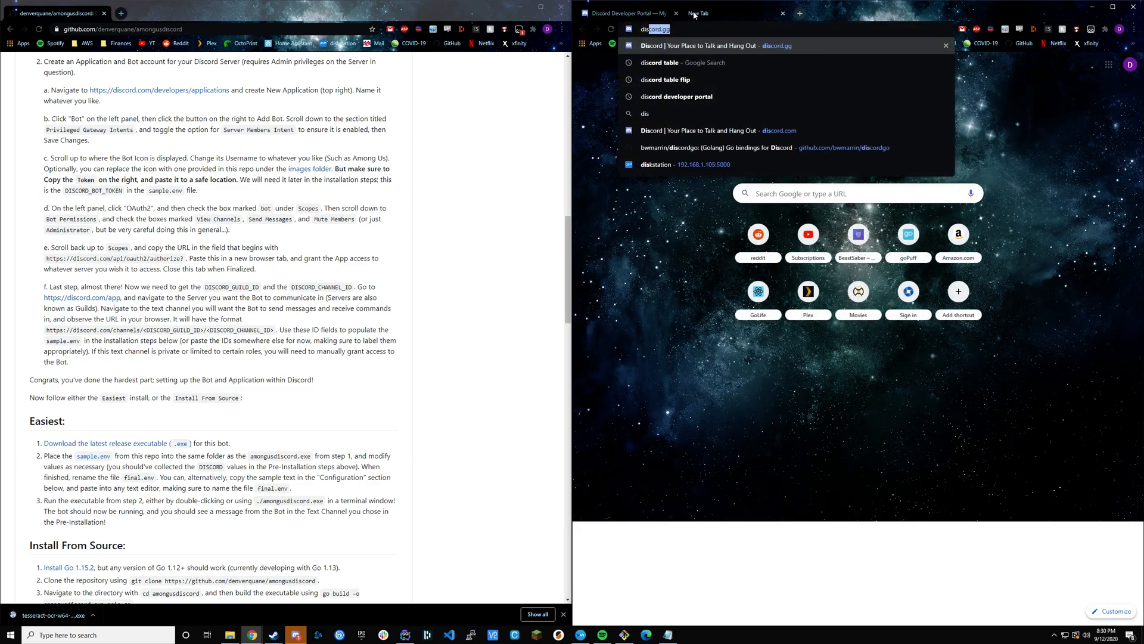
type("discord.com/")
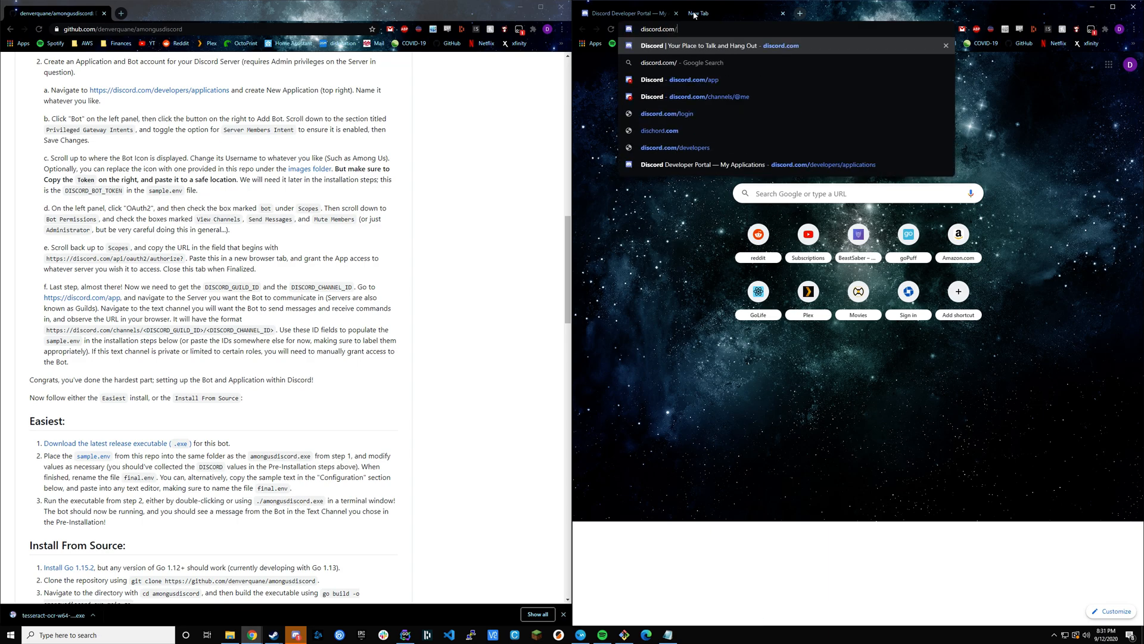
left_click(693, 79)
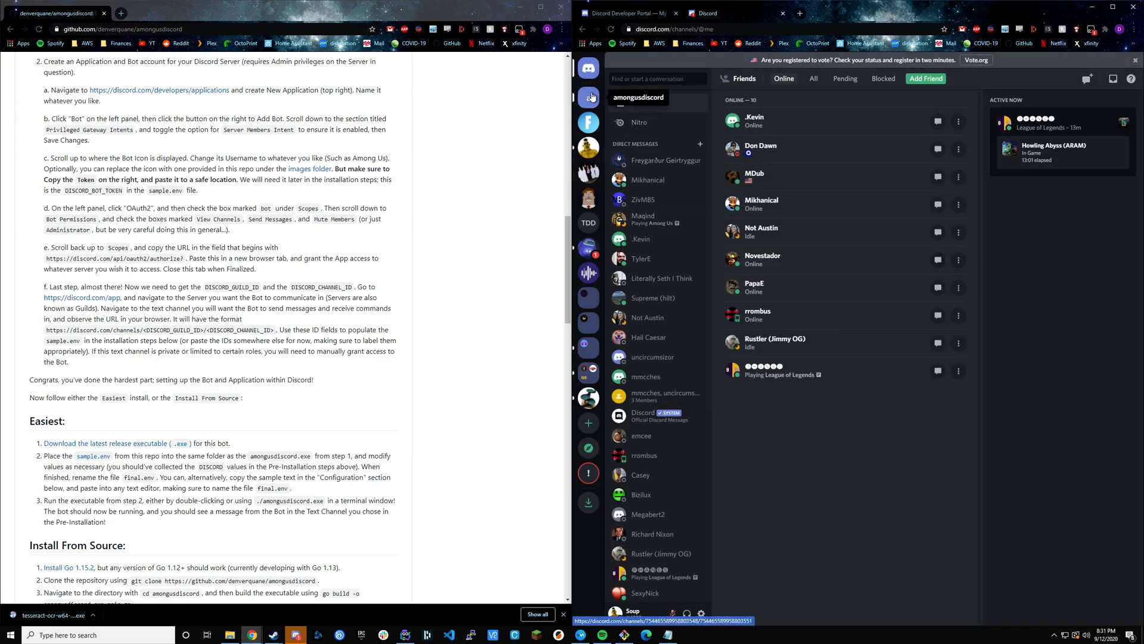
Open the amongusdiscord server and its #test text channel
left_click(589, 96)
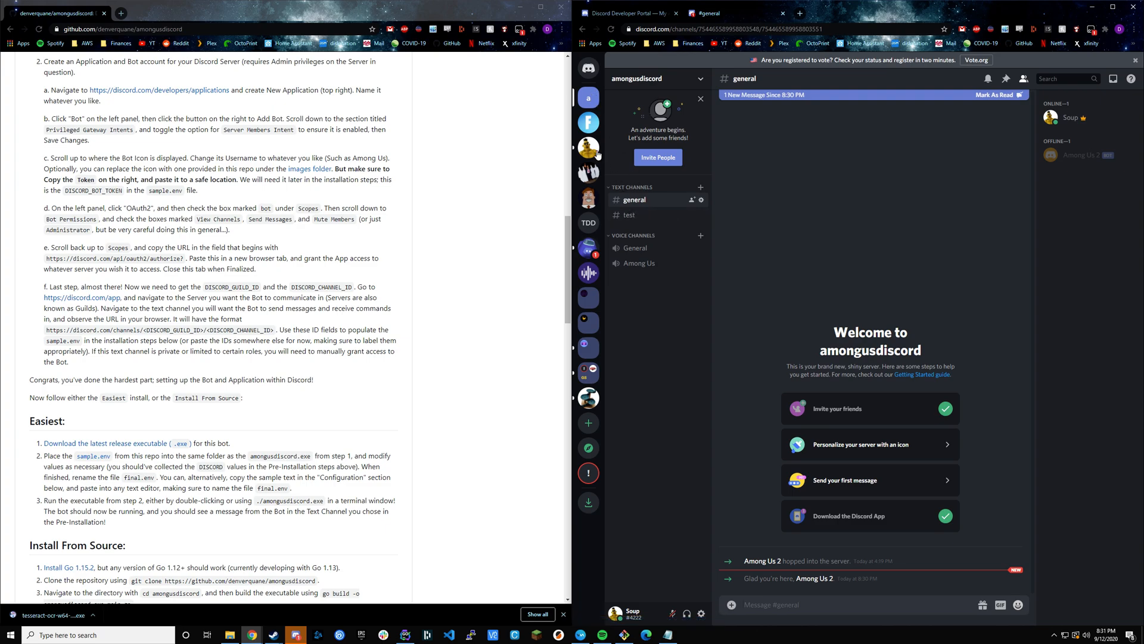
mouse_move(588, 98)
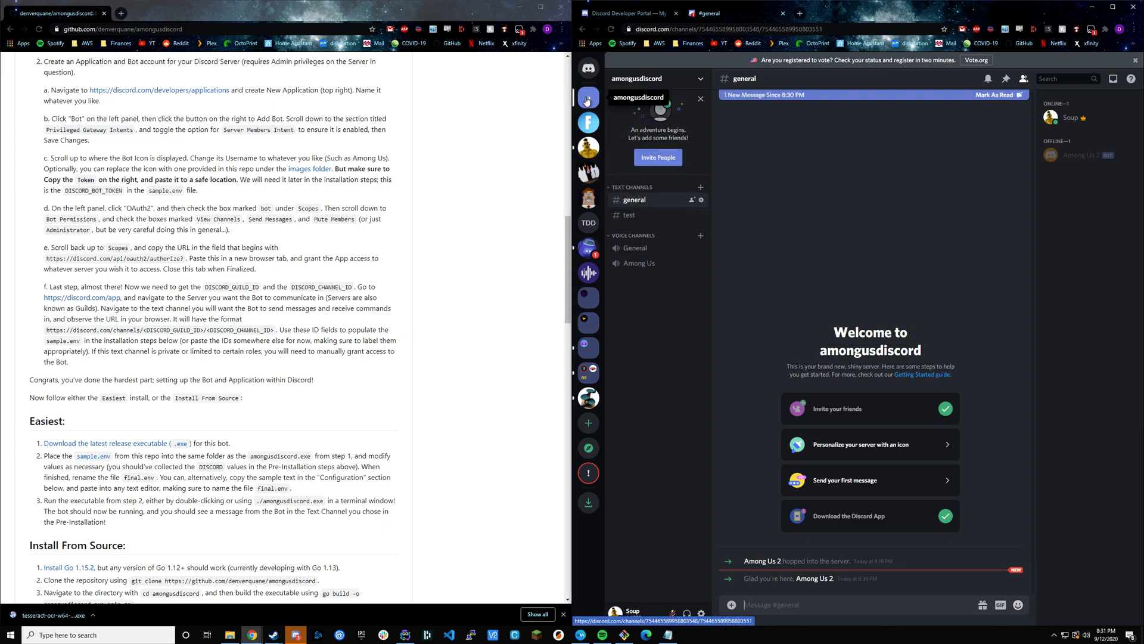
left_click(628, 214)
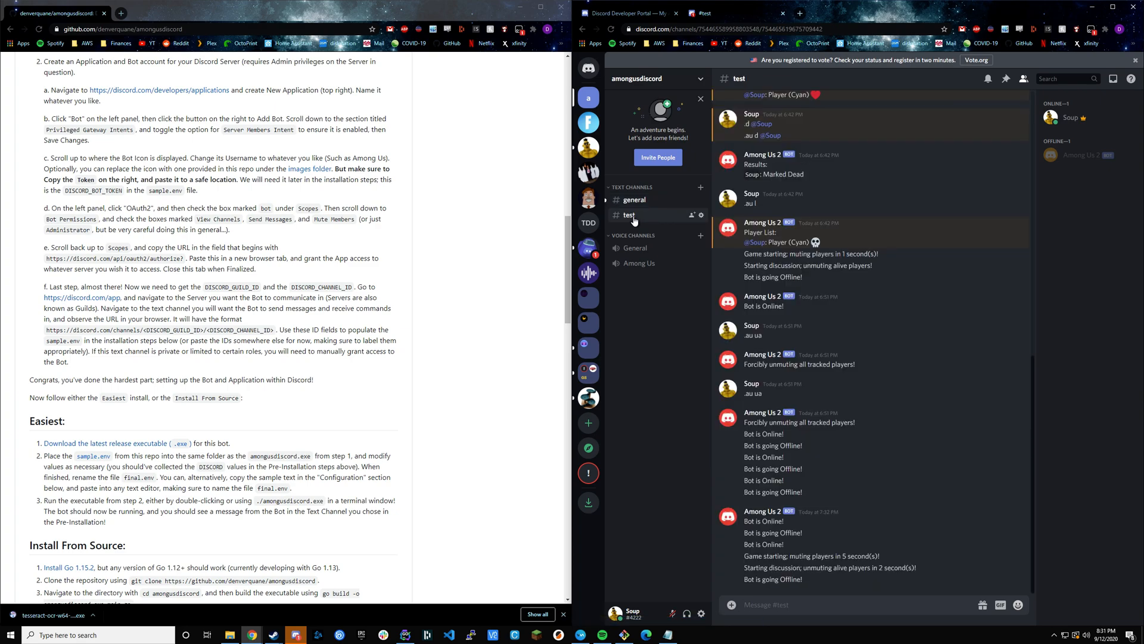
mouse_move(803, 407)
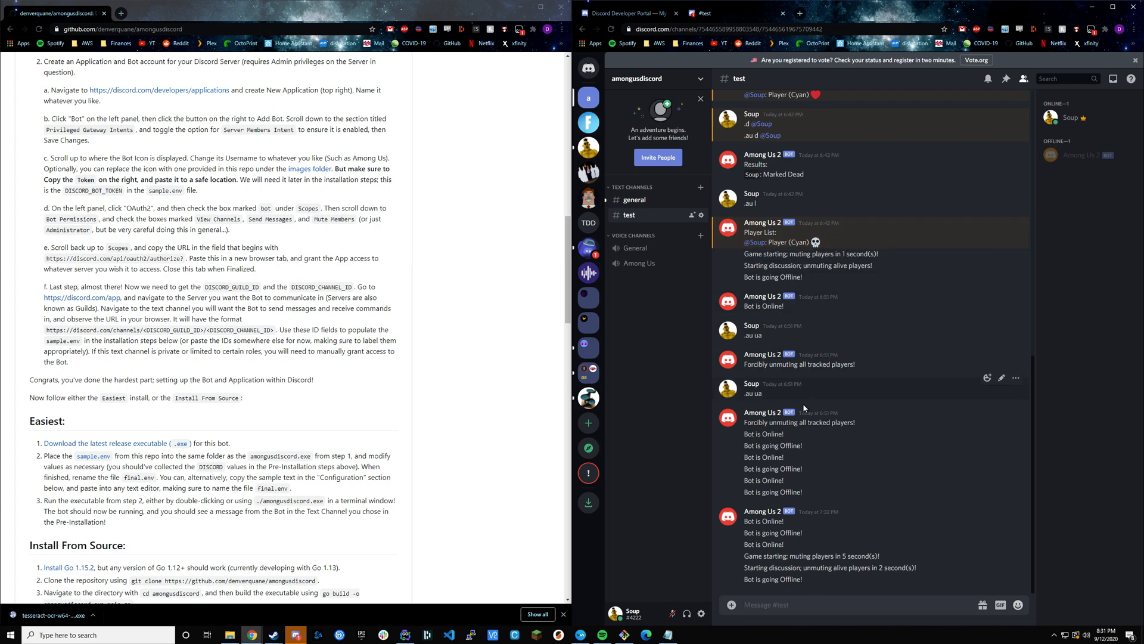
mouse_move(803, 323)
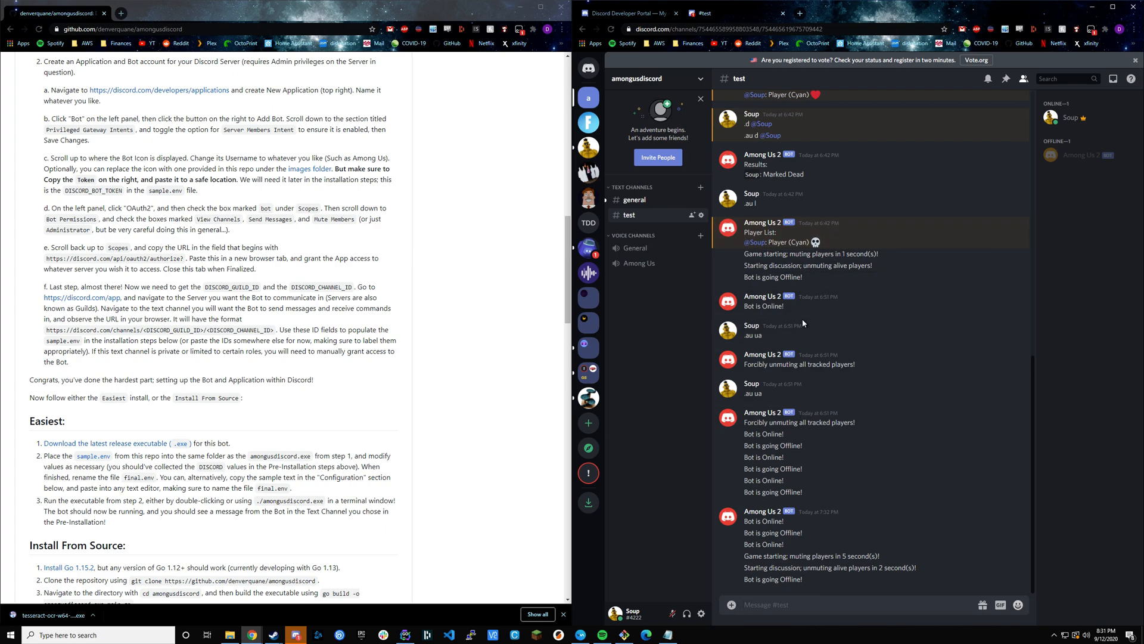
right_click(629, 215)
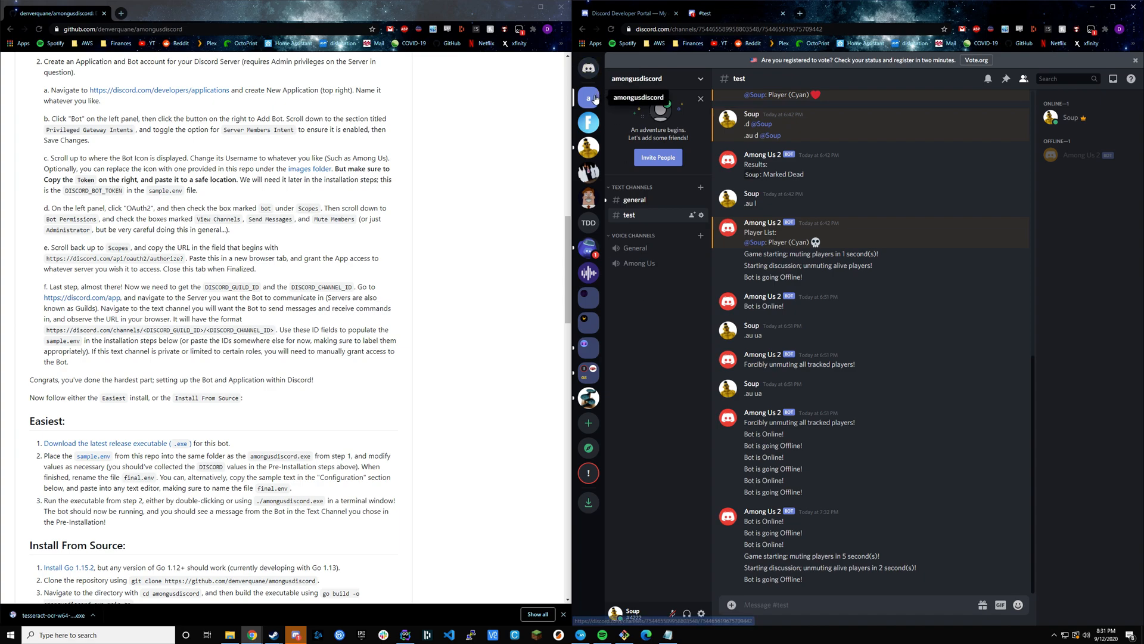
left_click(651, 78)
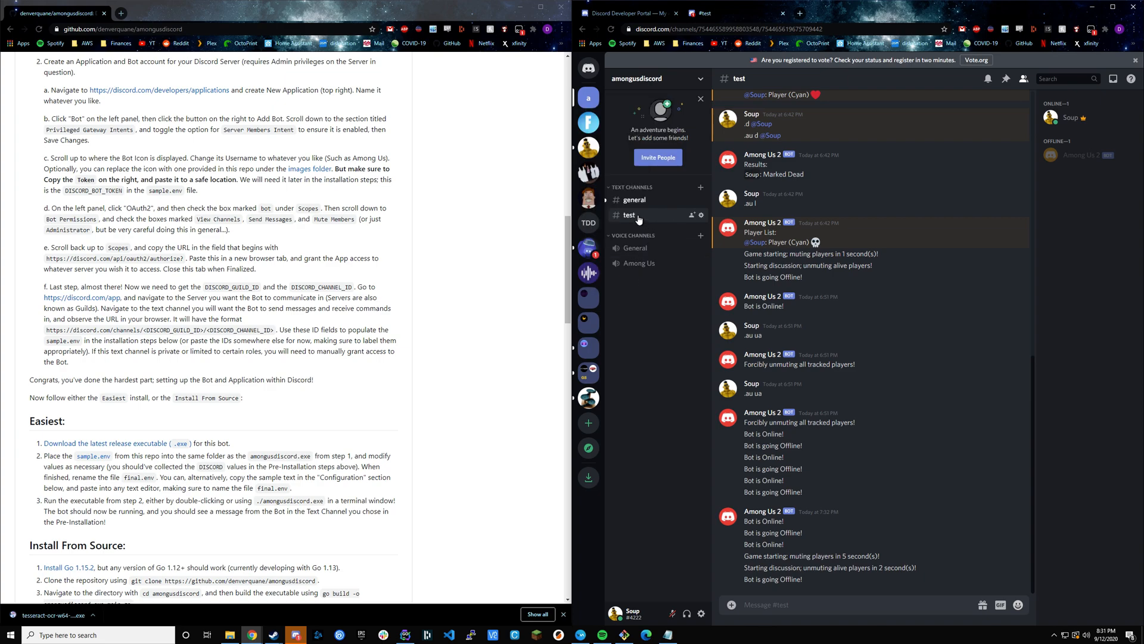
right_click(629, 214)
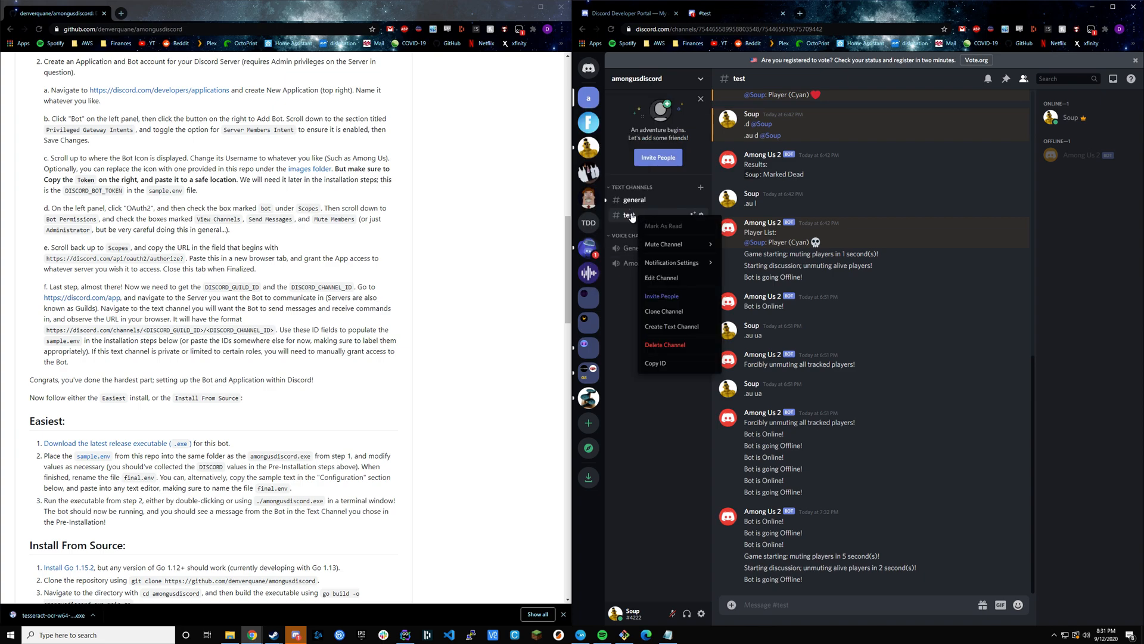
mouse_move(659, 195)
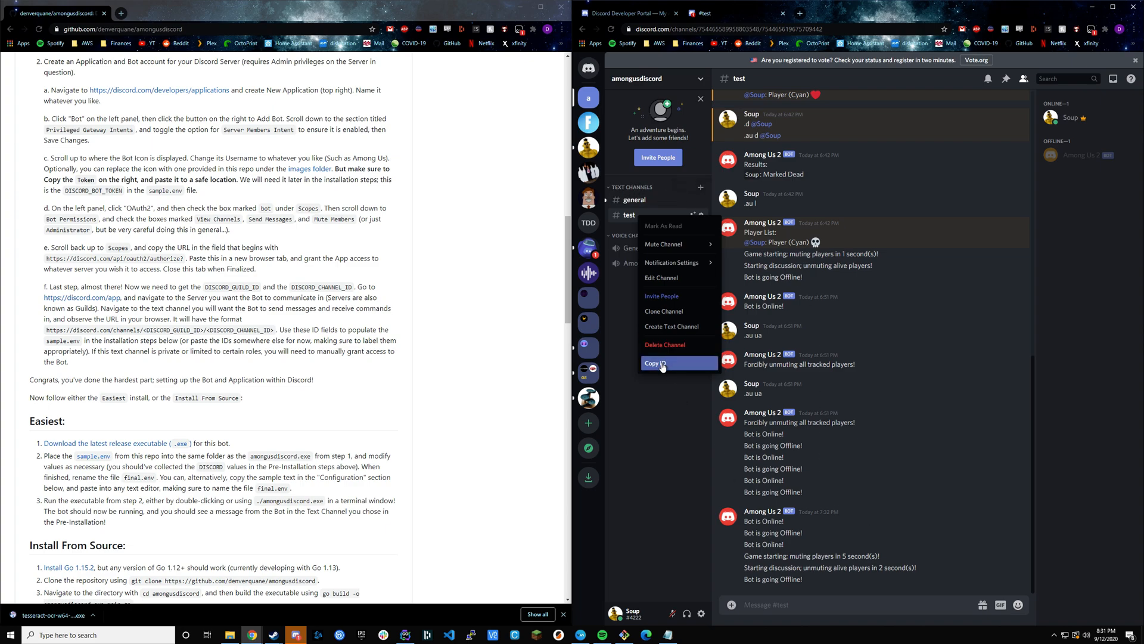
left_click(659, 363)
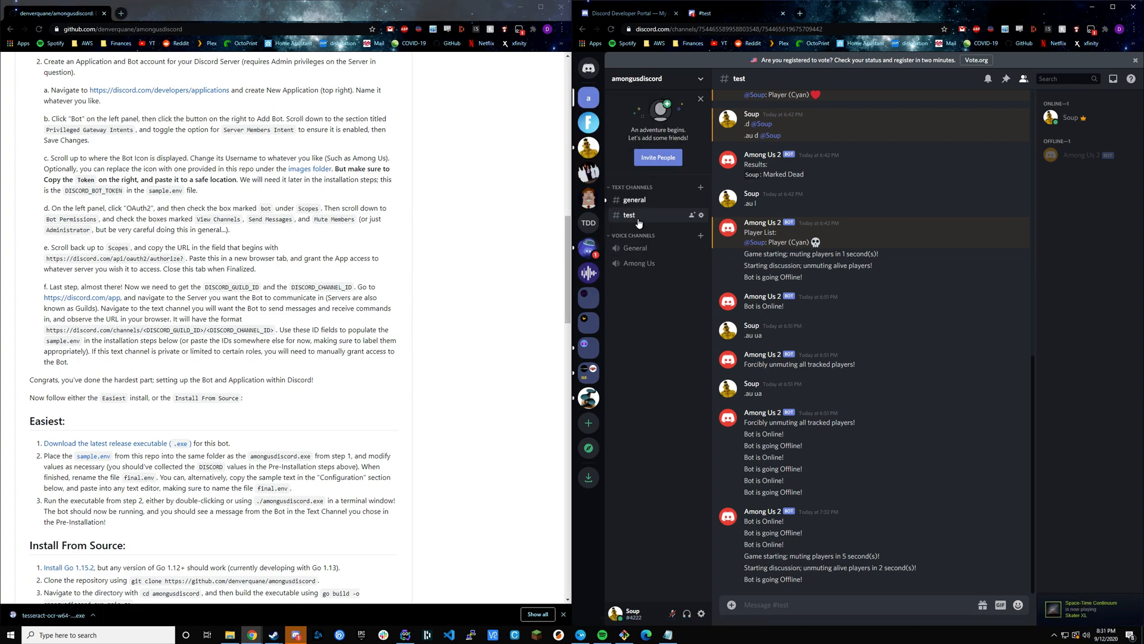
right_click(630, 215)
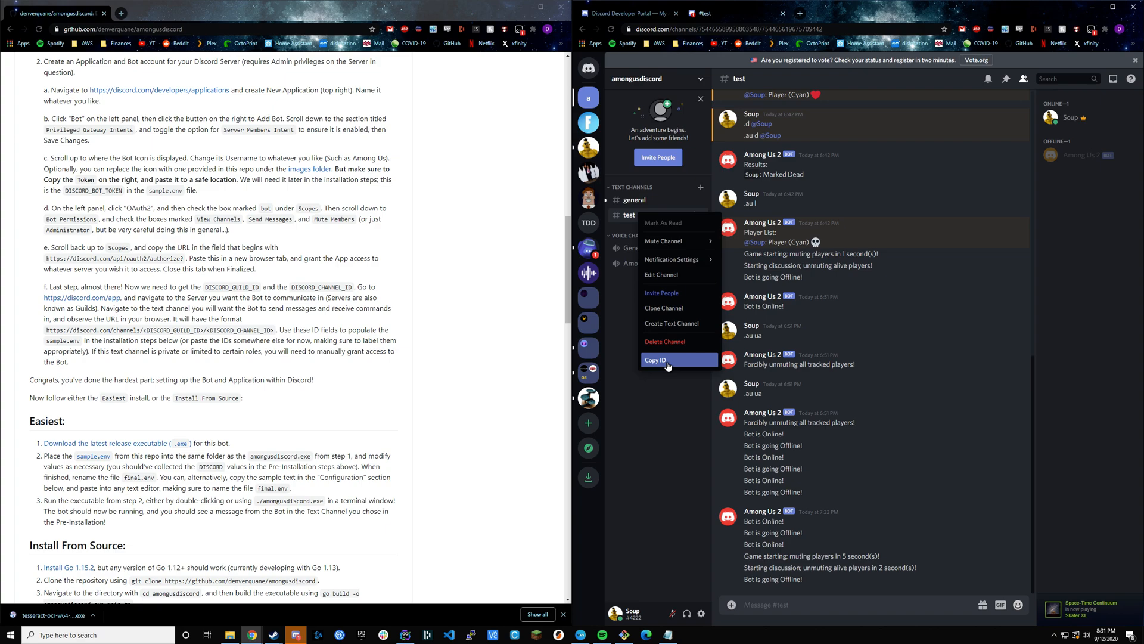
left_click(655, 360)
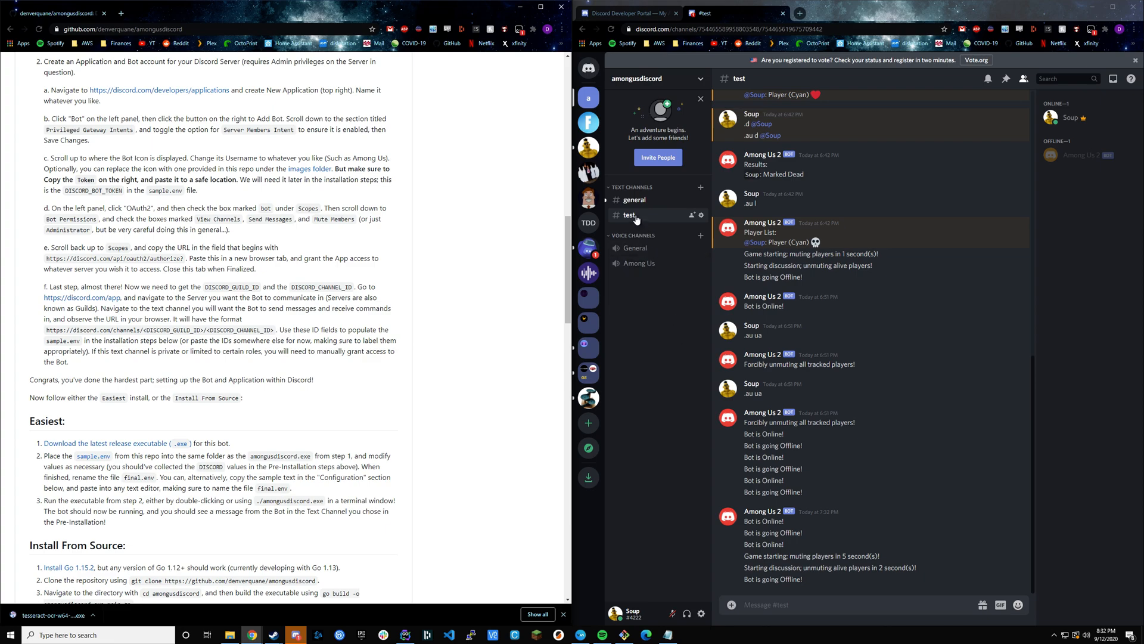
mouse_move(702, 236)
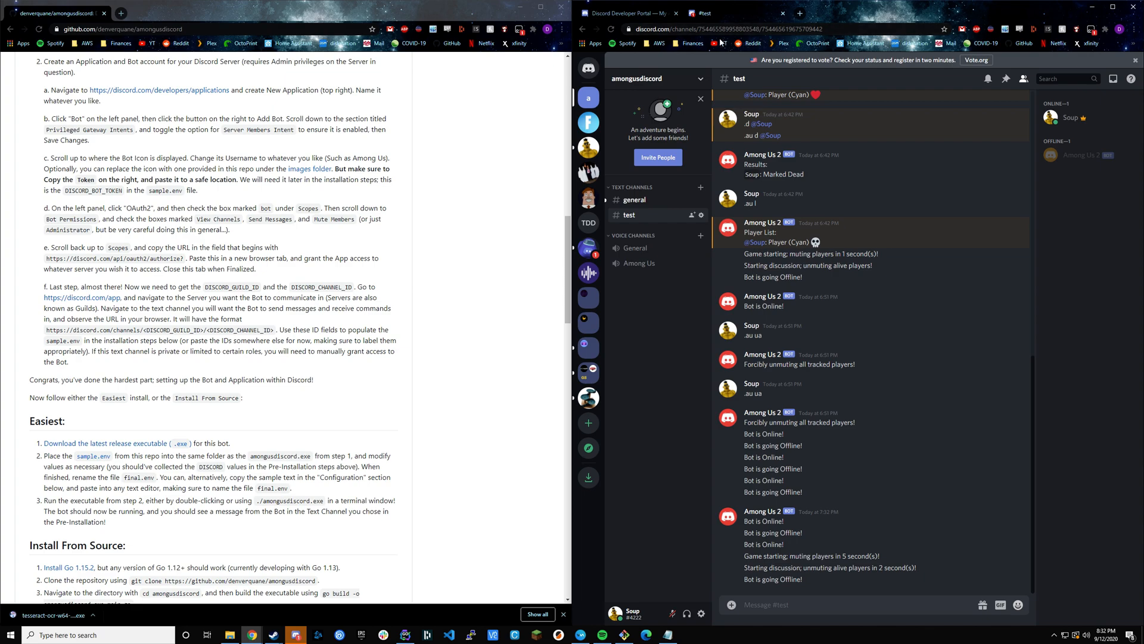
Select the server ID segment in the test channel's address bar URL
double_click(745, 28)
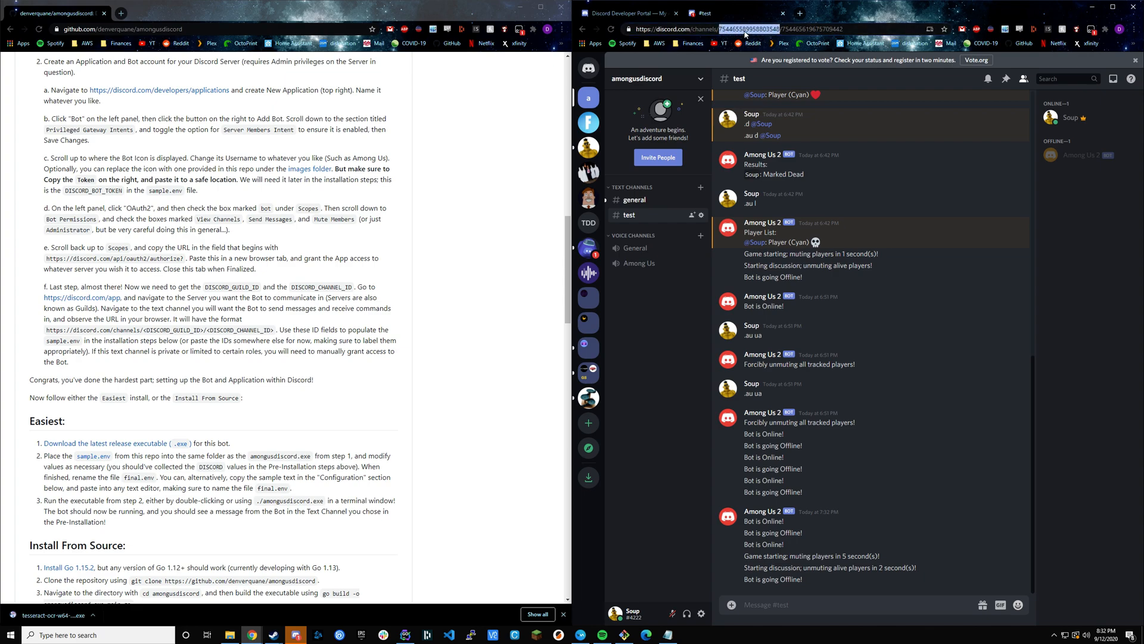
mouse_move(589, 97)
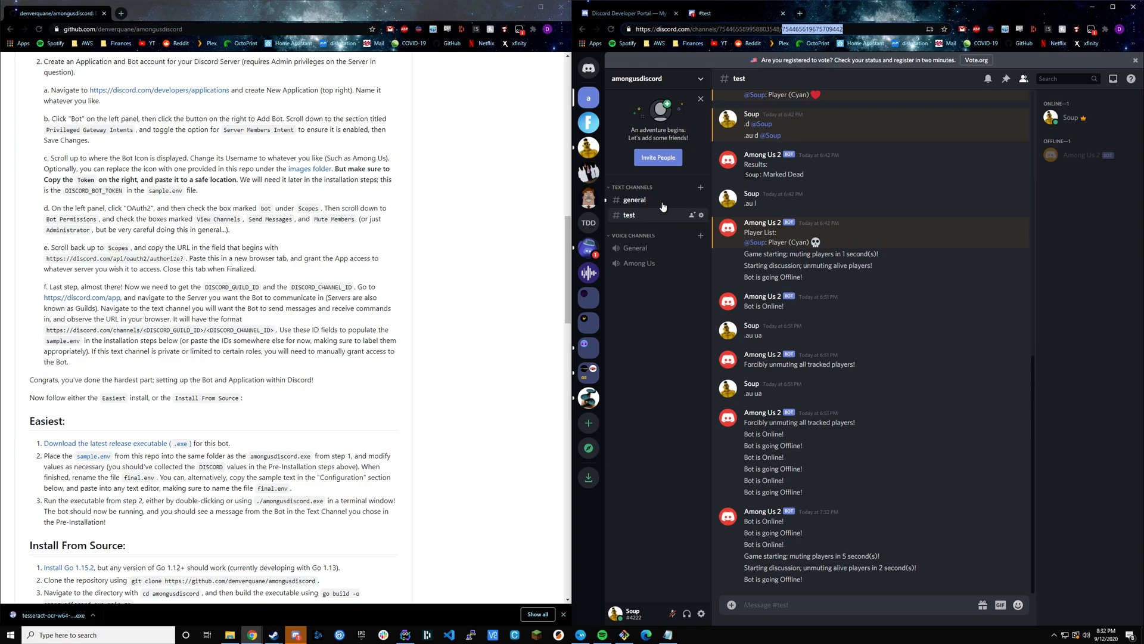
mouse_move(696, 412)
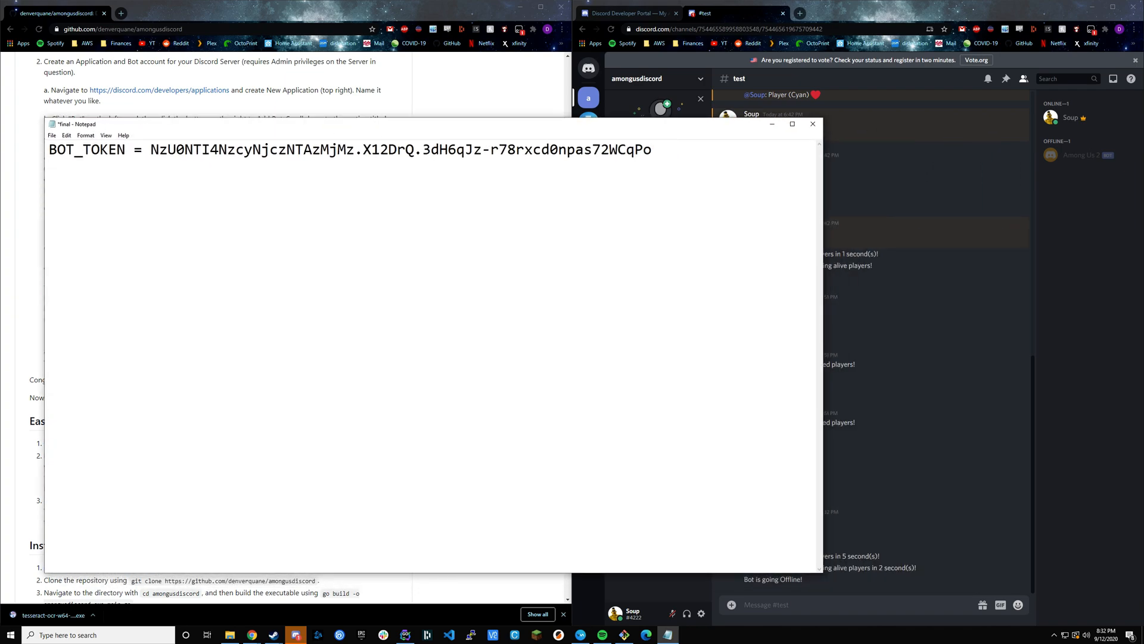
left_click(49, 186)
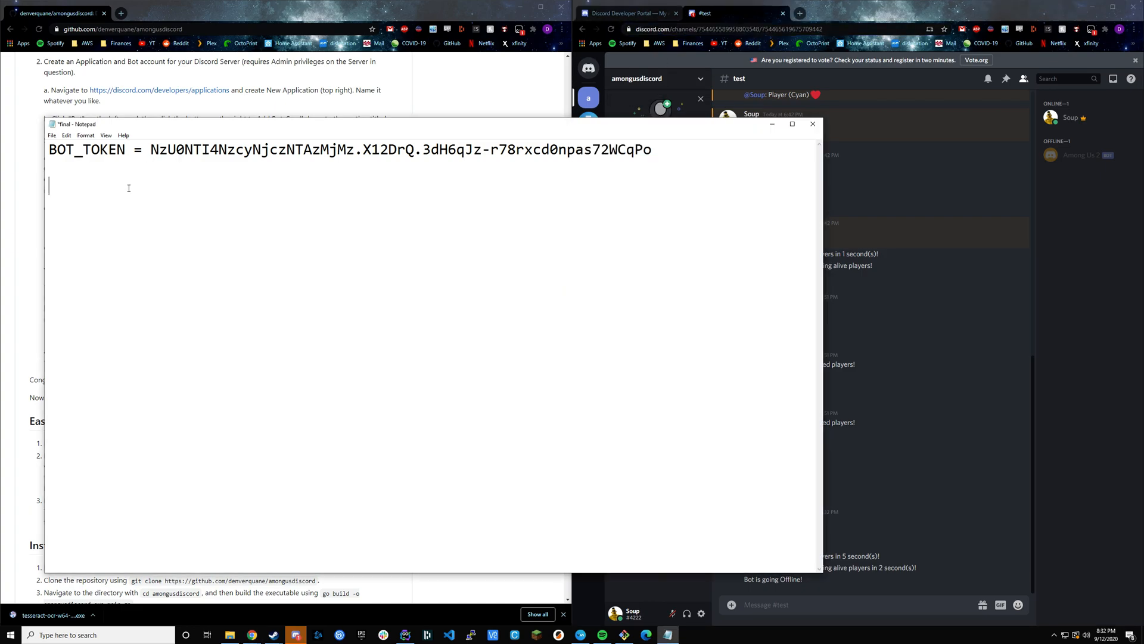
type("GUILD = 754465589958803548")
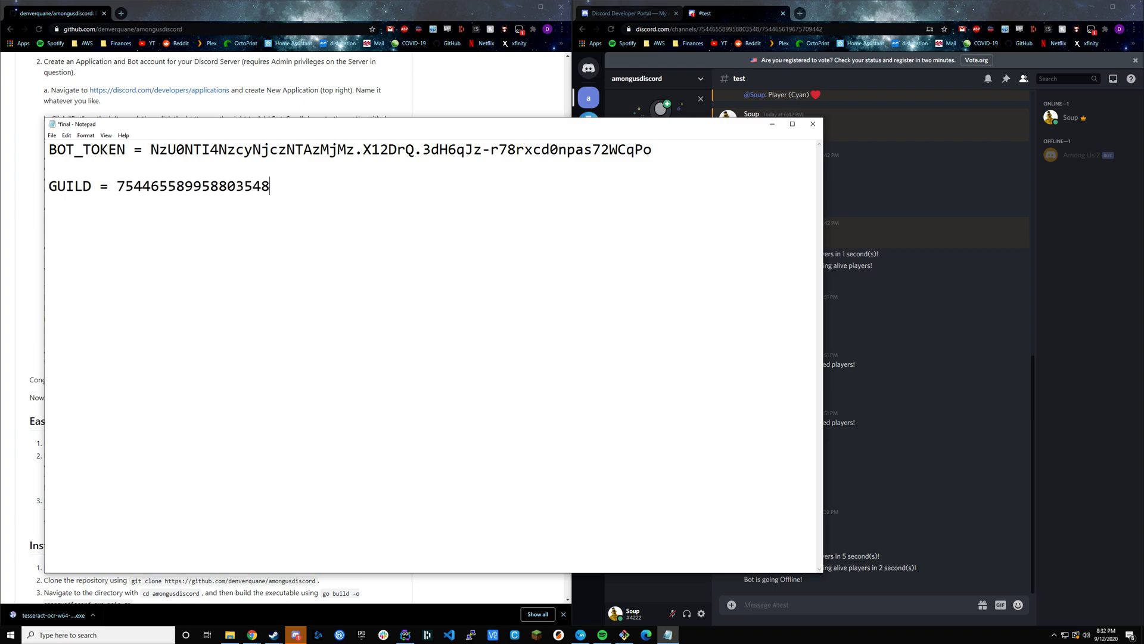
type("CH")
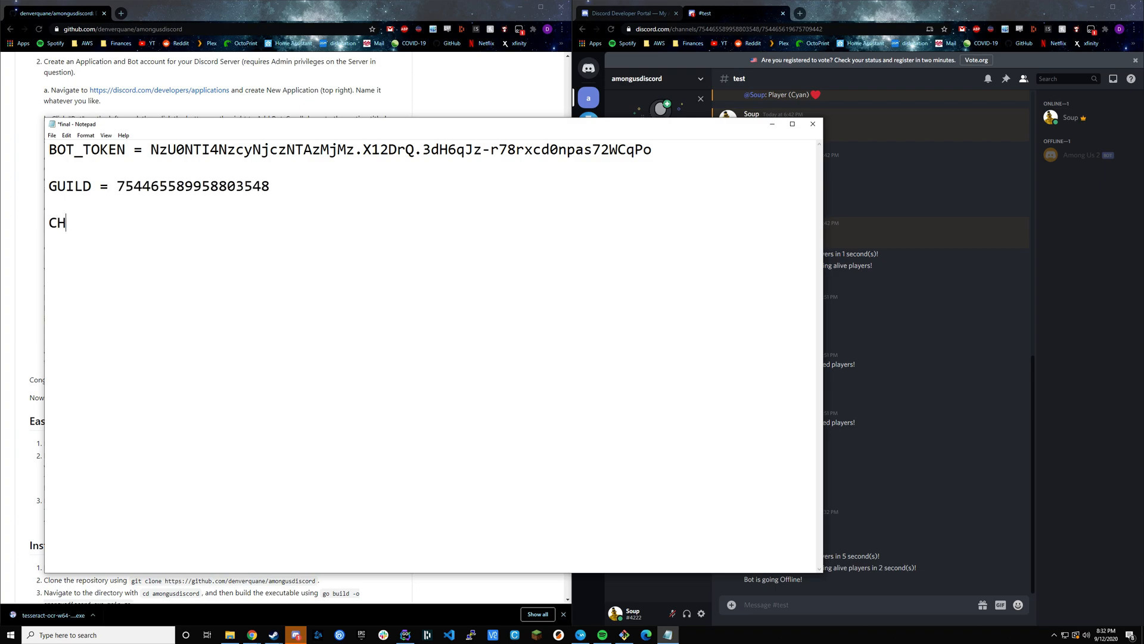
type("ANNEL =")
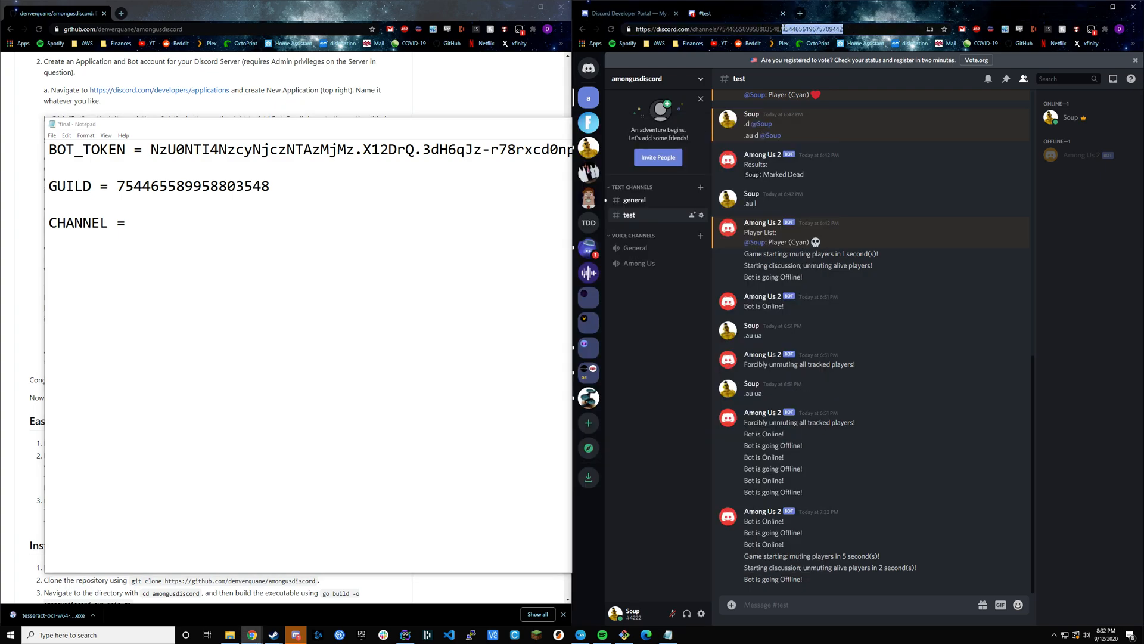
type("754465619675709442")
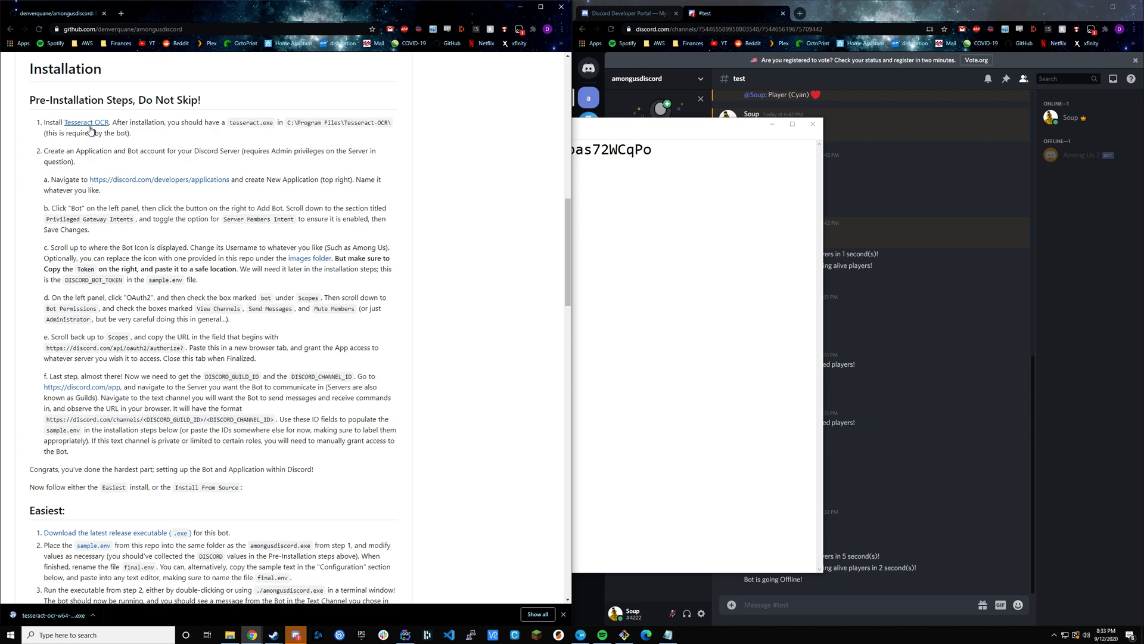
Download amongusdiscord.exe from the 1.1.1 release assets, keep it, and show it in its folder
scroll("down", 3)
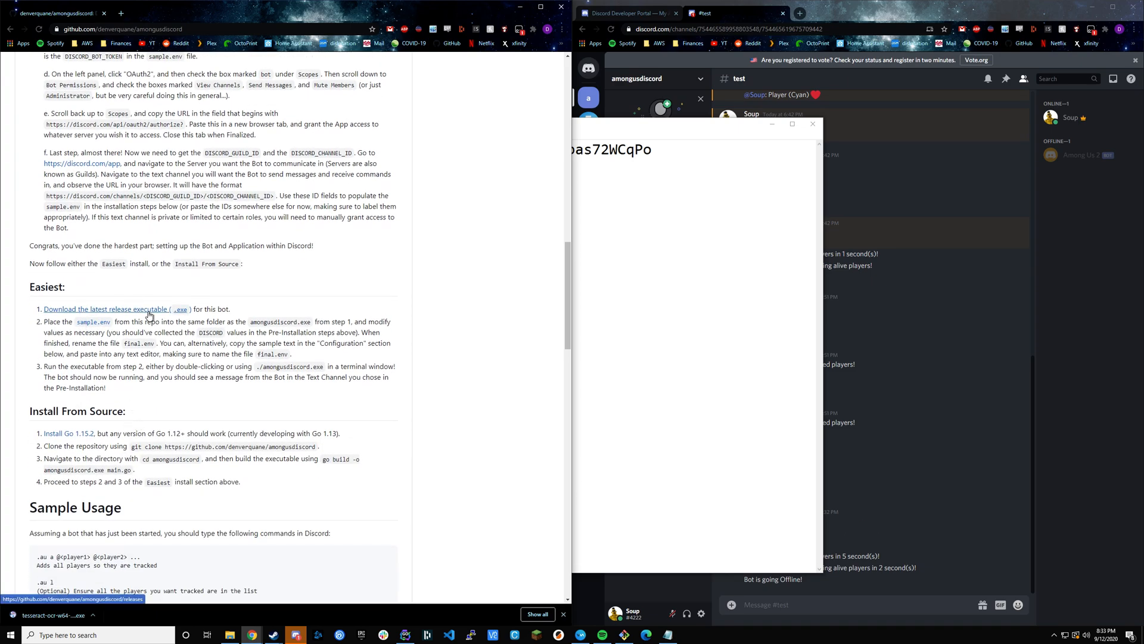
left_click(106, 309)
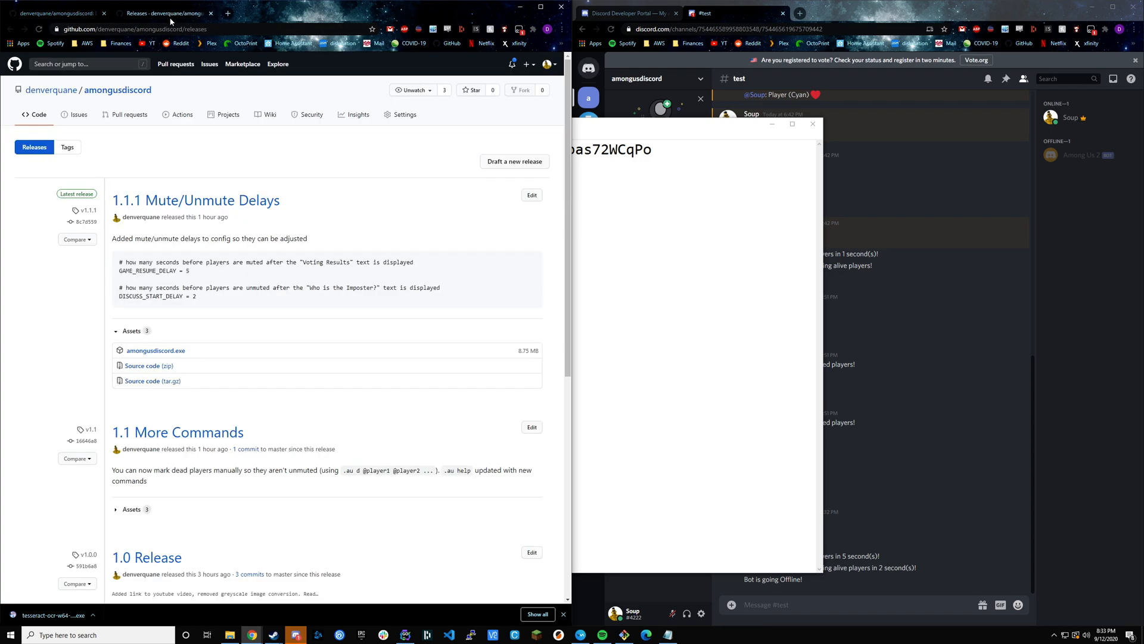
scroll("down", 3)
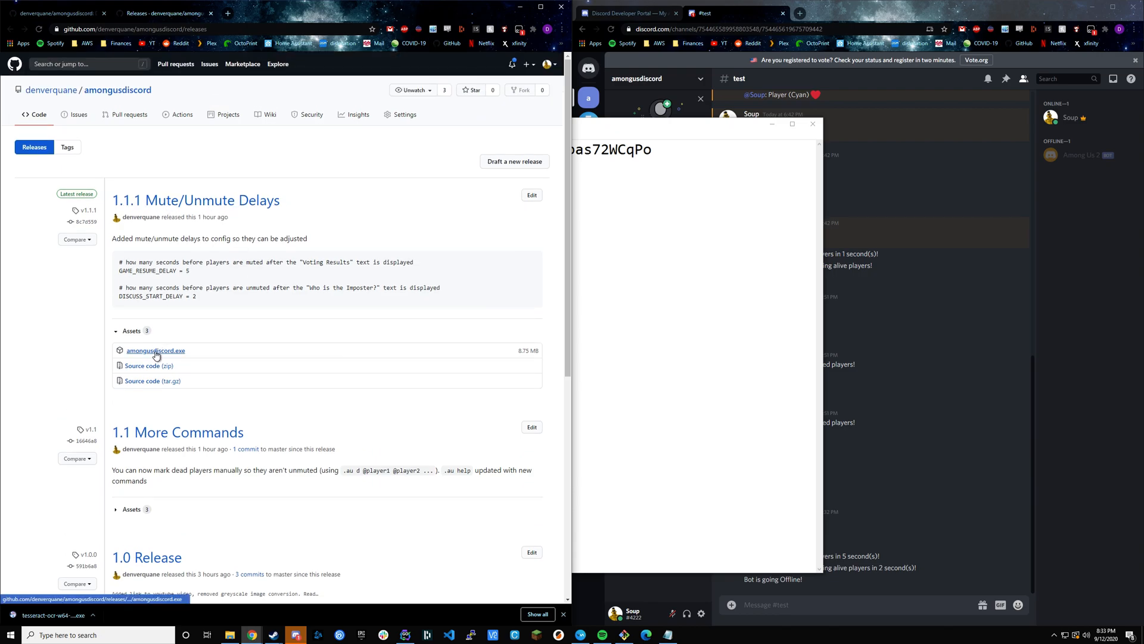
left_click(153, 350)
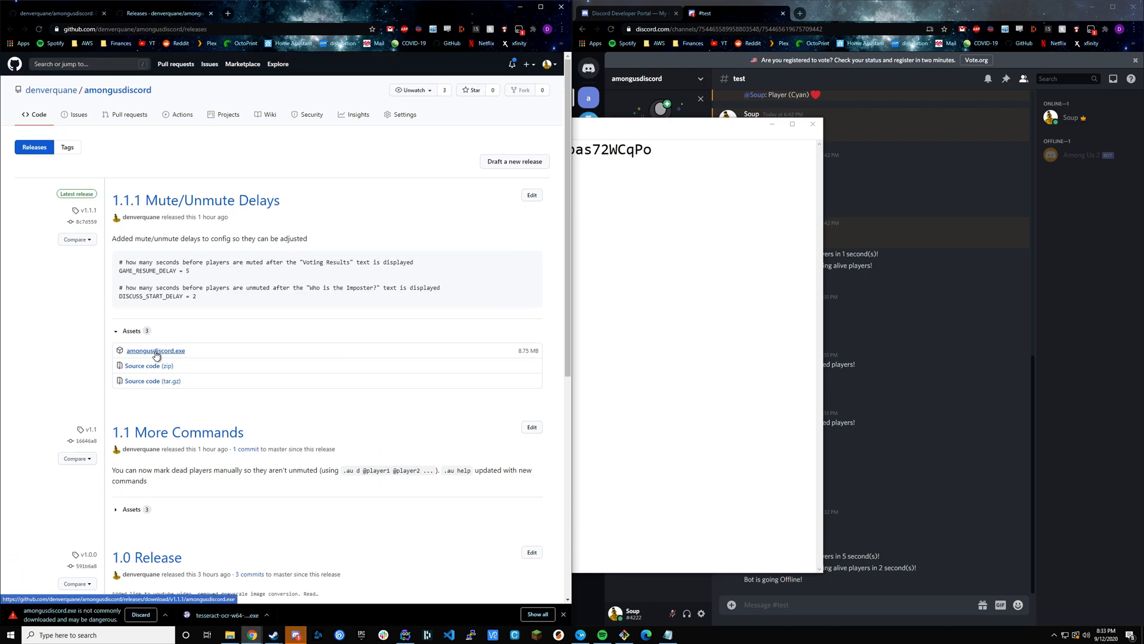
left_click(165, 614)
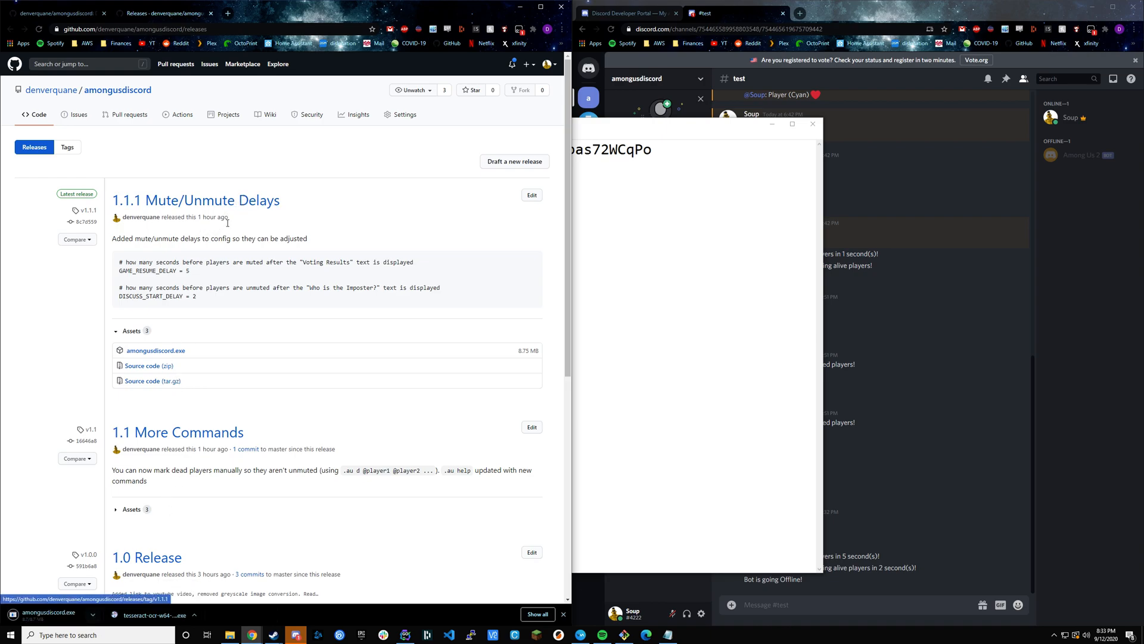
mouse_move(154, 350)
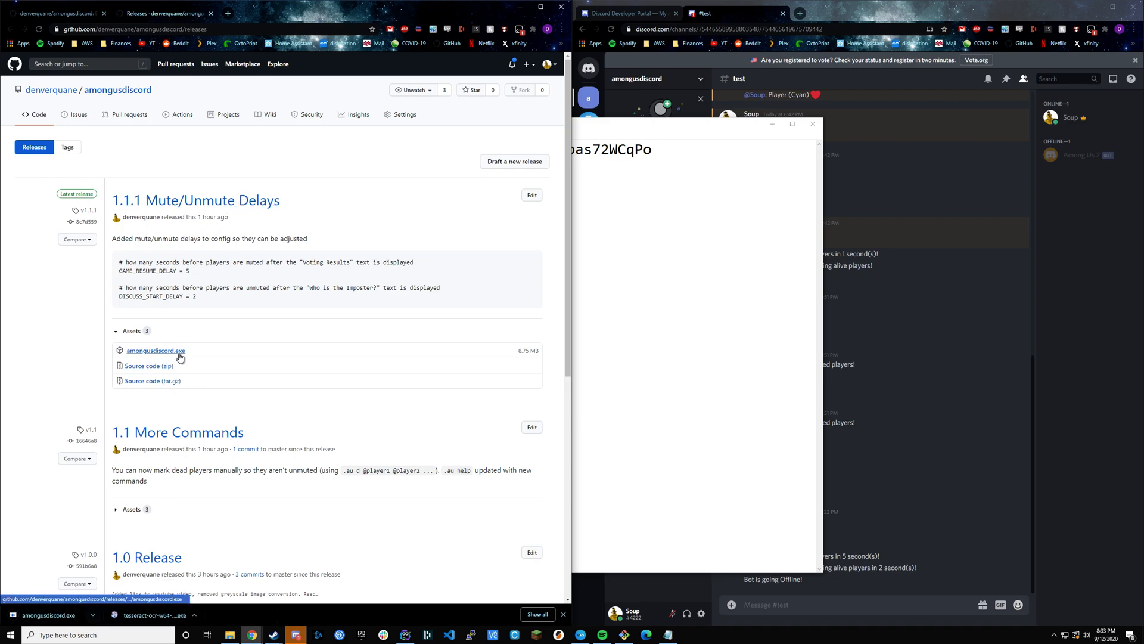
mouse_move(117, 90)
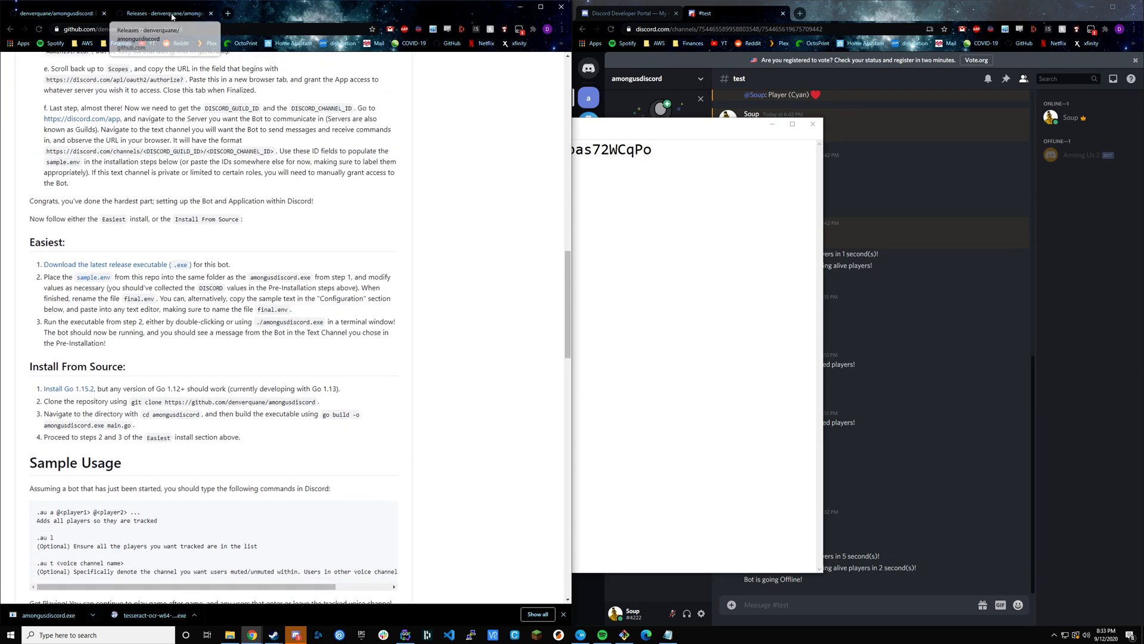
left_click(167, 13)
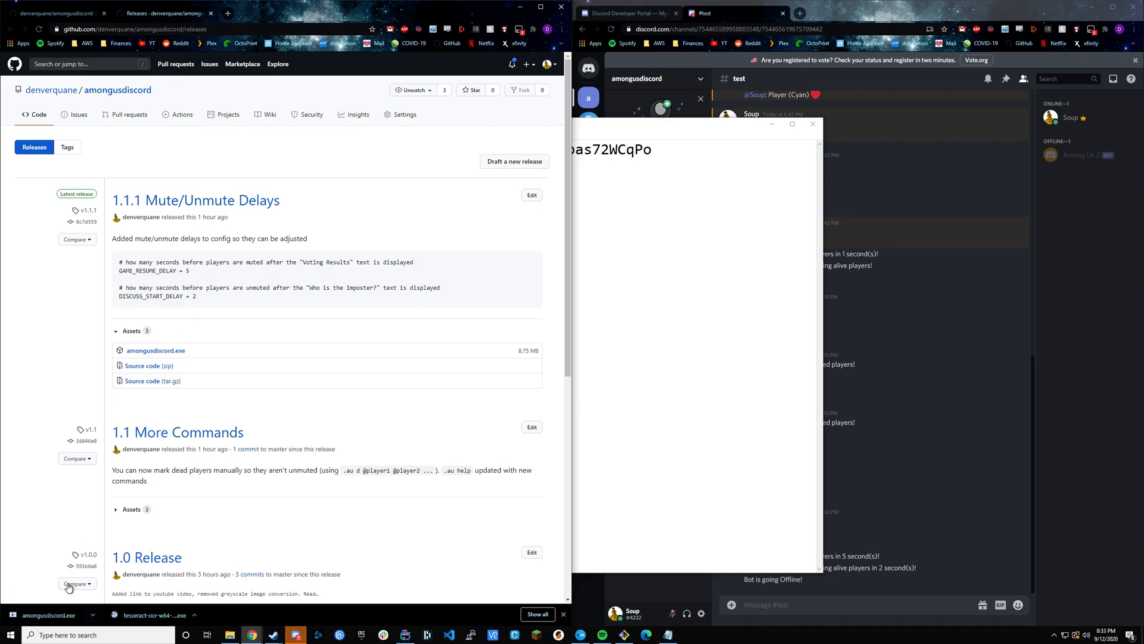
mouse_move(242, 606)
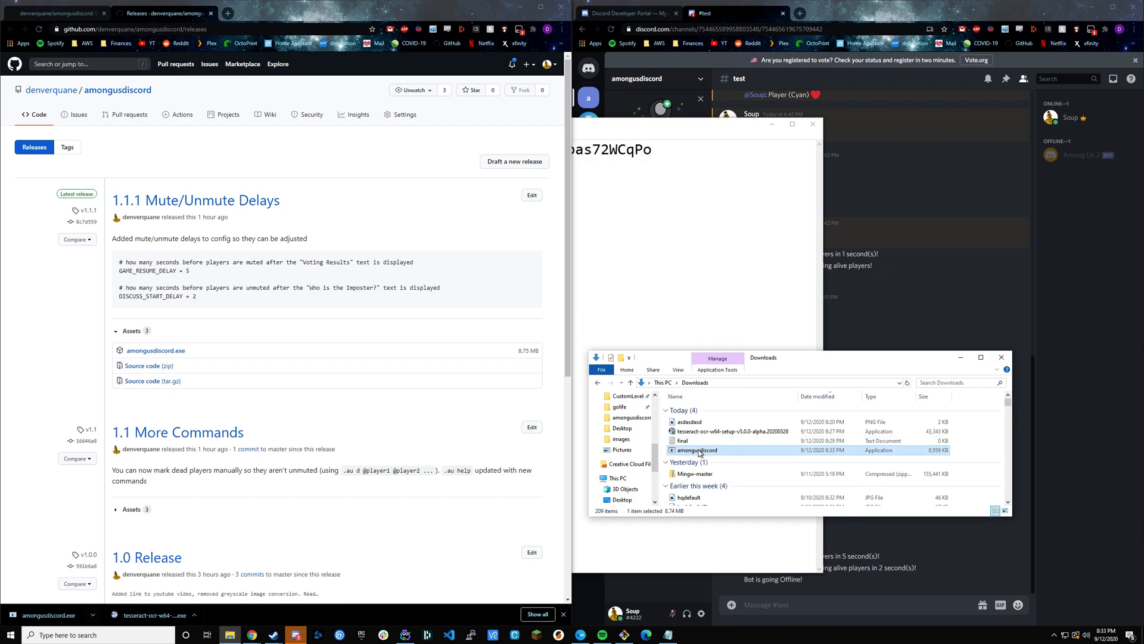
mouse_move(686, 442)
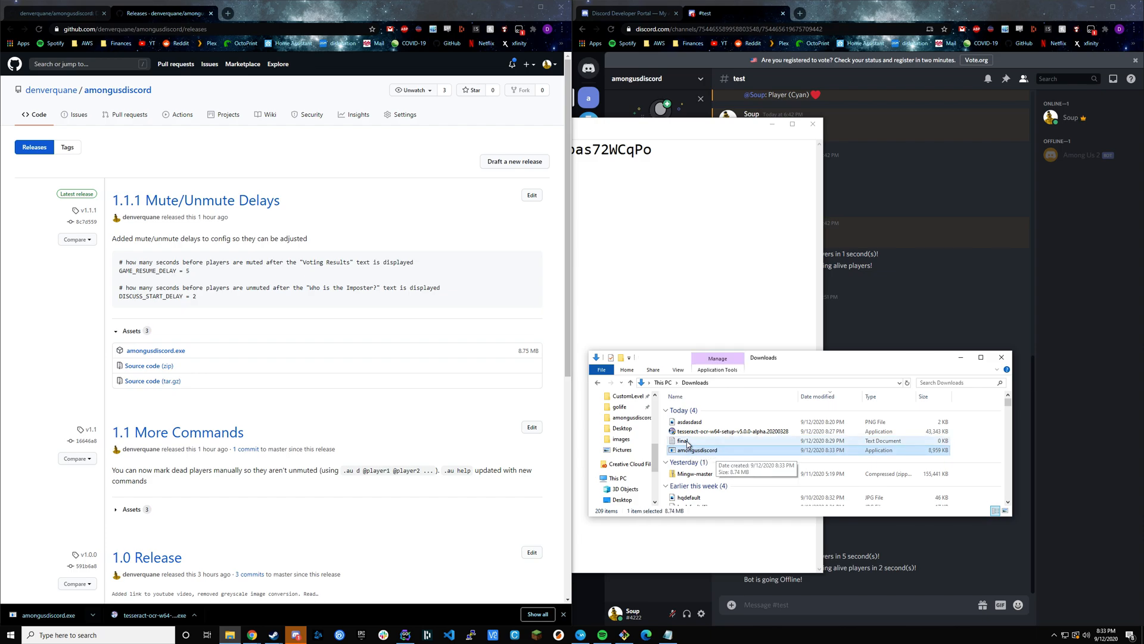
Open the final text document in Downloads and select the README's sample configuration block
left_click(681, 440)
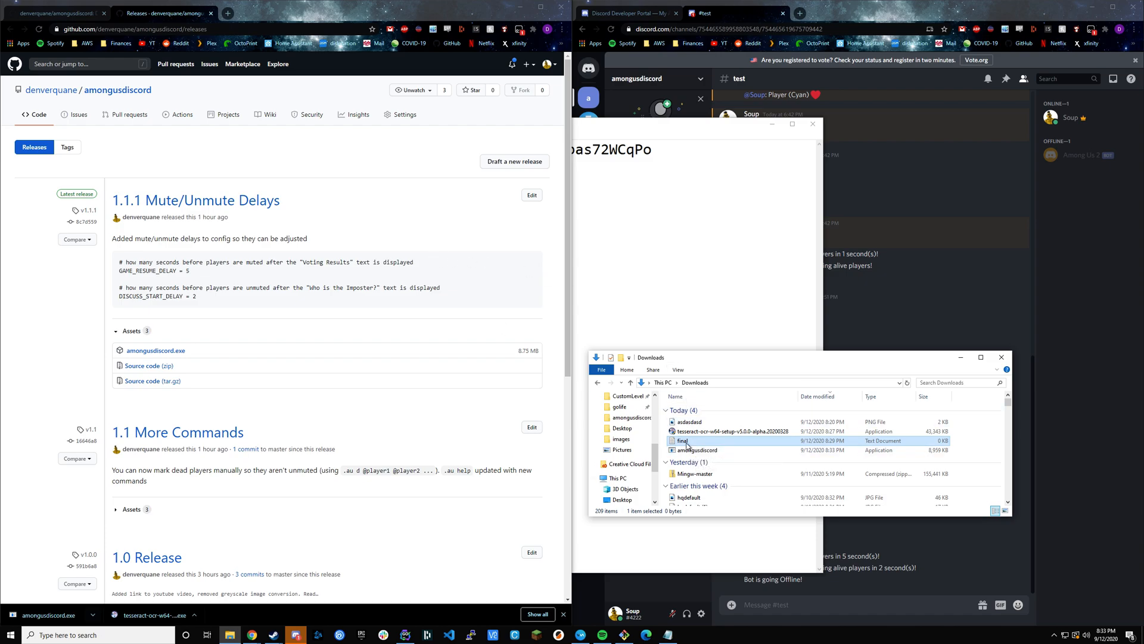
double_click(682, 440)
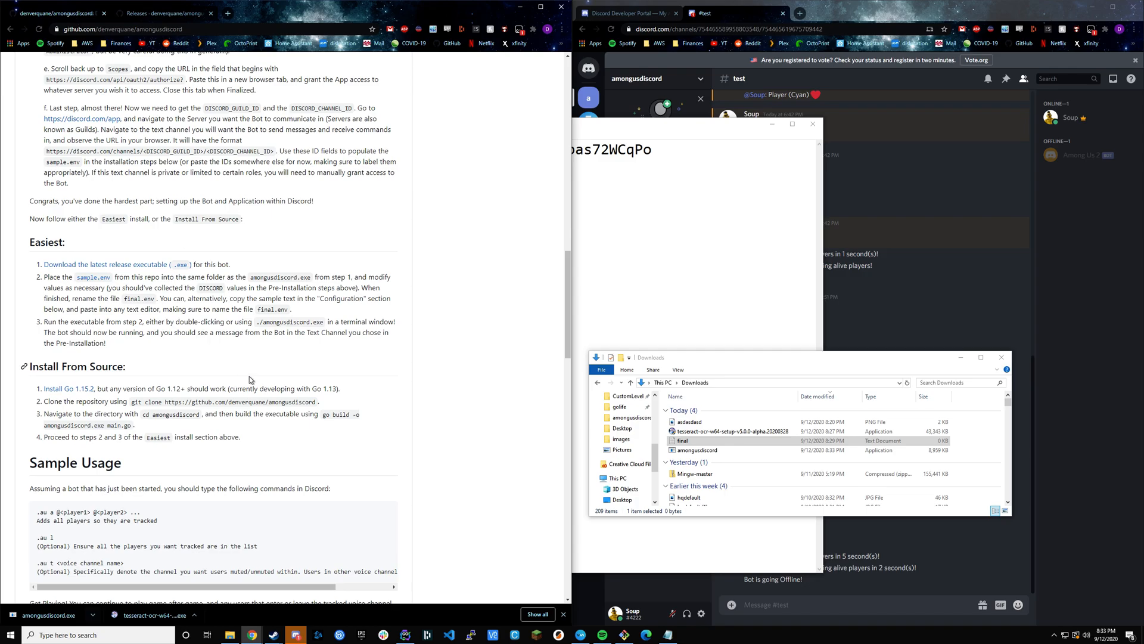
scroll("down", 3)
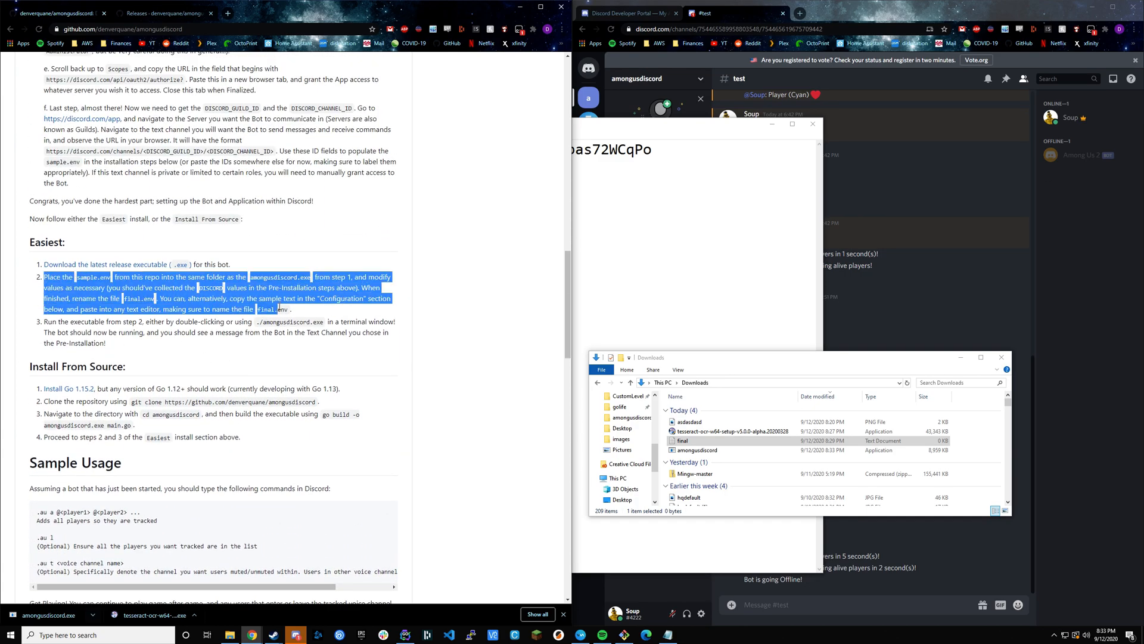
scroll("down", 3)
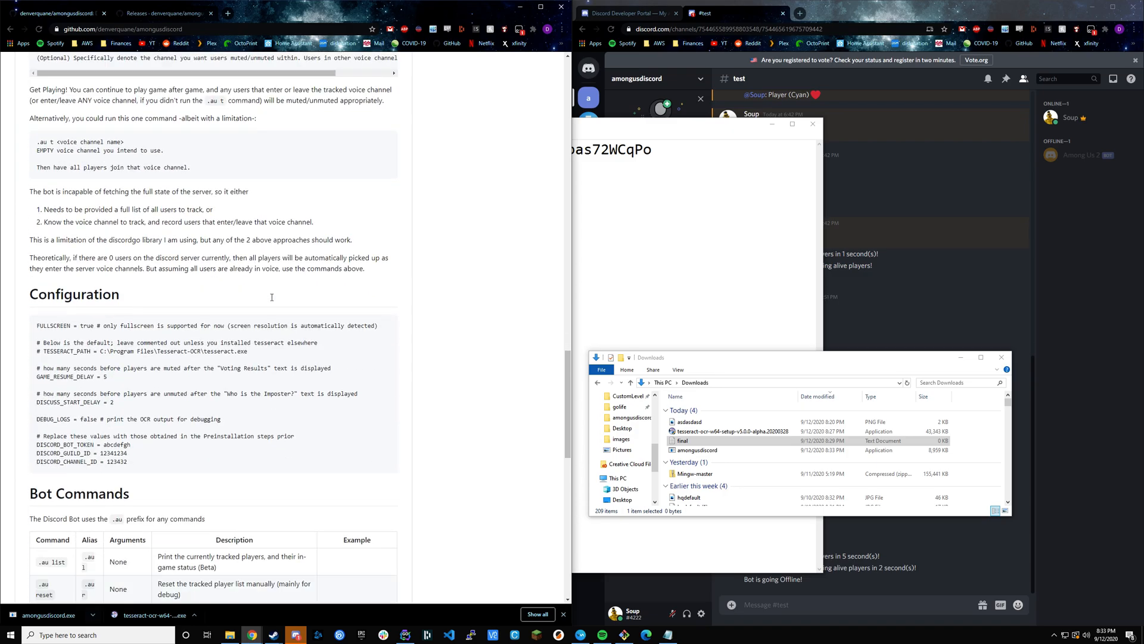
scroll("down", 3)
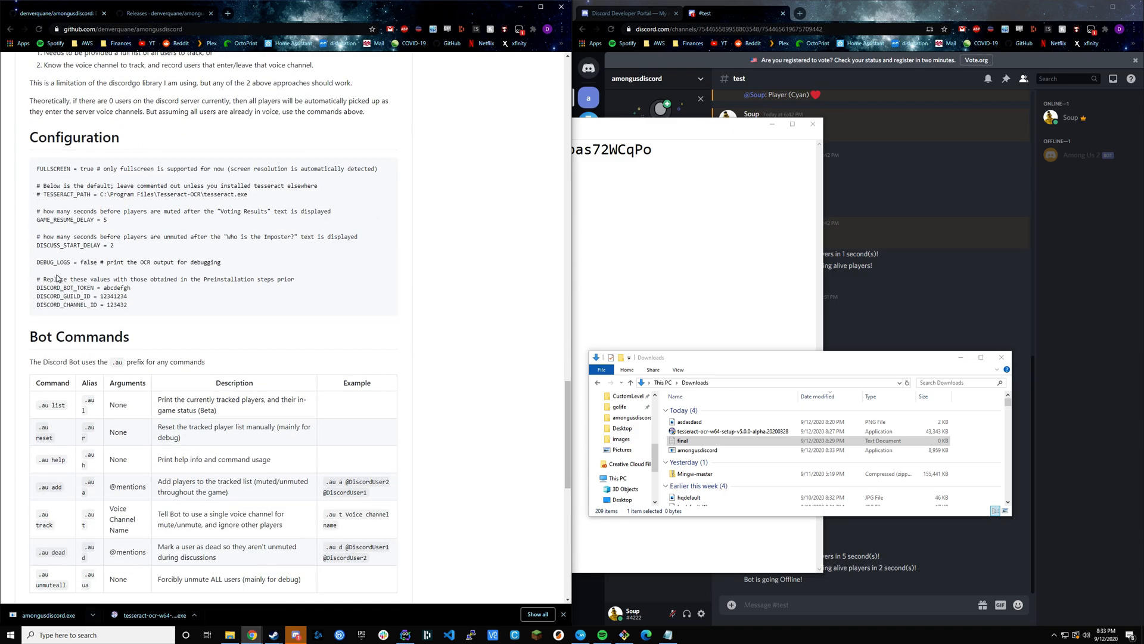
left_click_drag(36, 168, 130, 305)
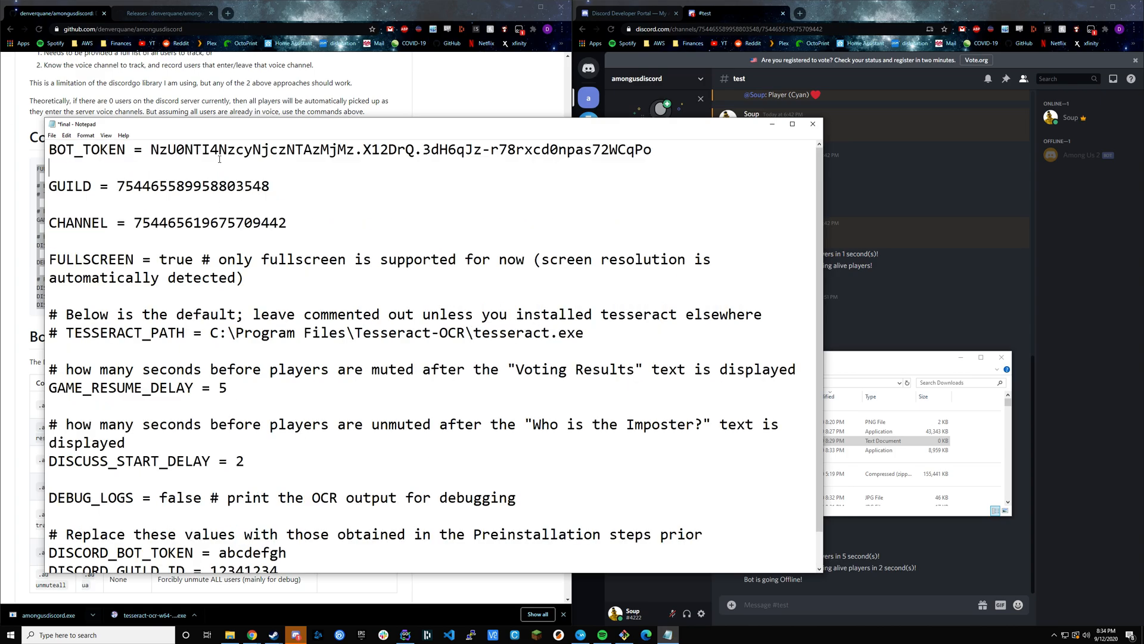
Move the token, guild and channel IDs into the DISCORD_ lines, dropping the temporary lines, and save
scroll("down", 3)
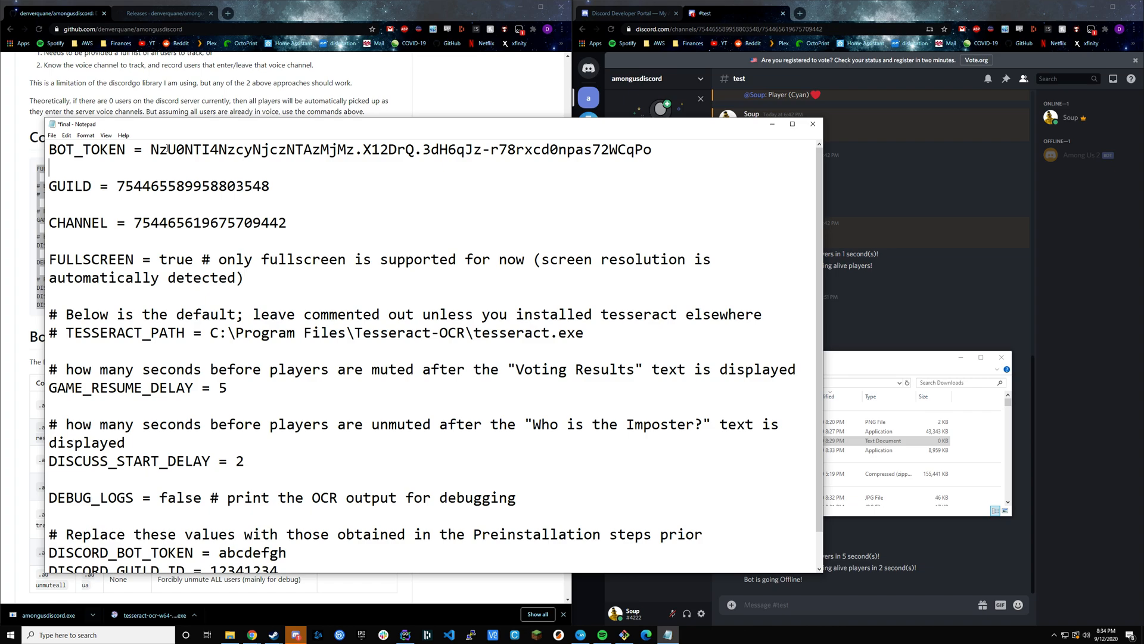
scroll("down", 3)
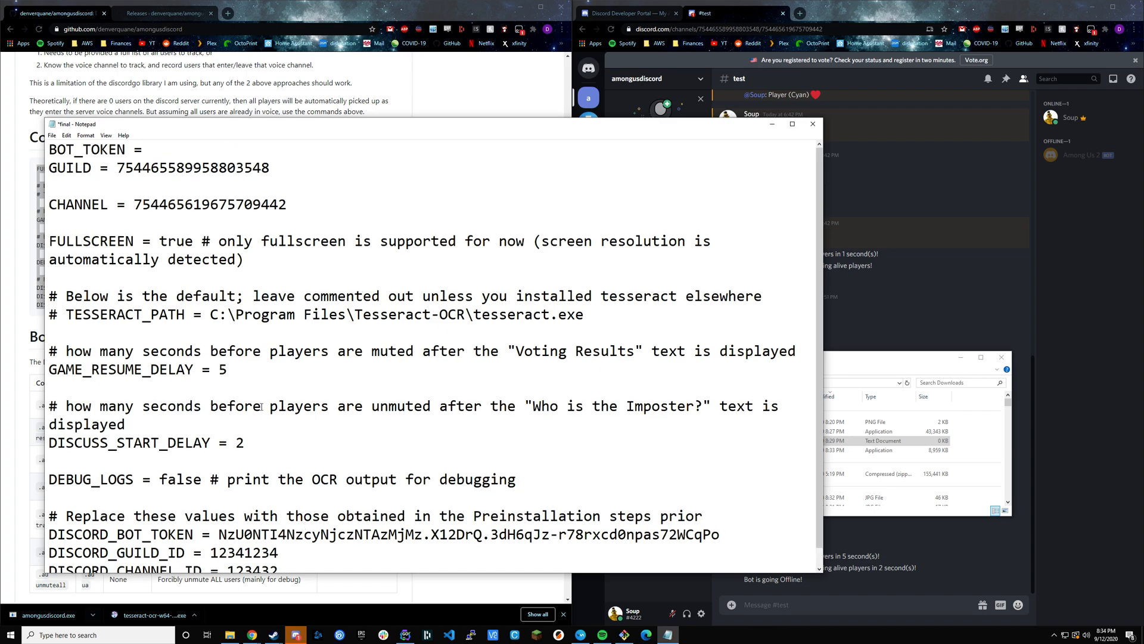
double_click(192, 168)
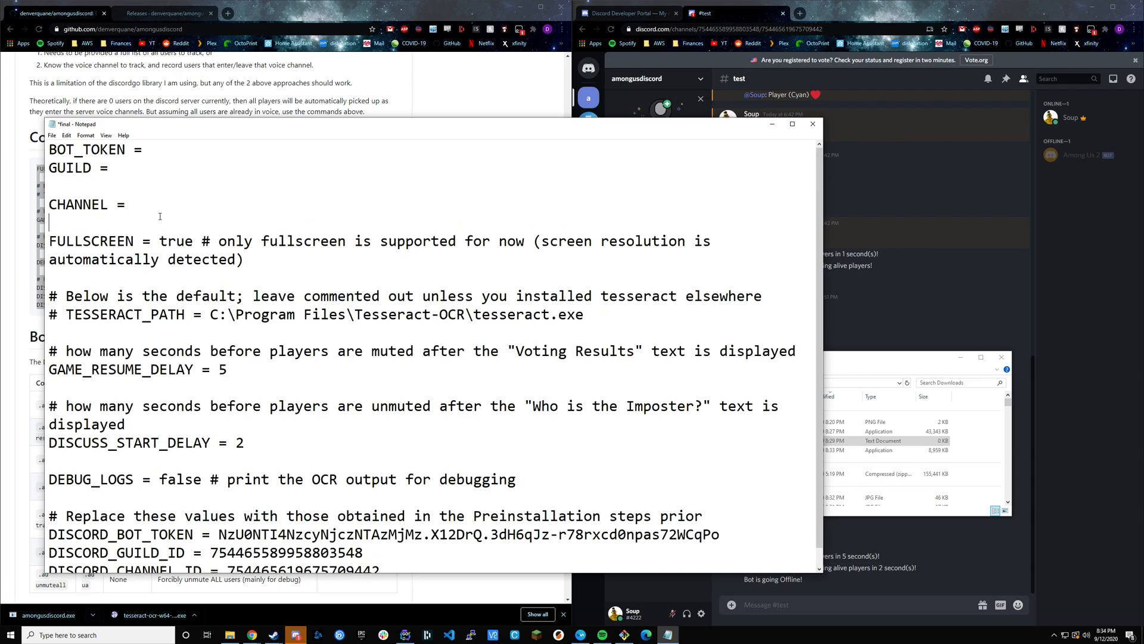
scroll("down", 3)
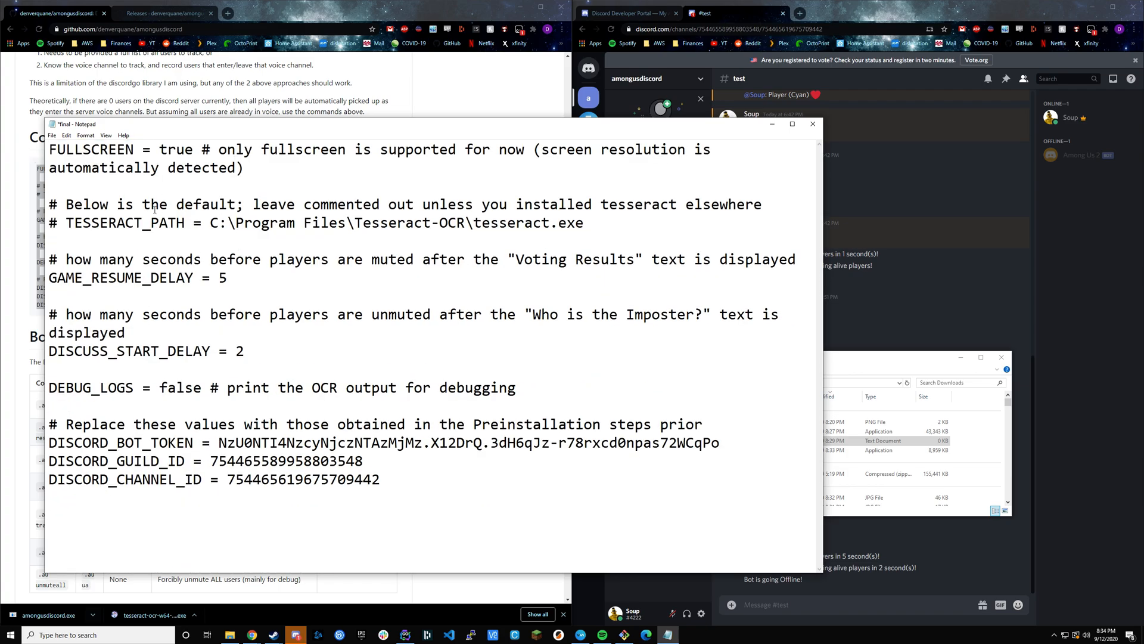
key("ctrl+s")
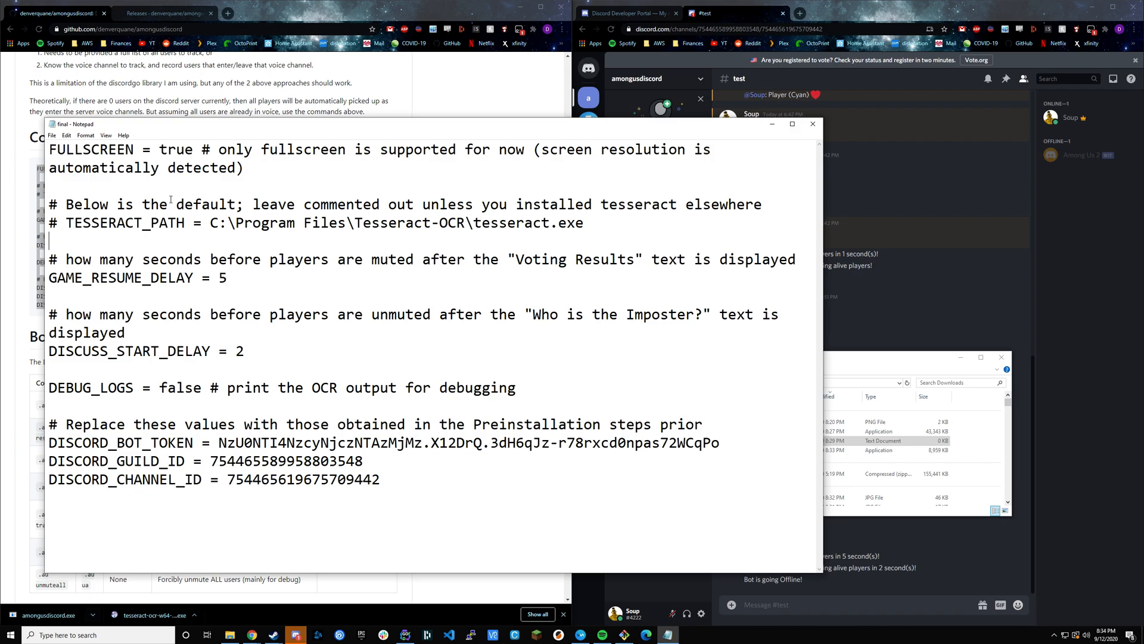
Save the document as final.env in Downloads with Save as type set to All Files
left_click(52, 136)
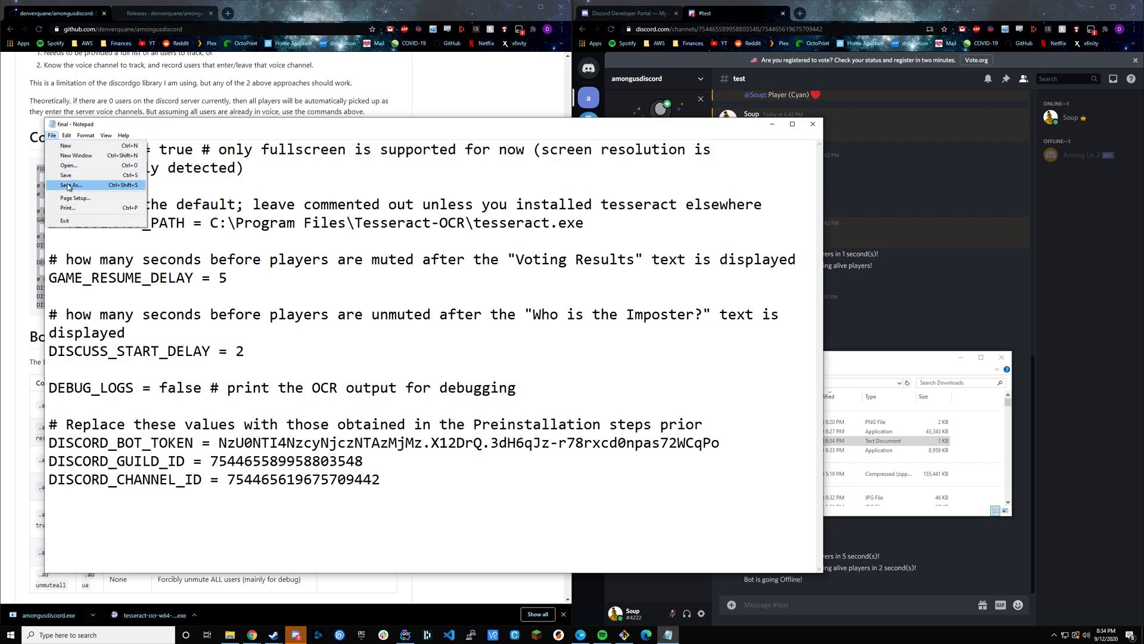
left_click(71, 184)
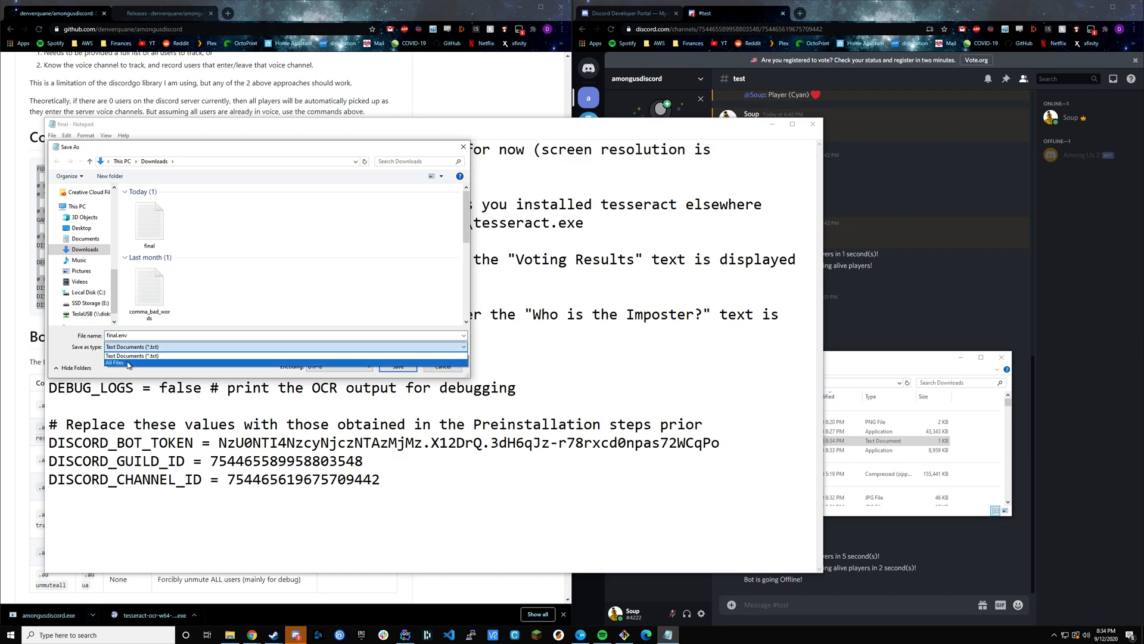
left_click(116, 363)
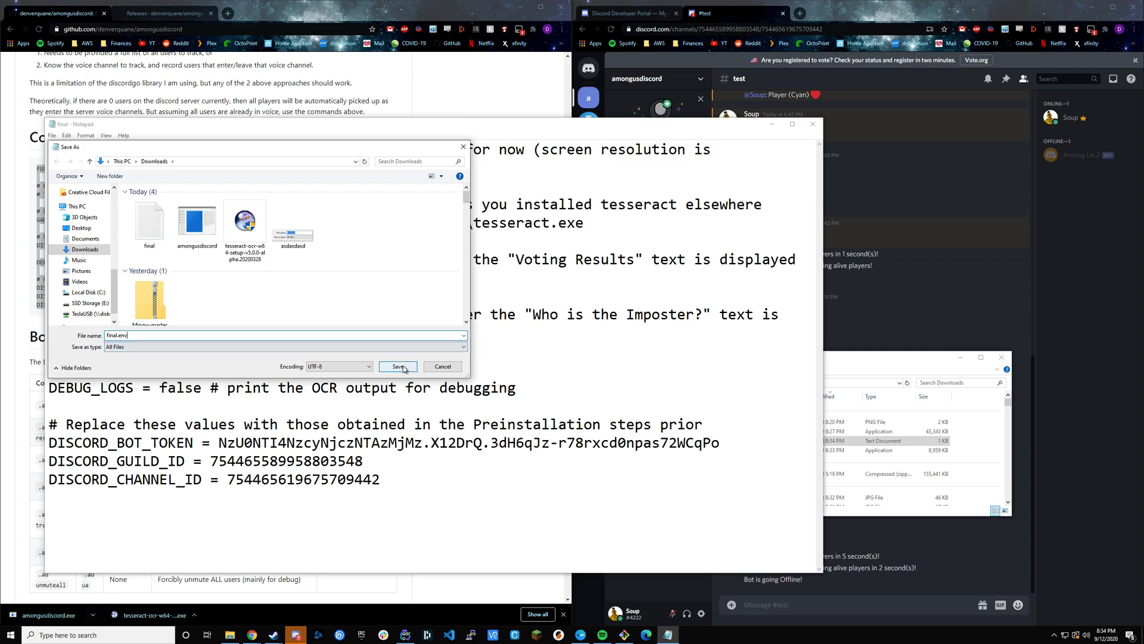
left_click(398, 367)
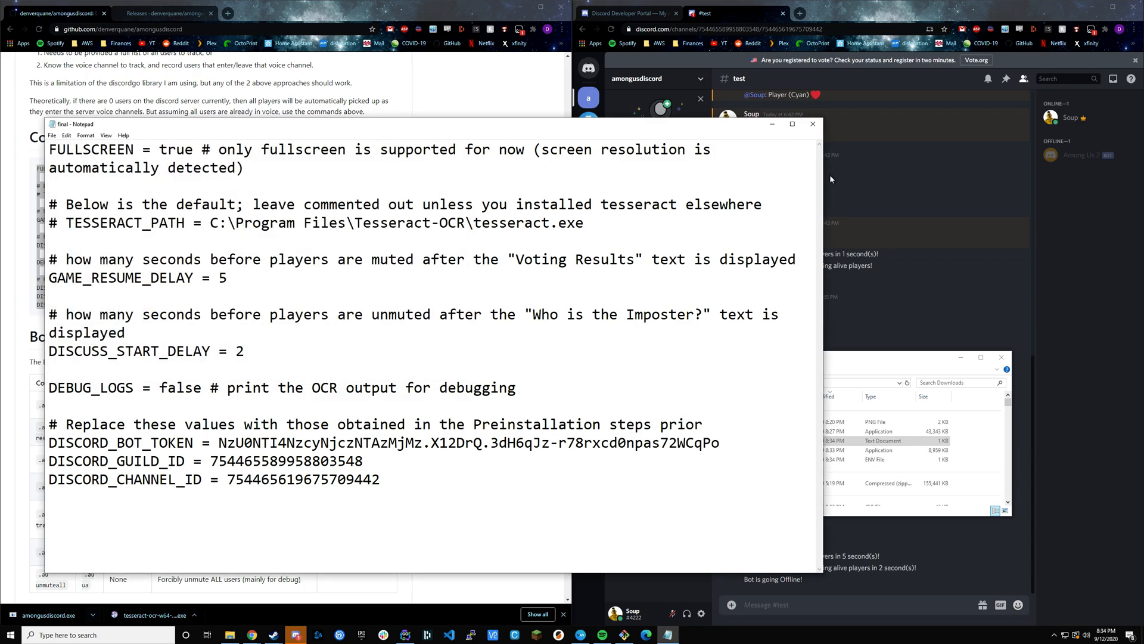
Run amongusdiscord.exe from Downloads so the Among Us 2 bot shows online, then right-click final.env
left_click(812, 123)
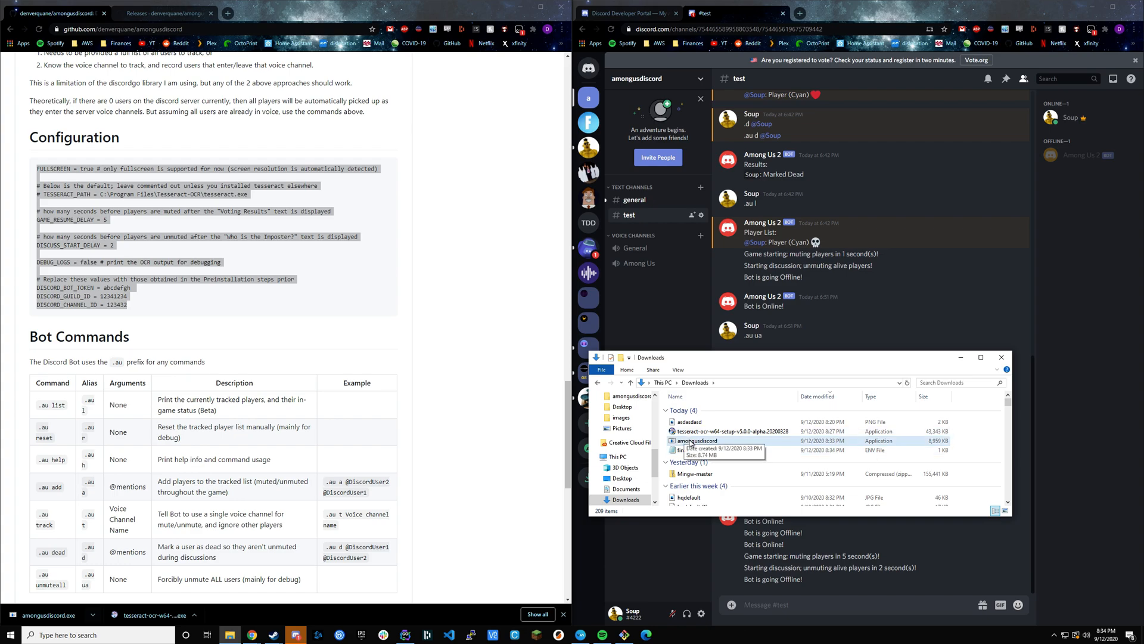
left_click(699, 440)
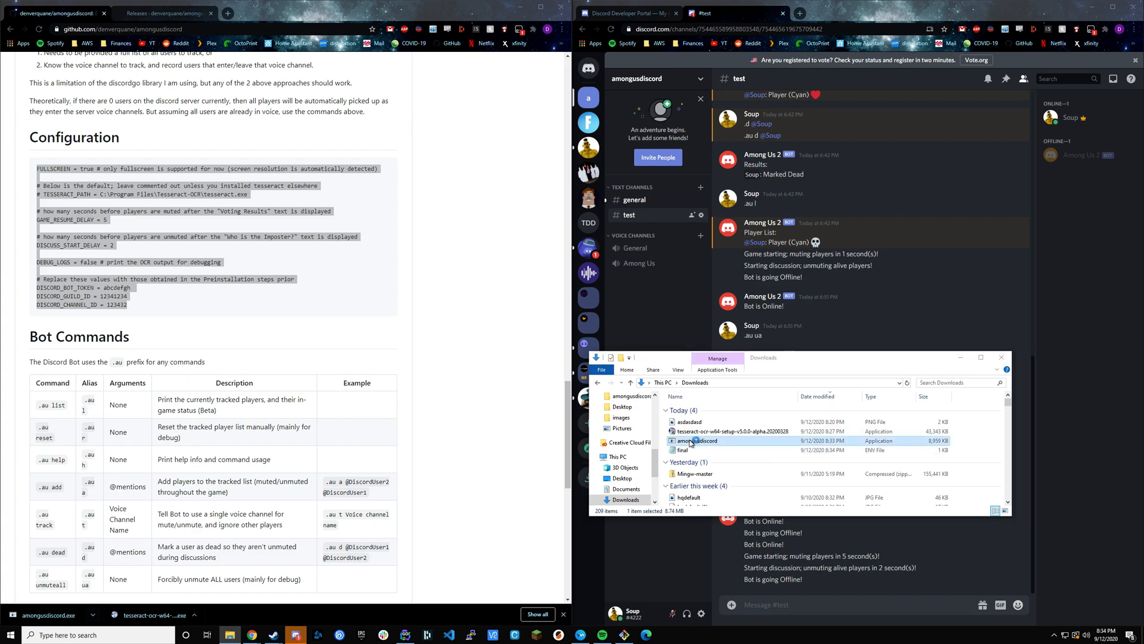
double_click(699, 441)
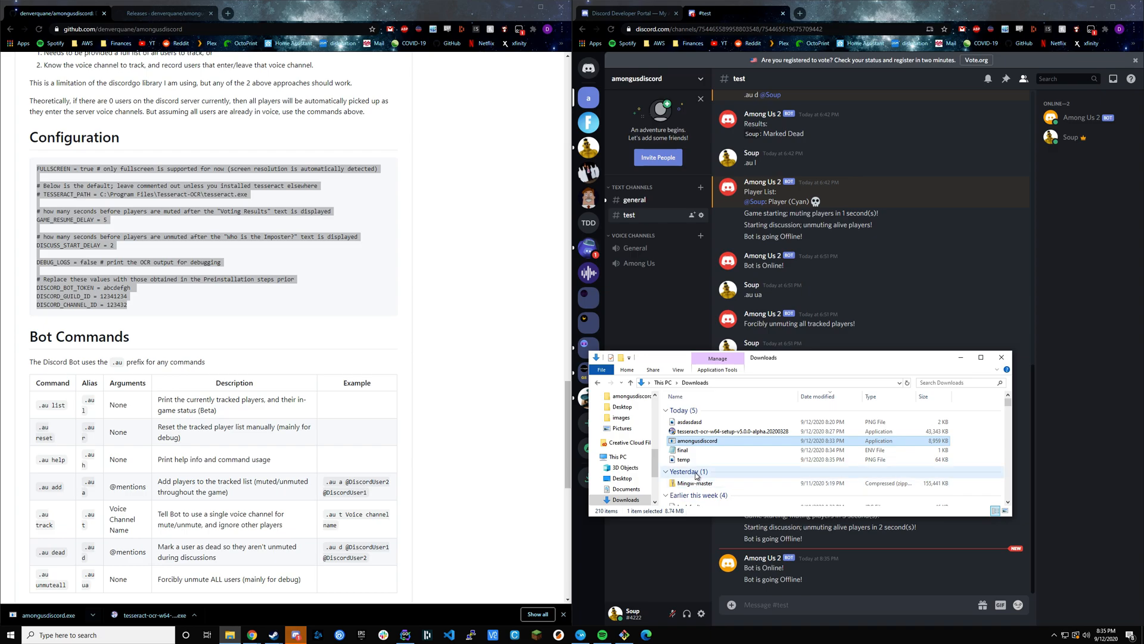
right_click(681, 450)
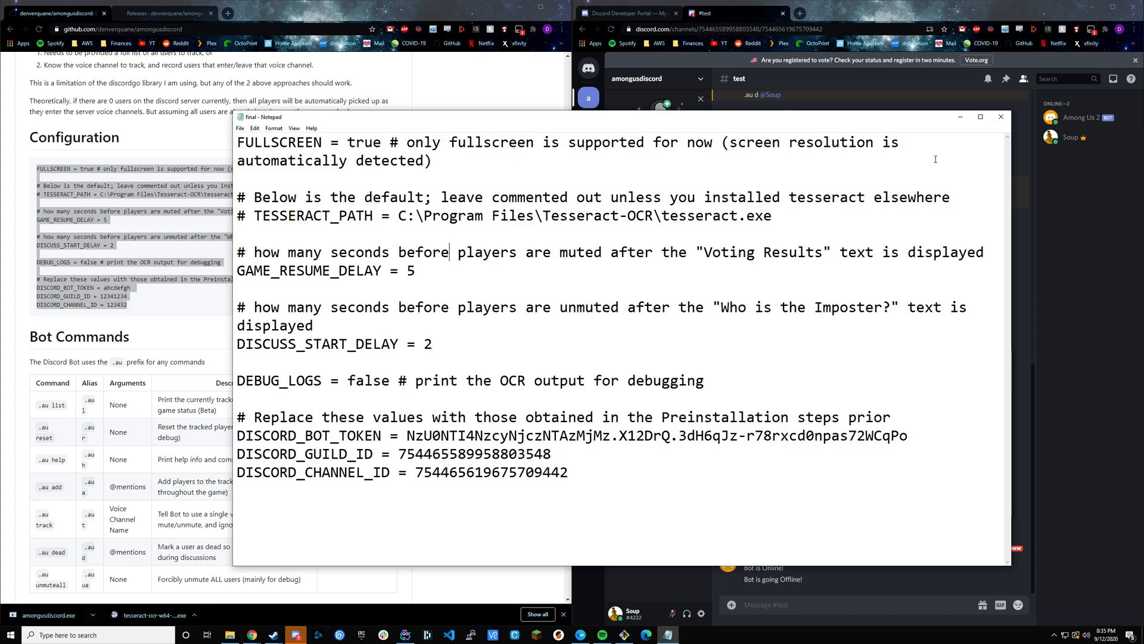
Check the token and IDs in final.env and save the file again
left_click(239, 127)
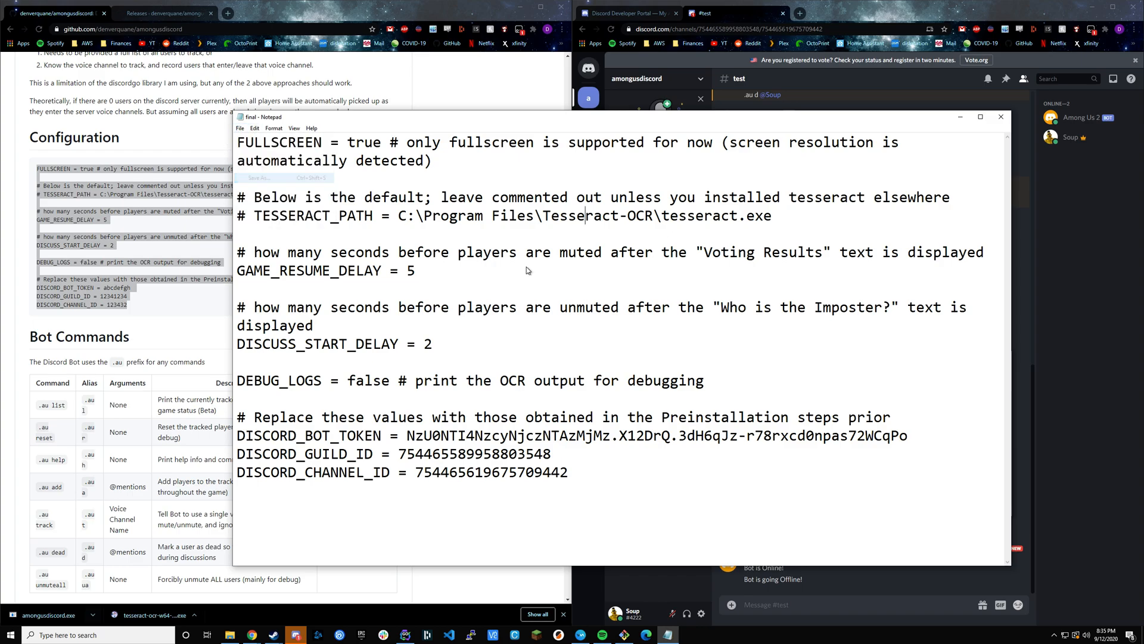
key("ctrl+shift+s")
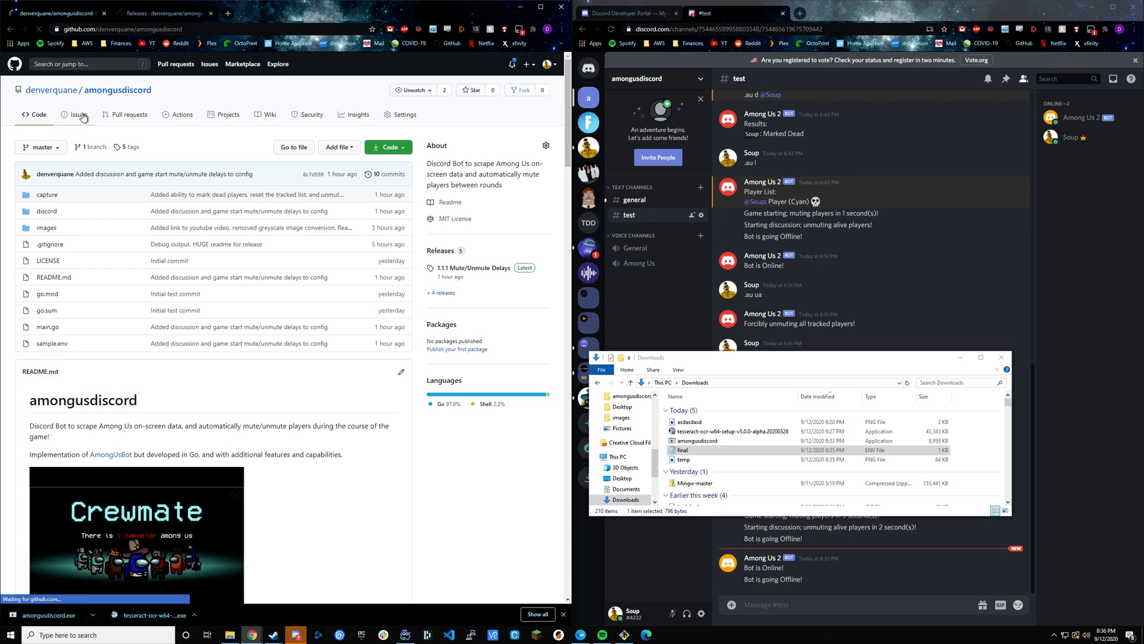
left_click(79, 114)
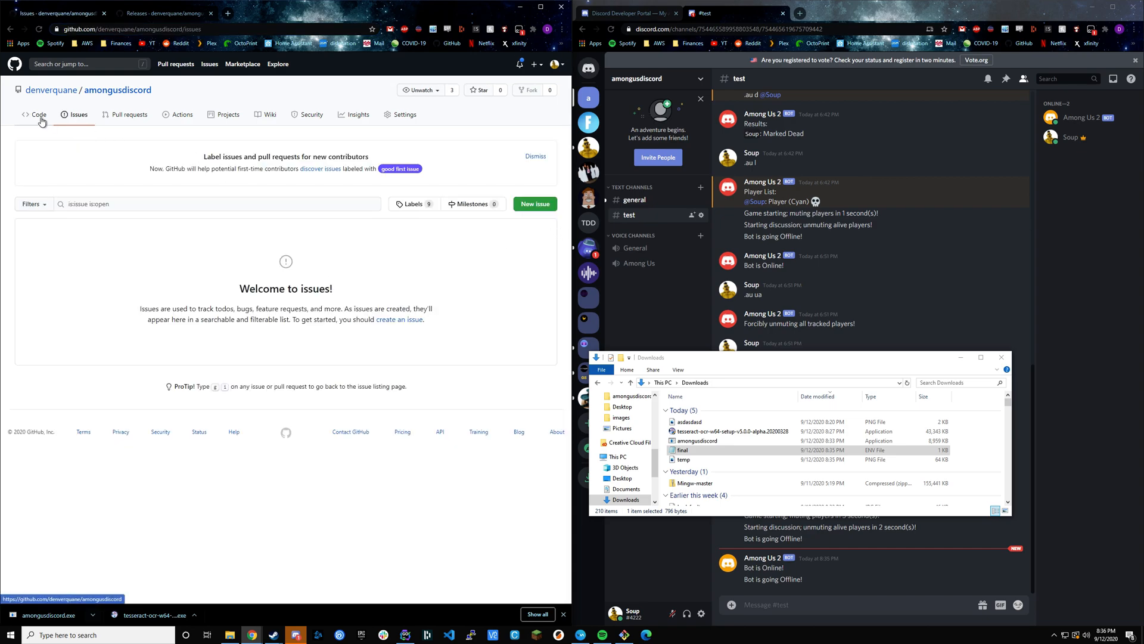
left_click(37, 114)
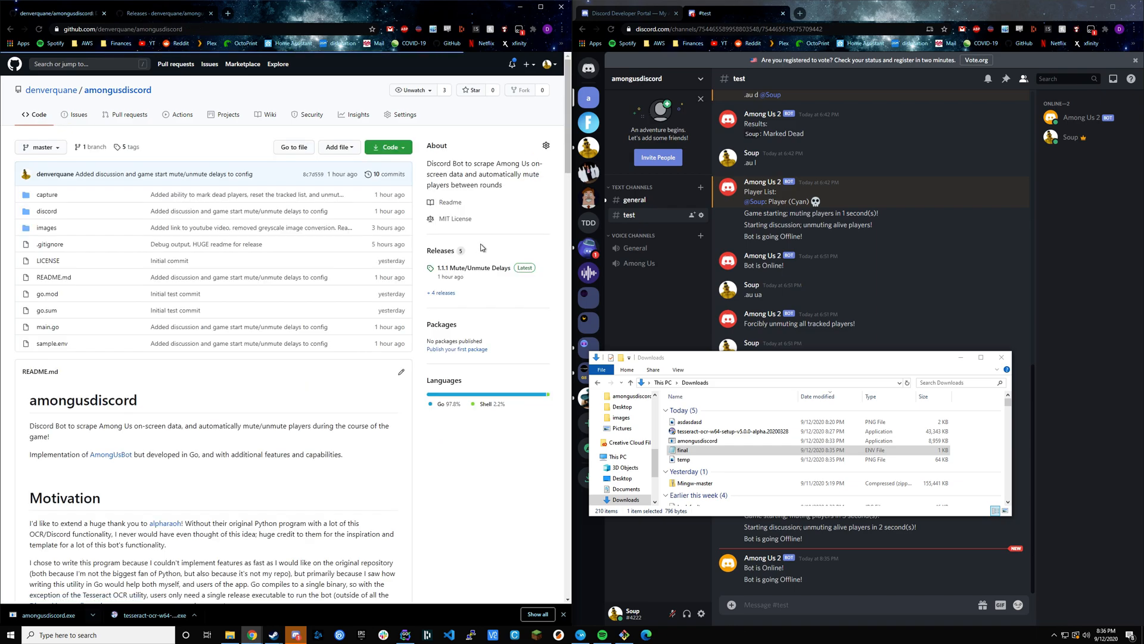
scroll("down", 3)
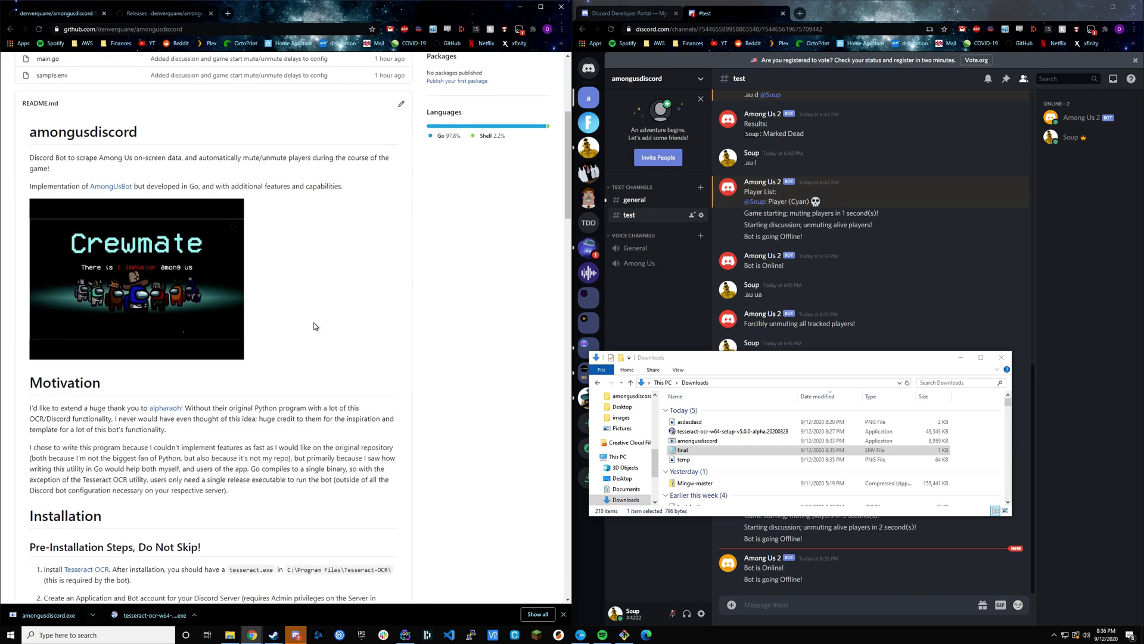